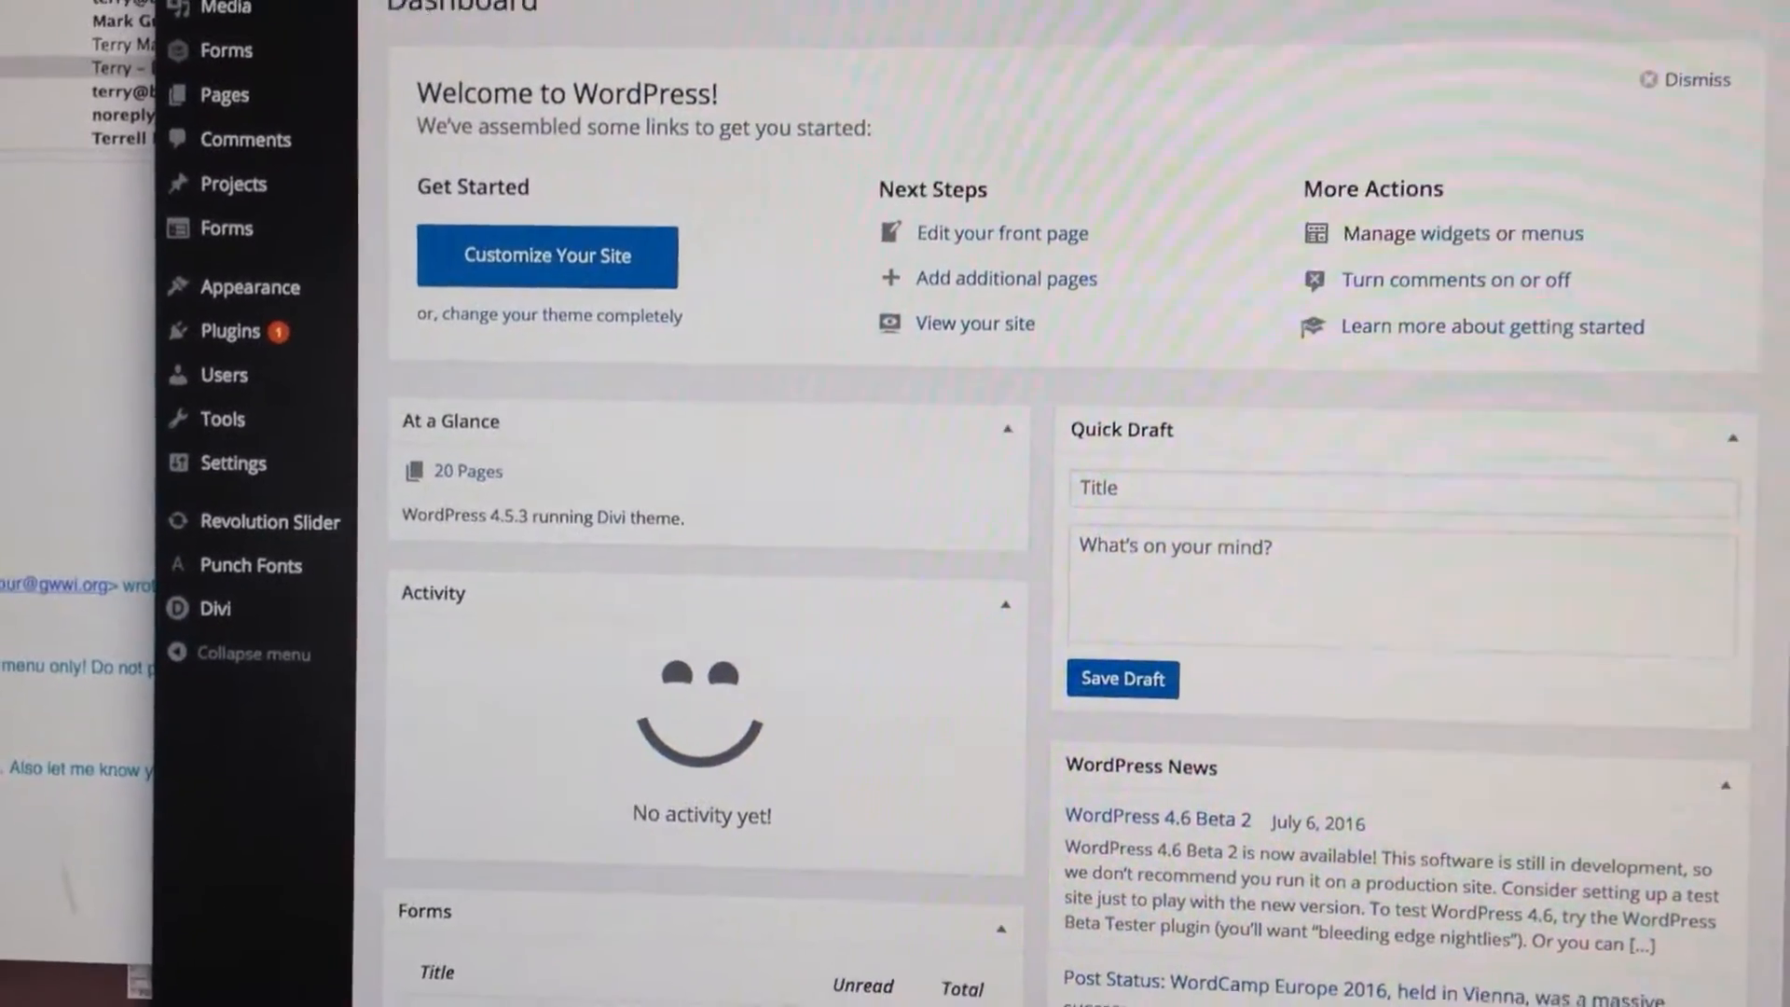
- Go to Forms > All Forms and edit the Course Application form in the builder
scroll(down, 3)
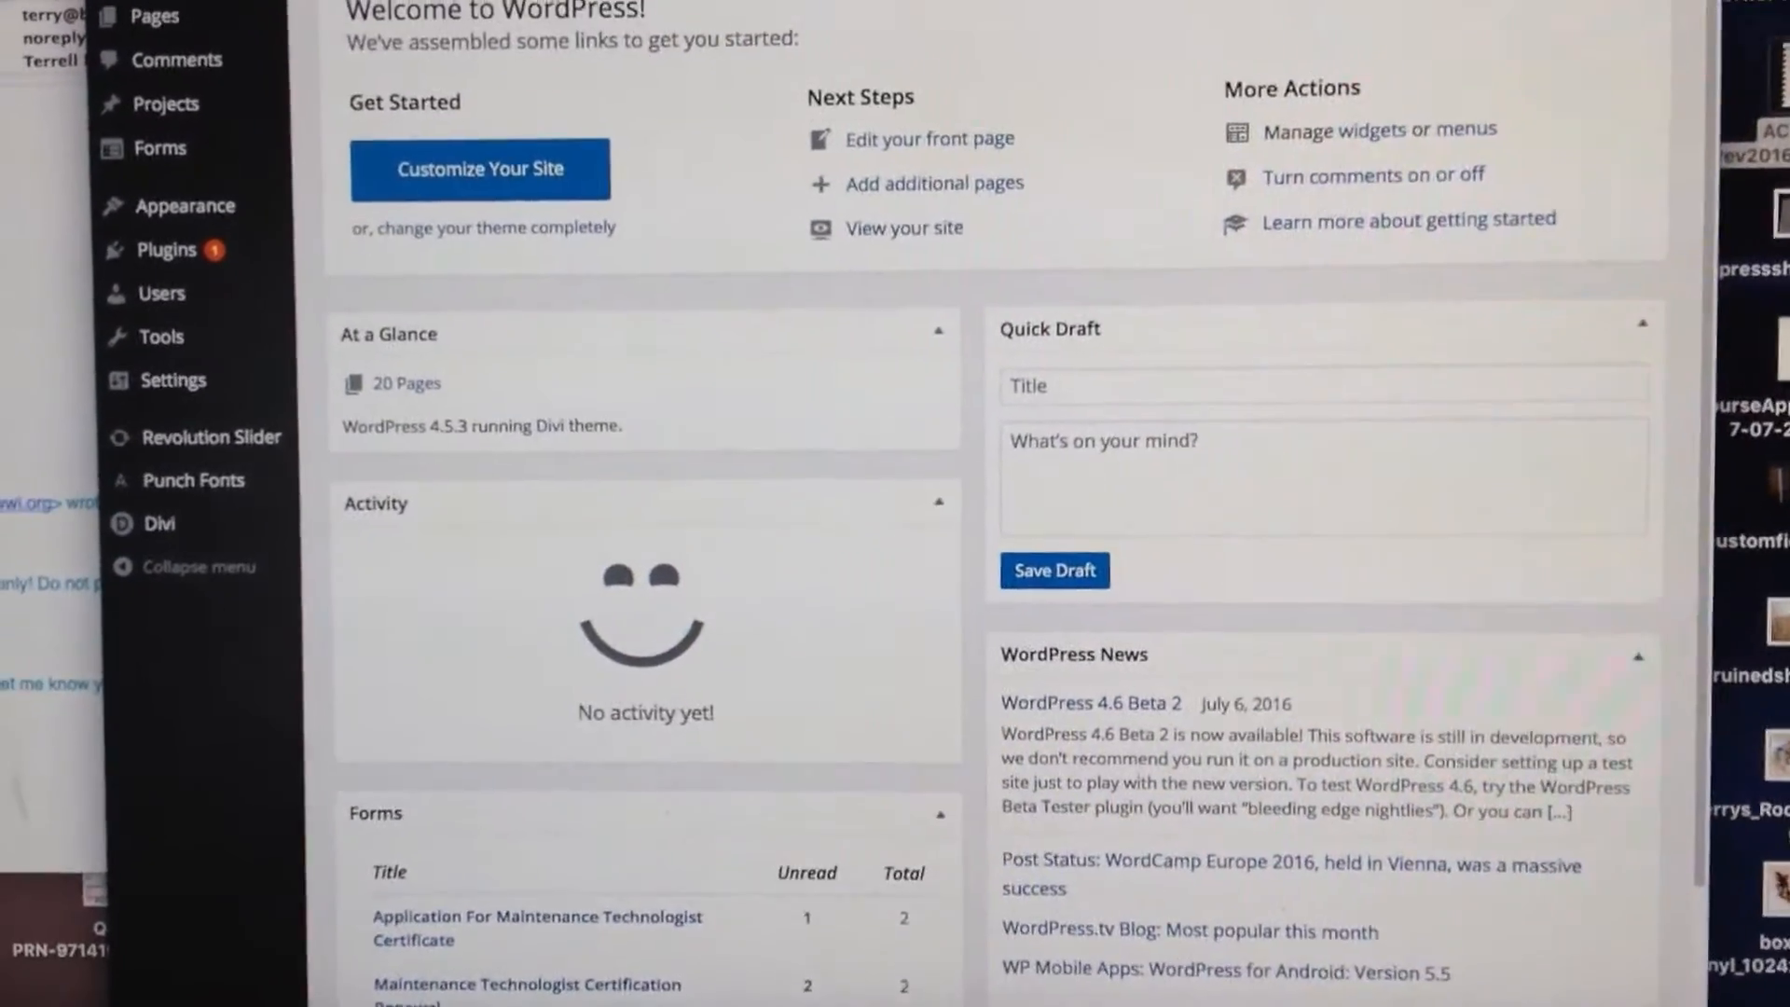
scroll(up, 3)
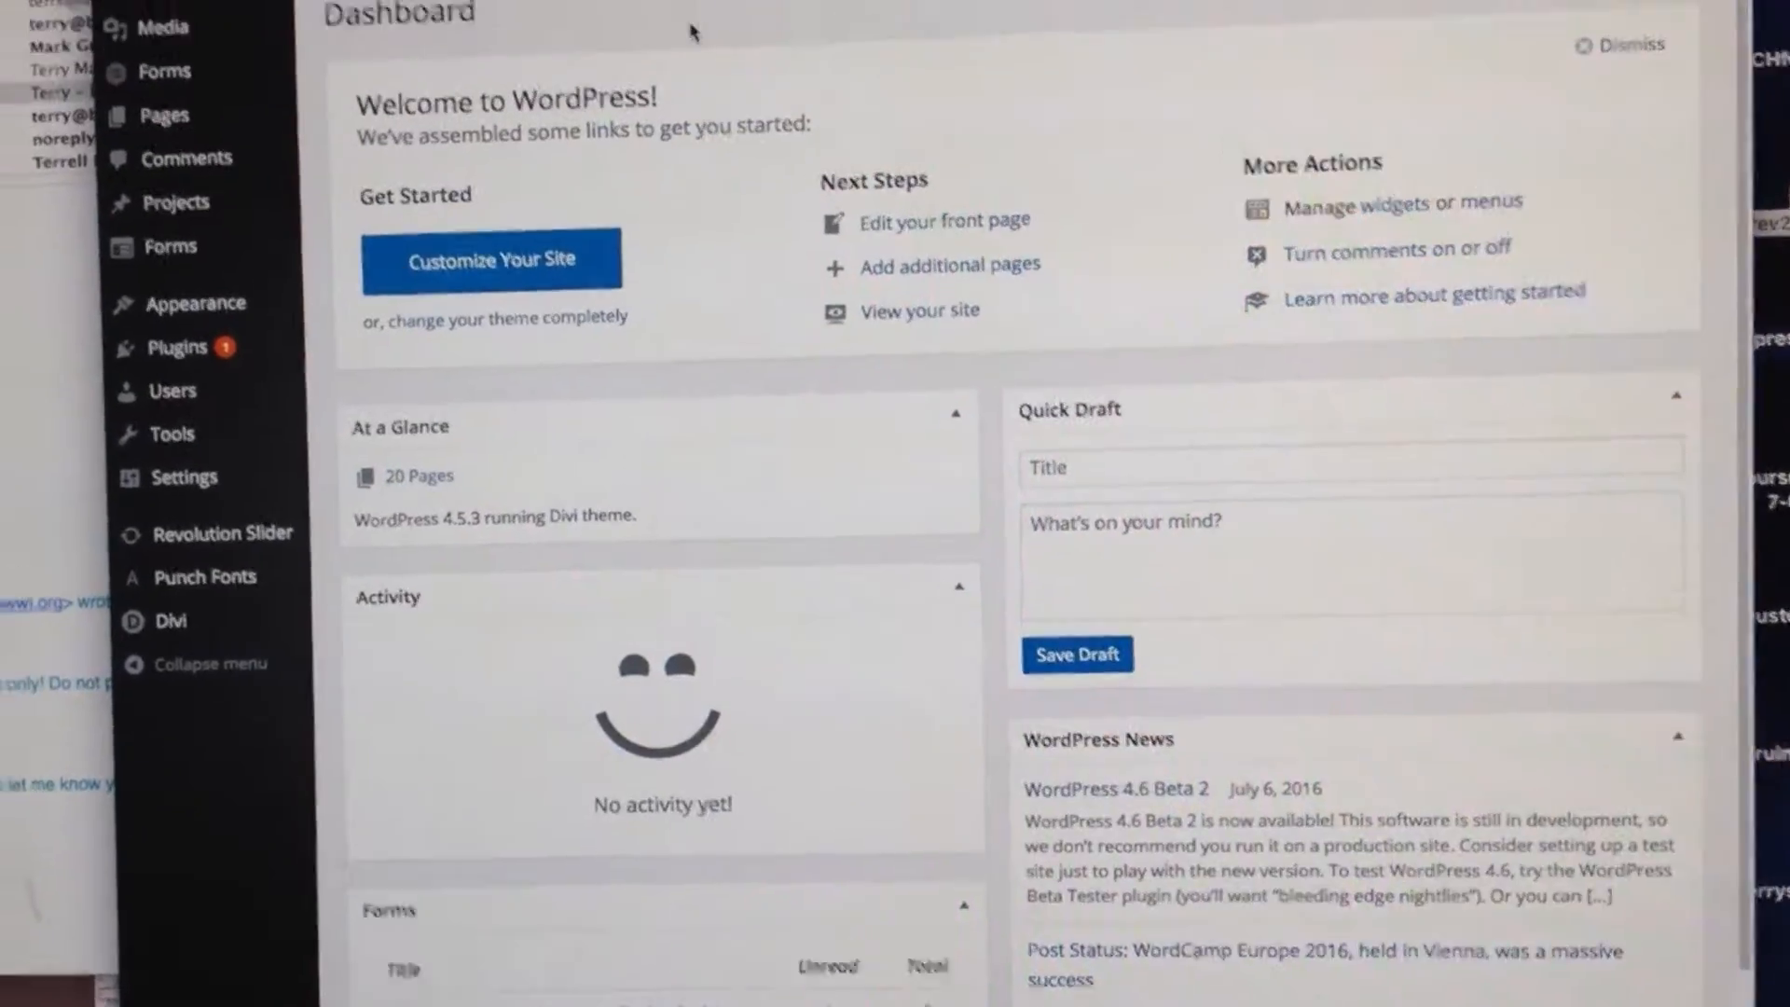
scroll(down, 3)
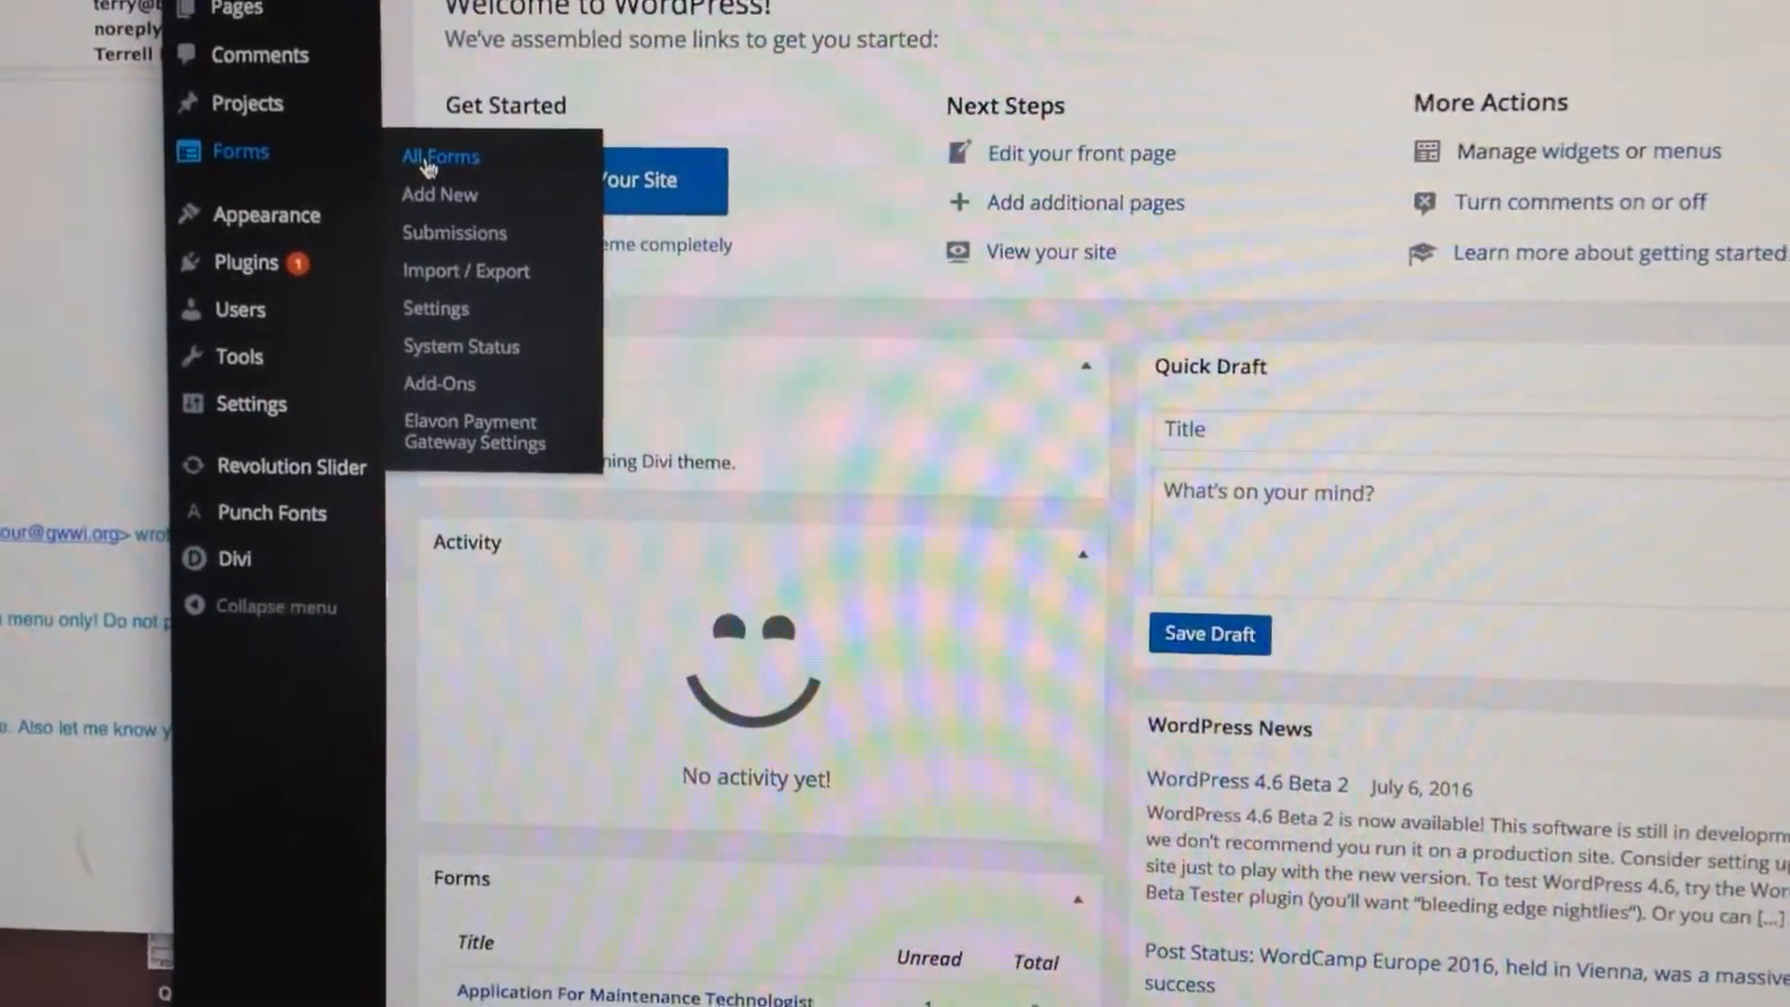
click(440, 156)
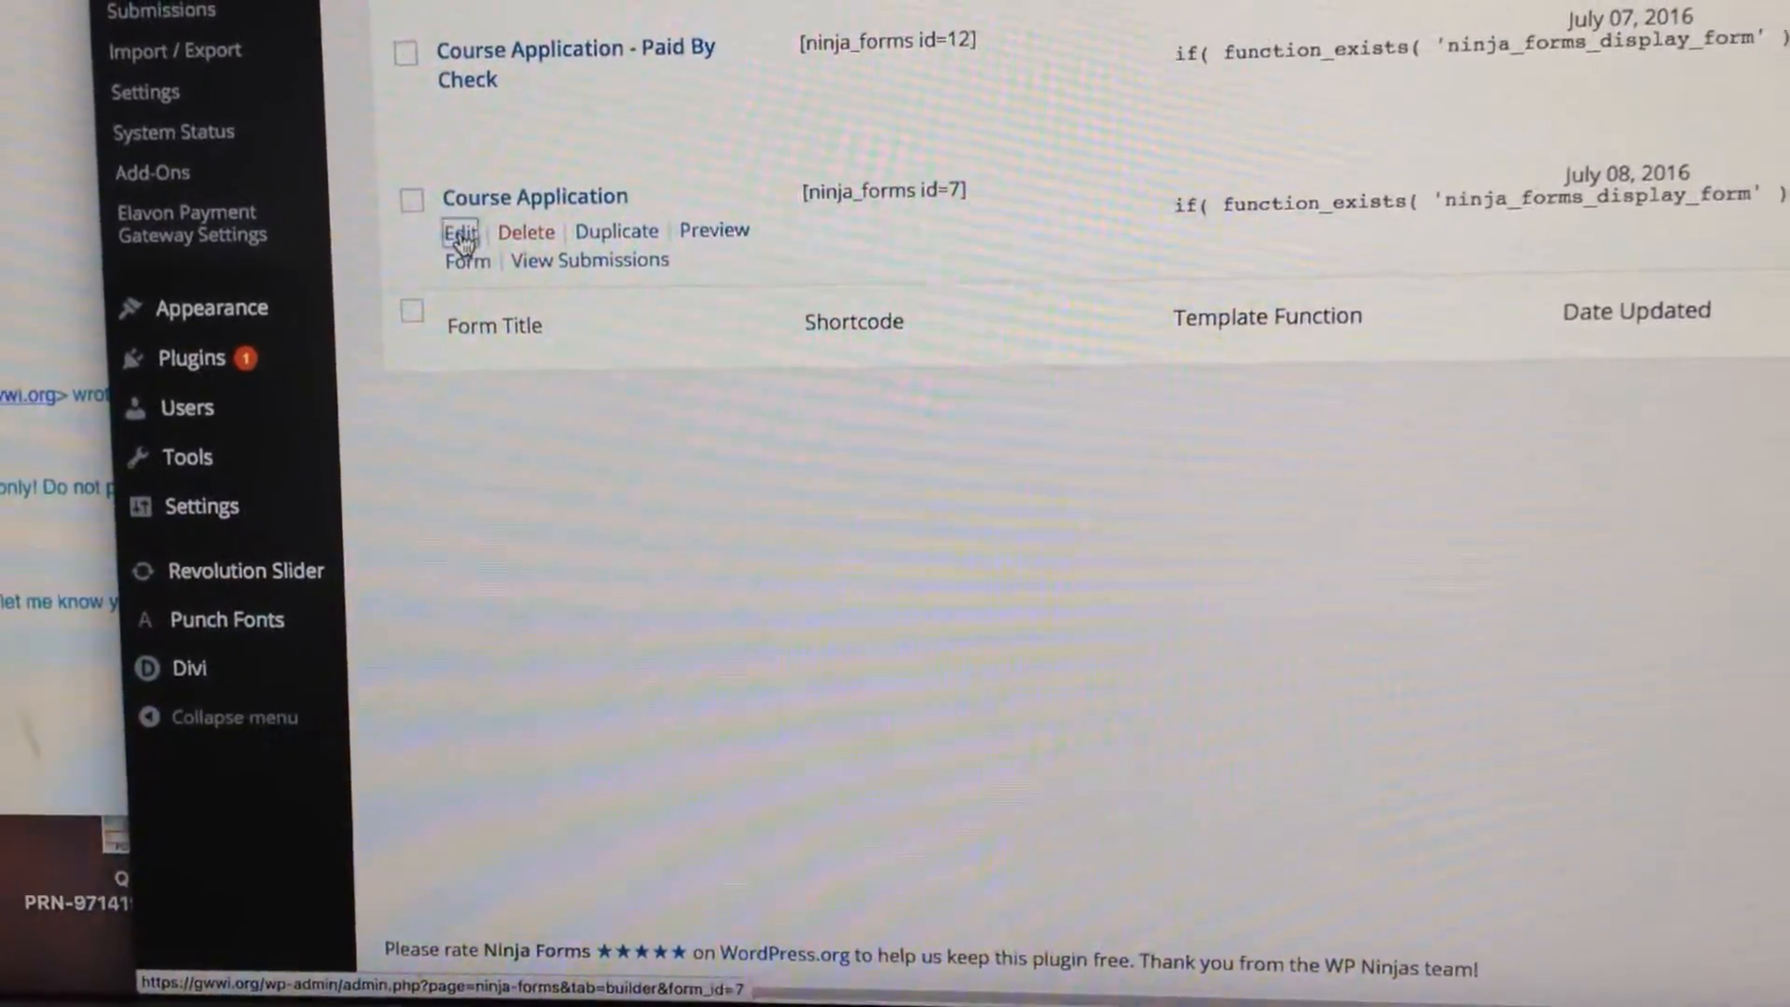
click(459, 231)
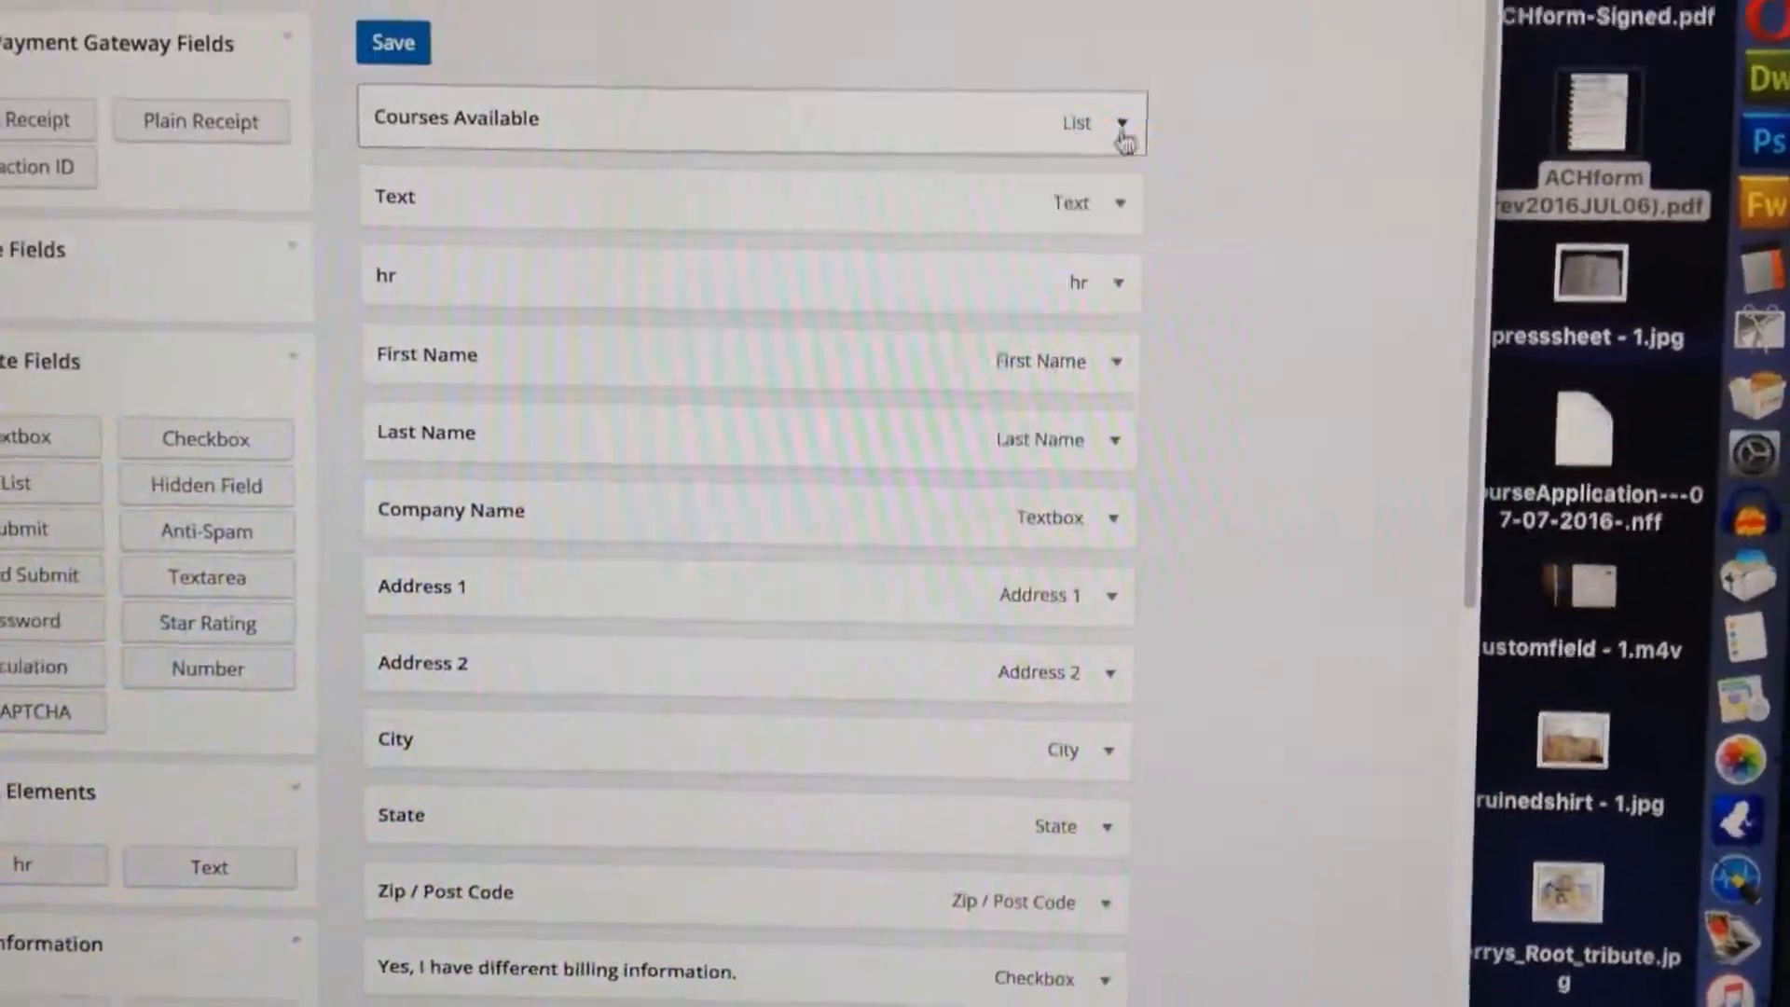
- Expand the Courses Available list field and review its checkbox course options and calc values
scroll(down, 3)
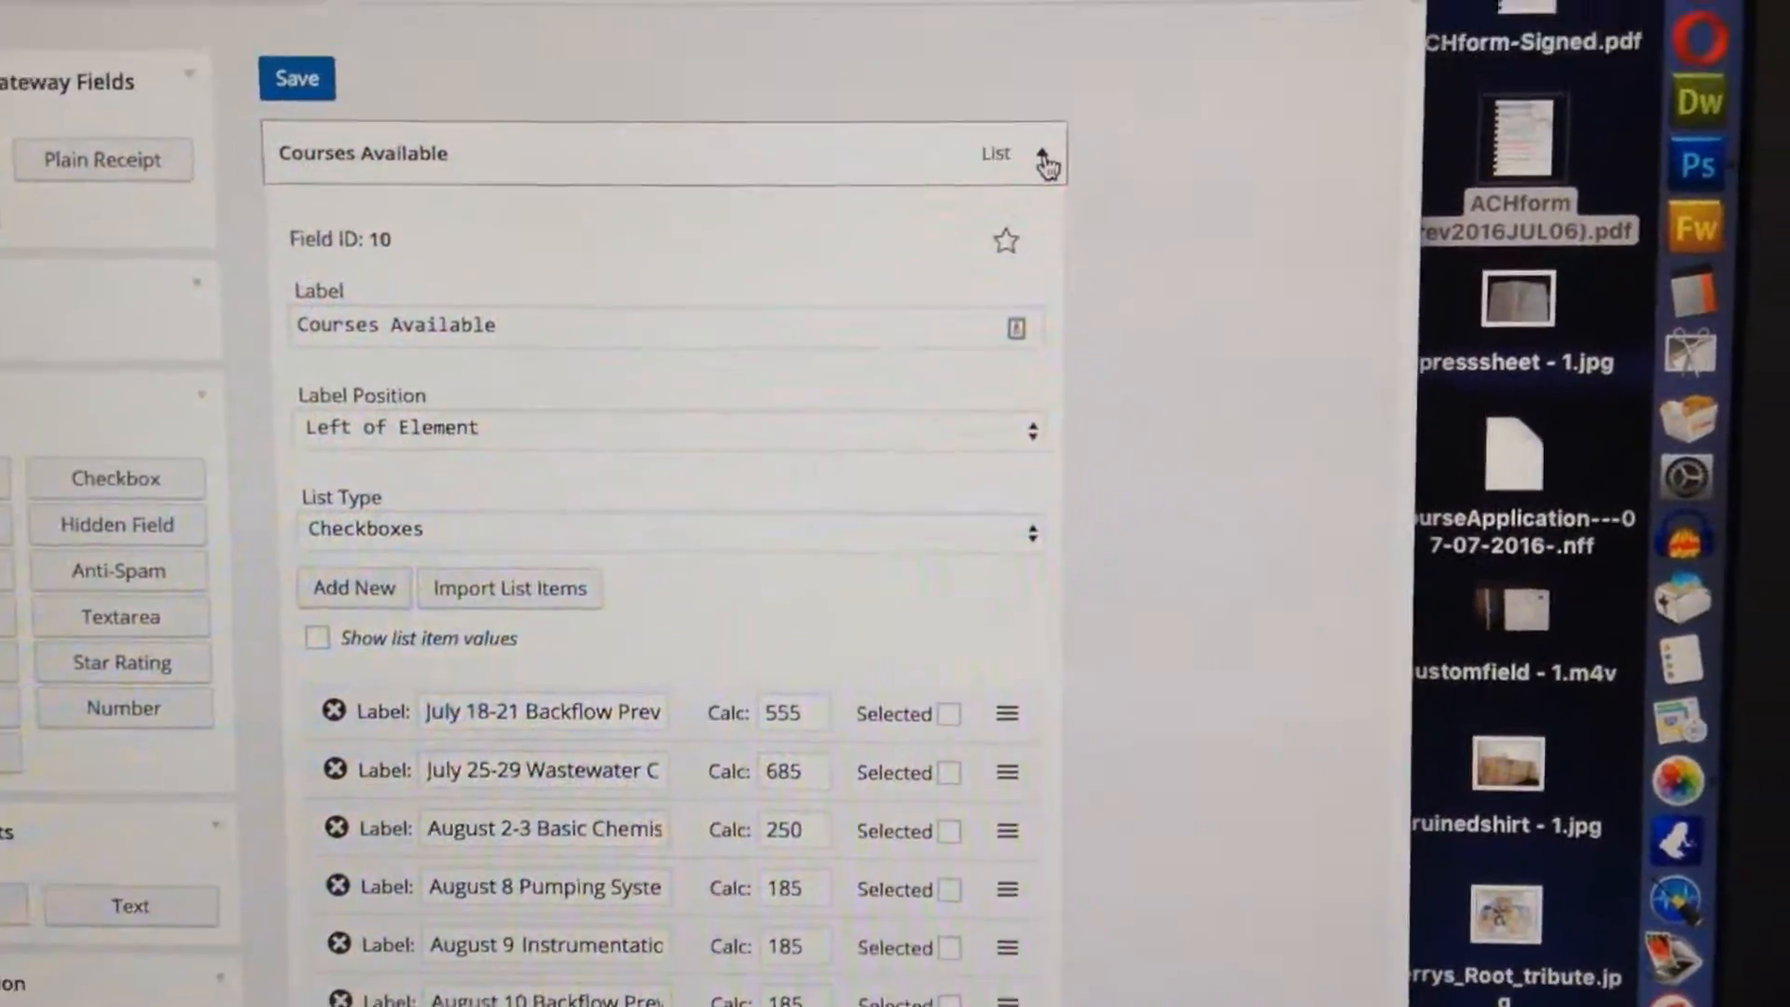
scroll(down, 3)
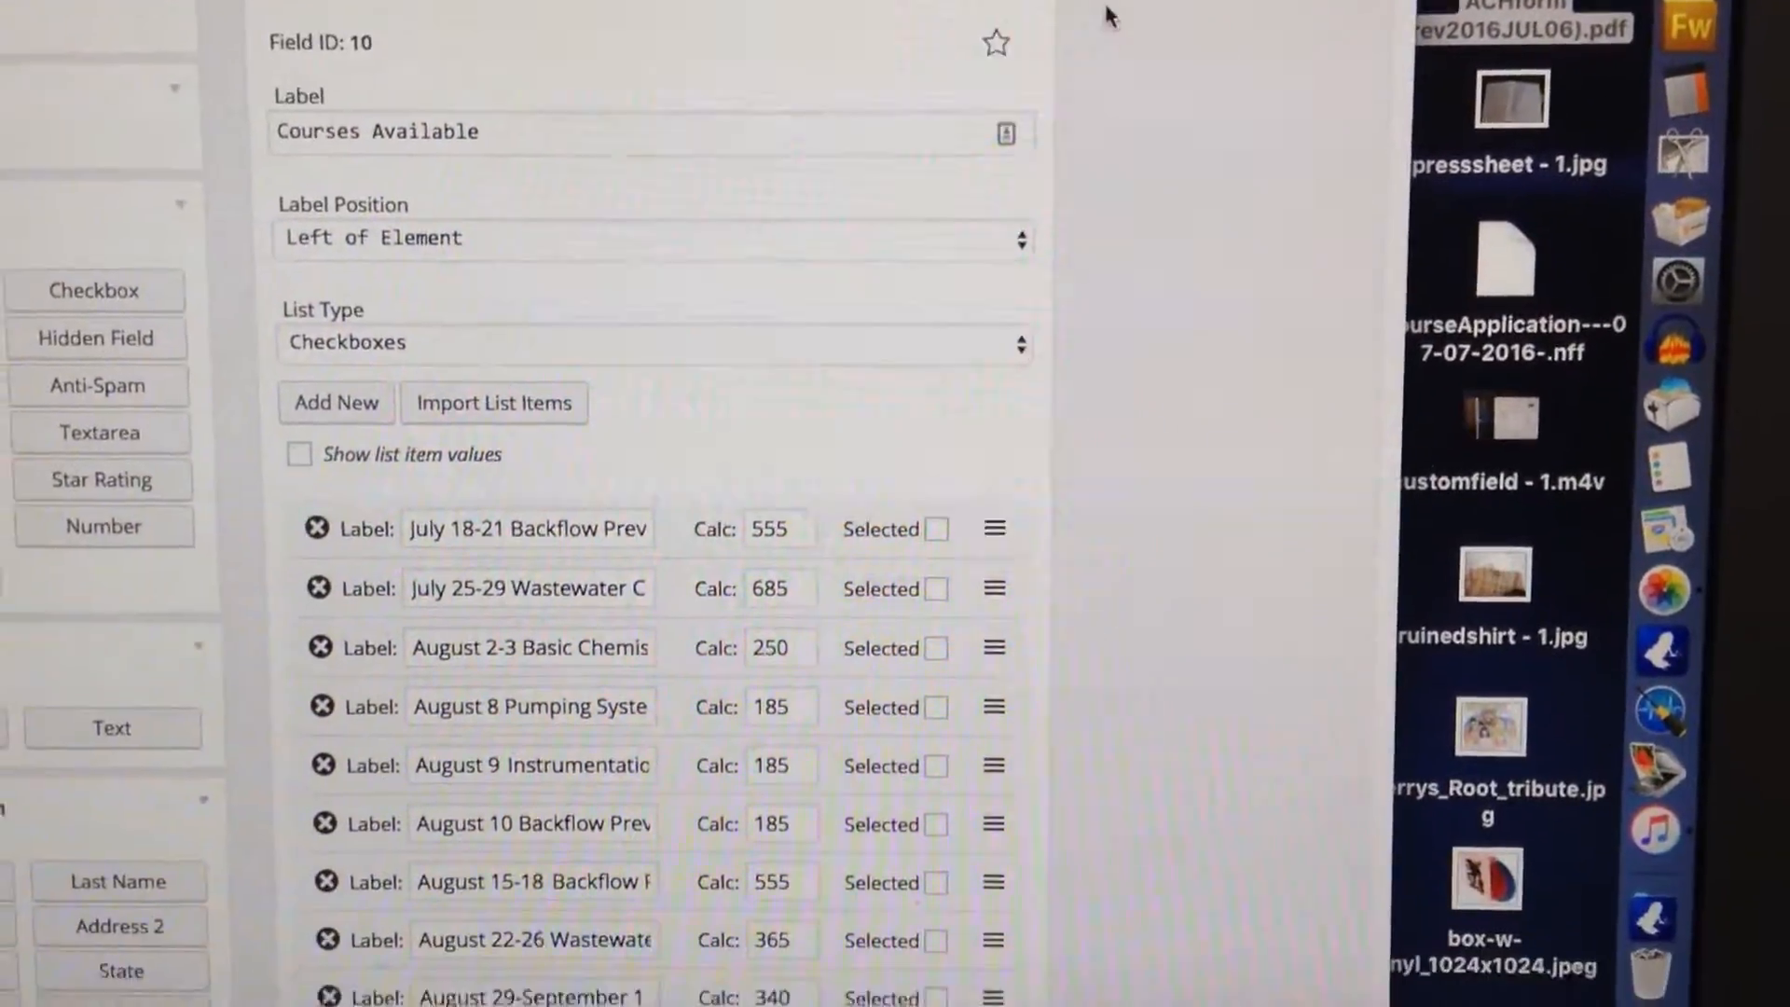
scroll(down, 3)
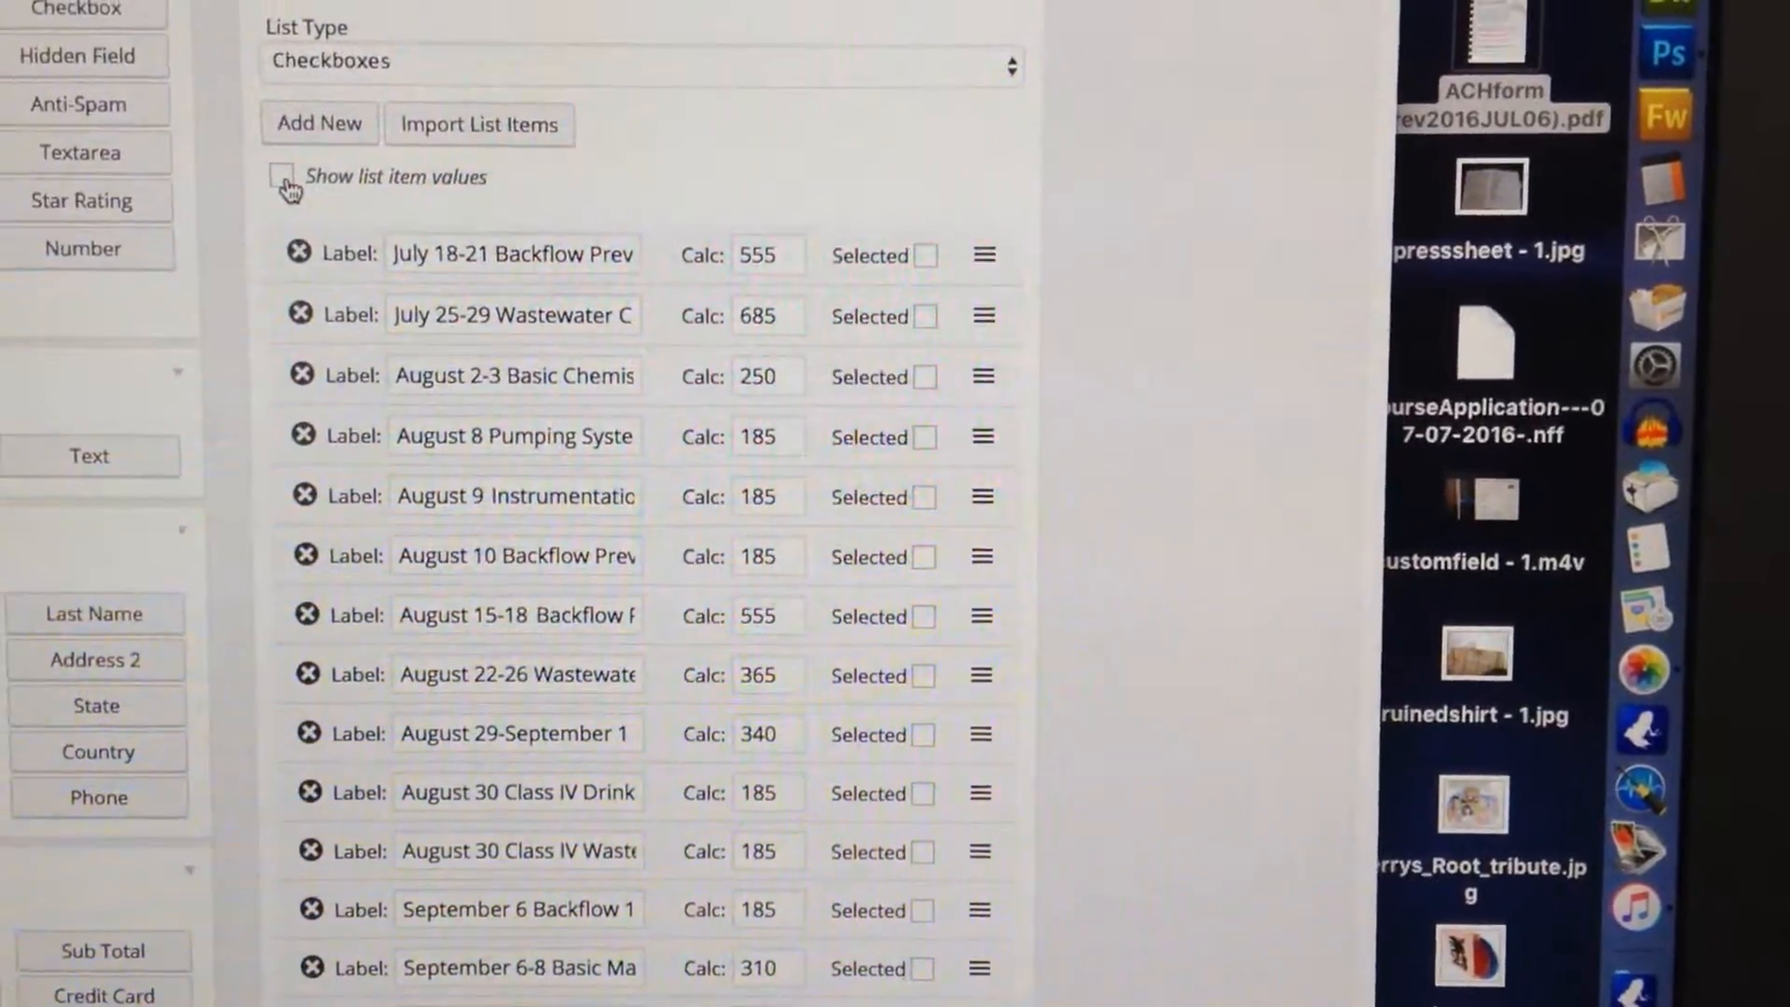
scroll(down, 3)
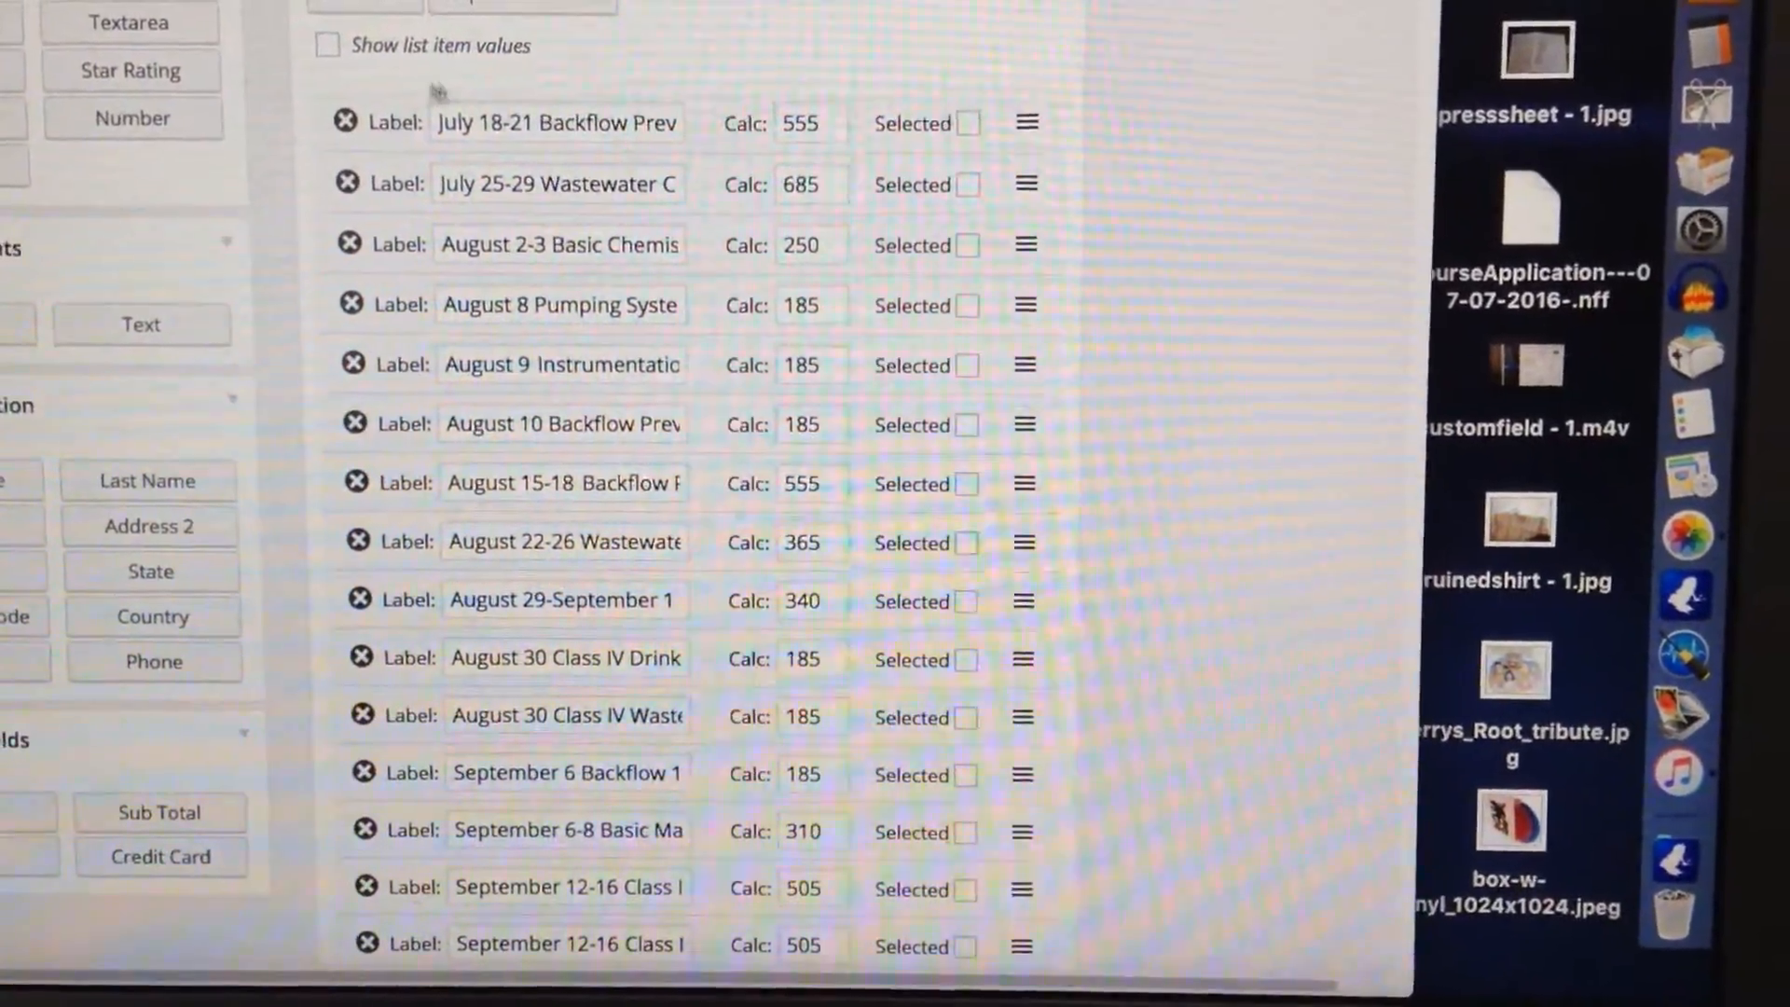
scroll(up, 3)
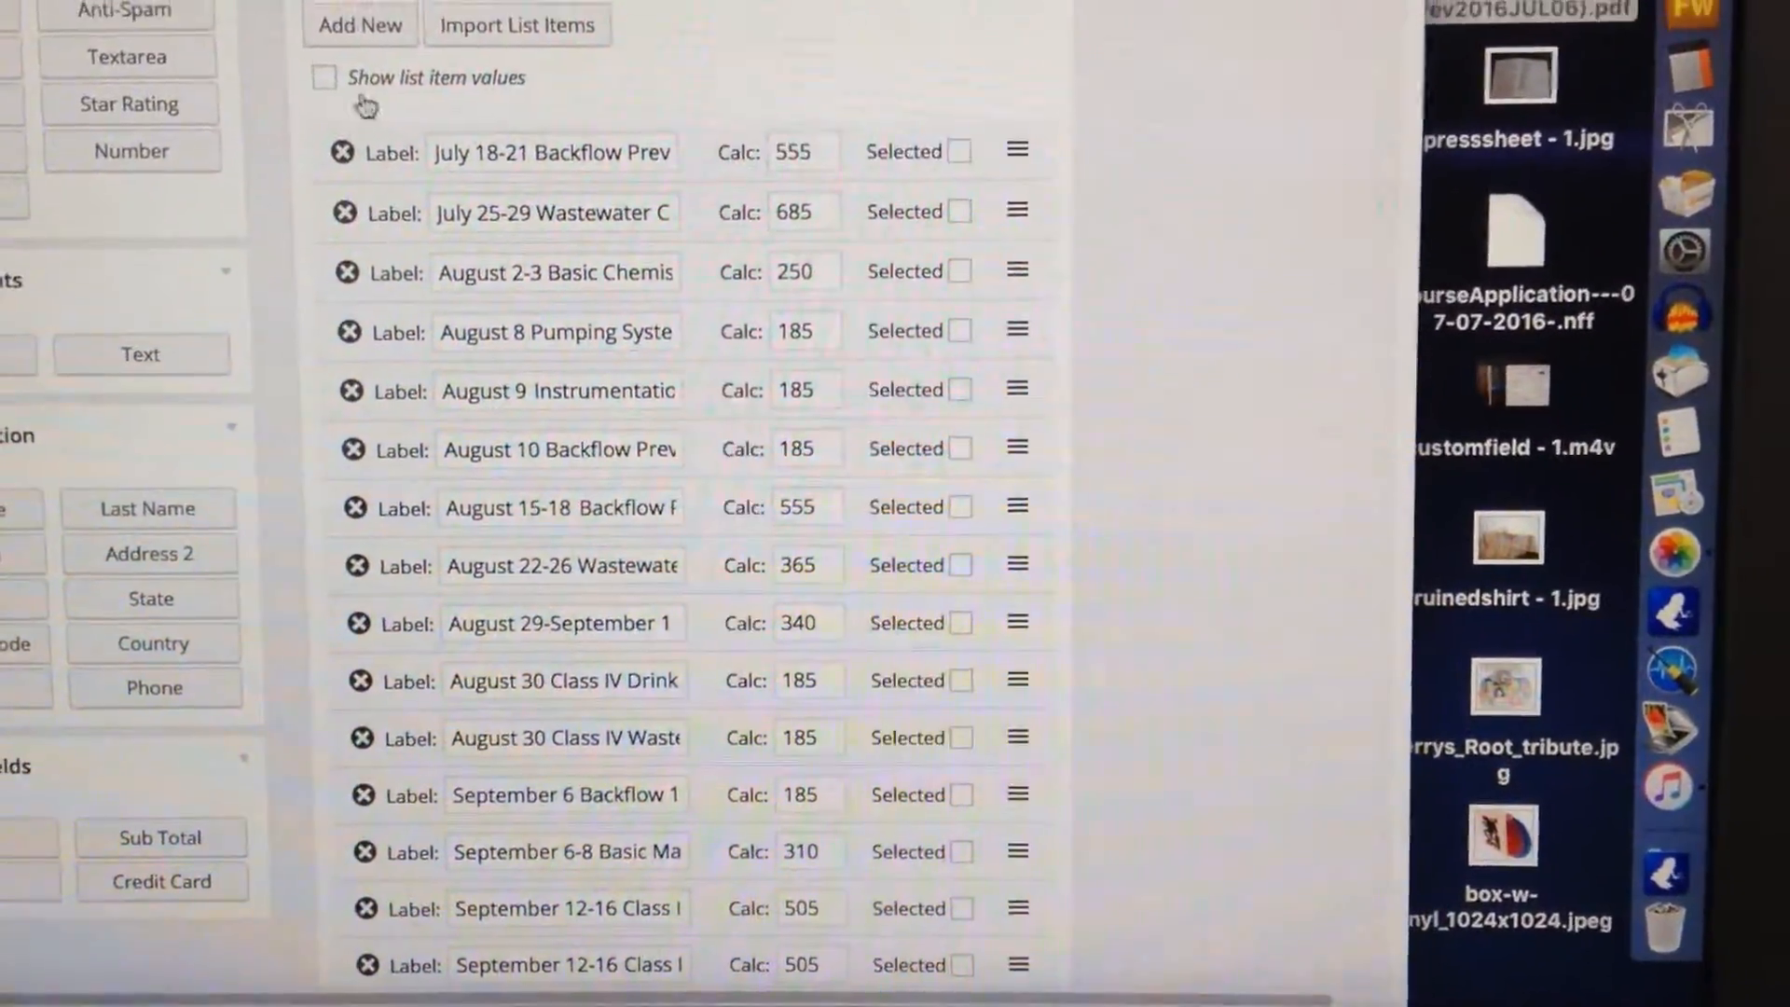
scroll(down, 3)
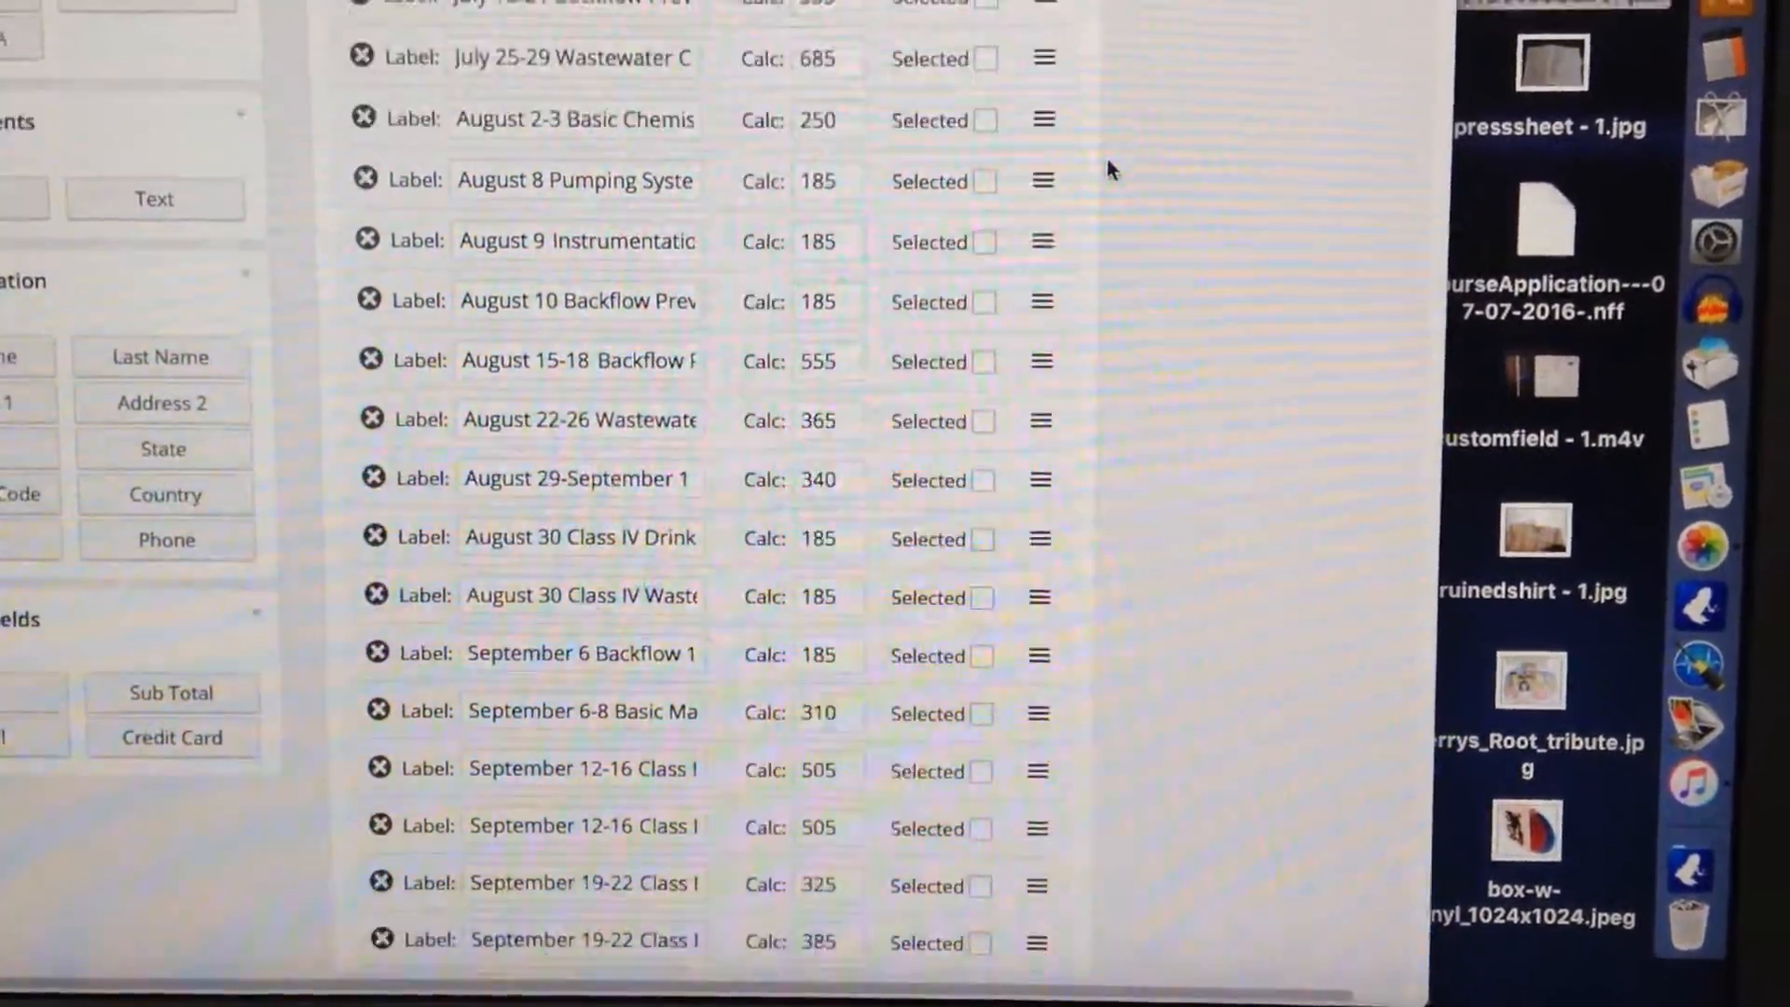
scroll(up, 3)
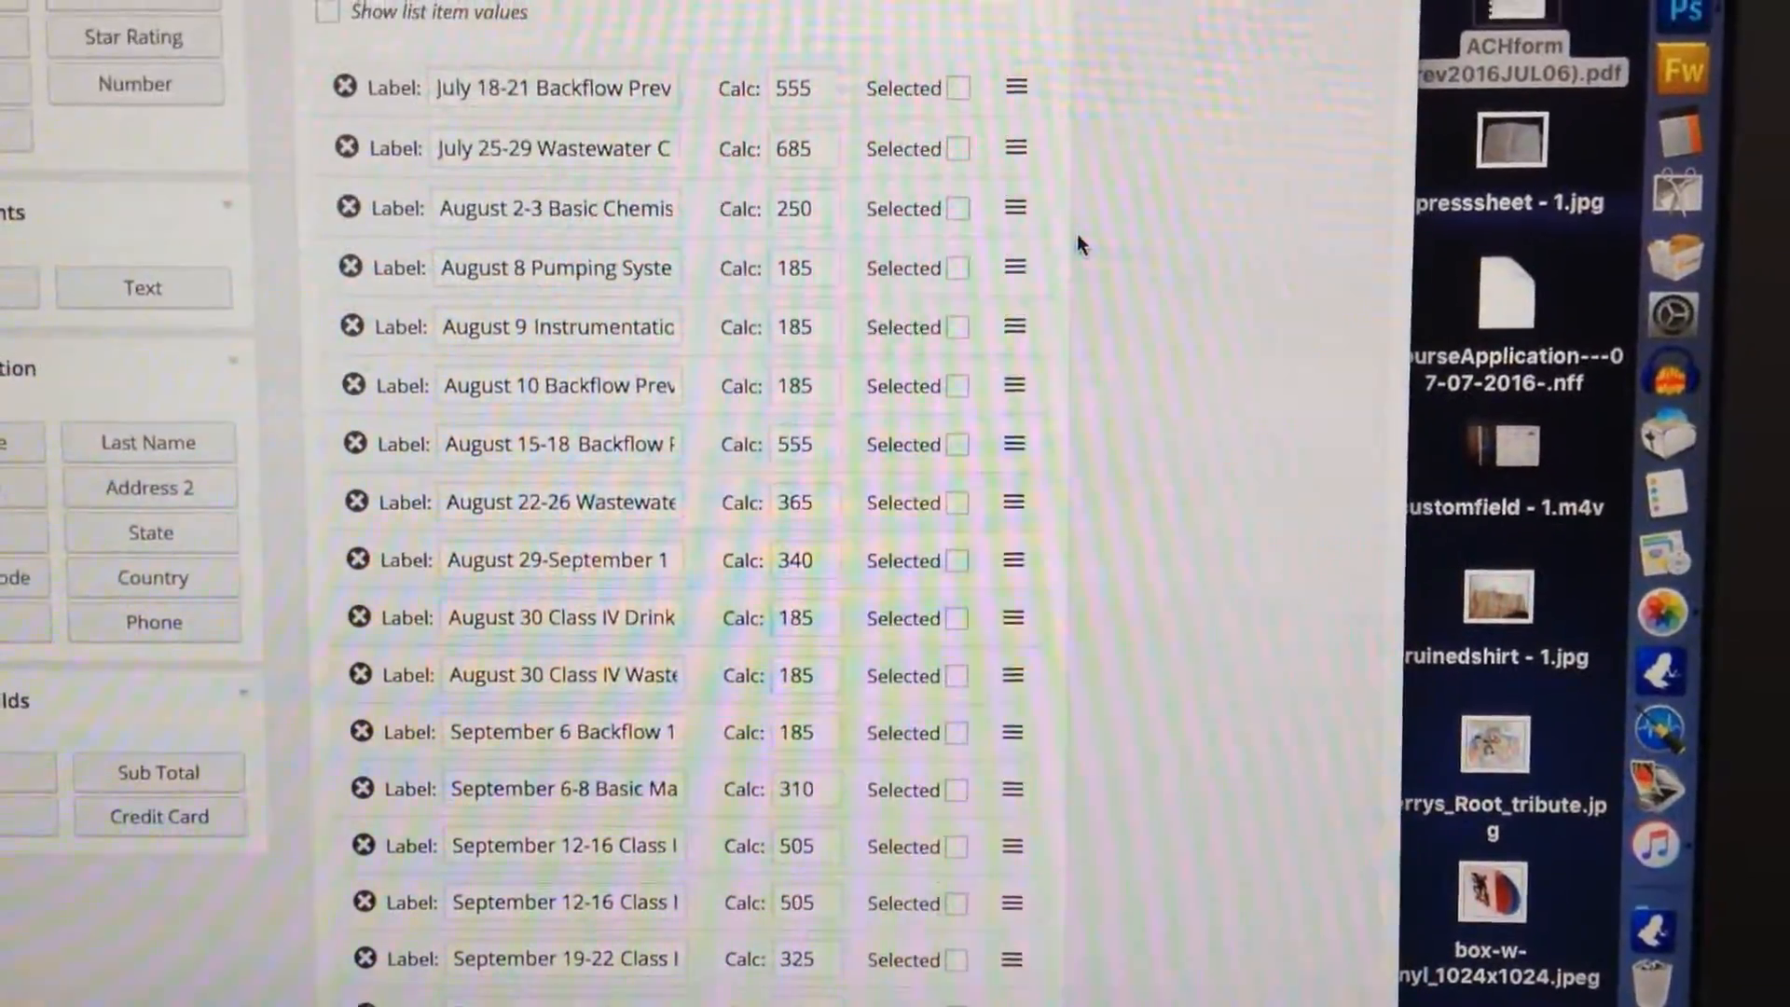
scroll(down, 3)
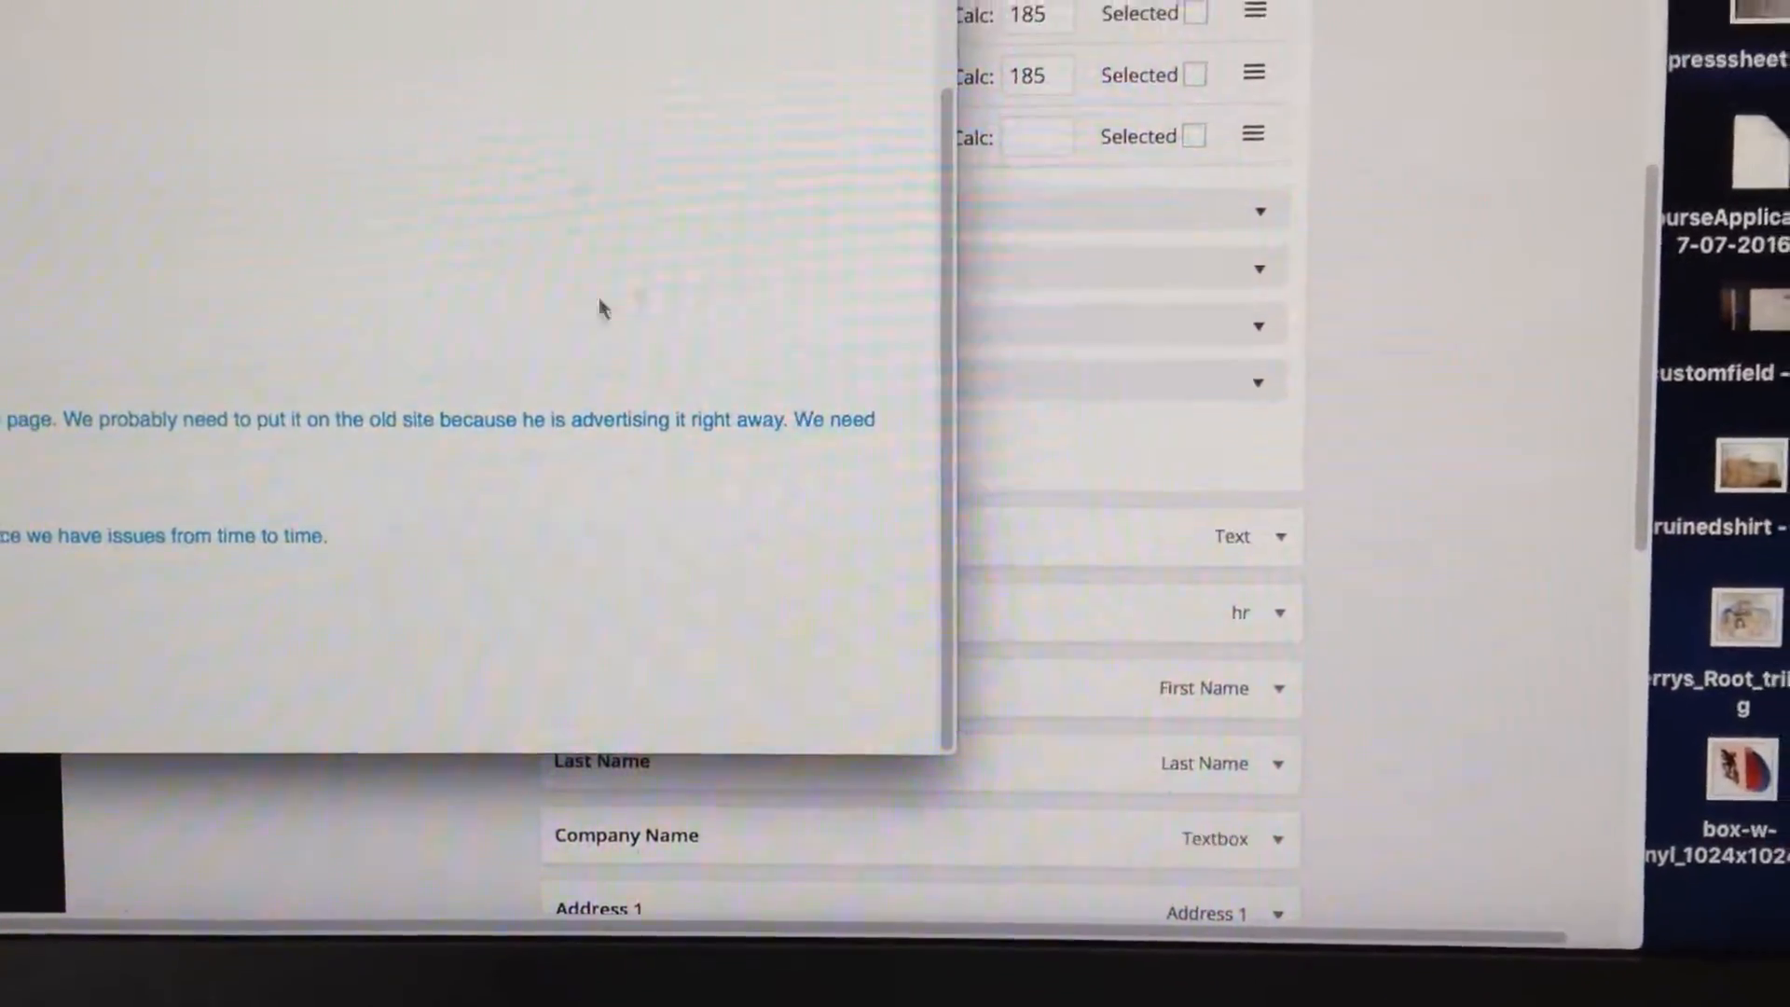
- Add a list item labeled 'August 8-10 All 3 Maintenance Courses' with calc value 500
right_click(684, 168)
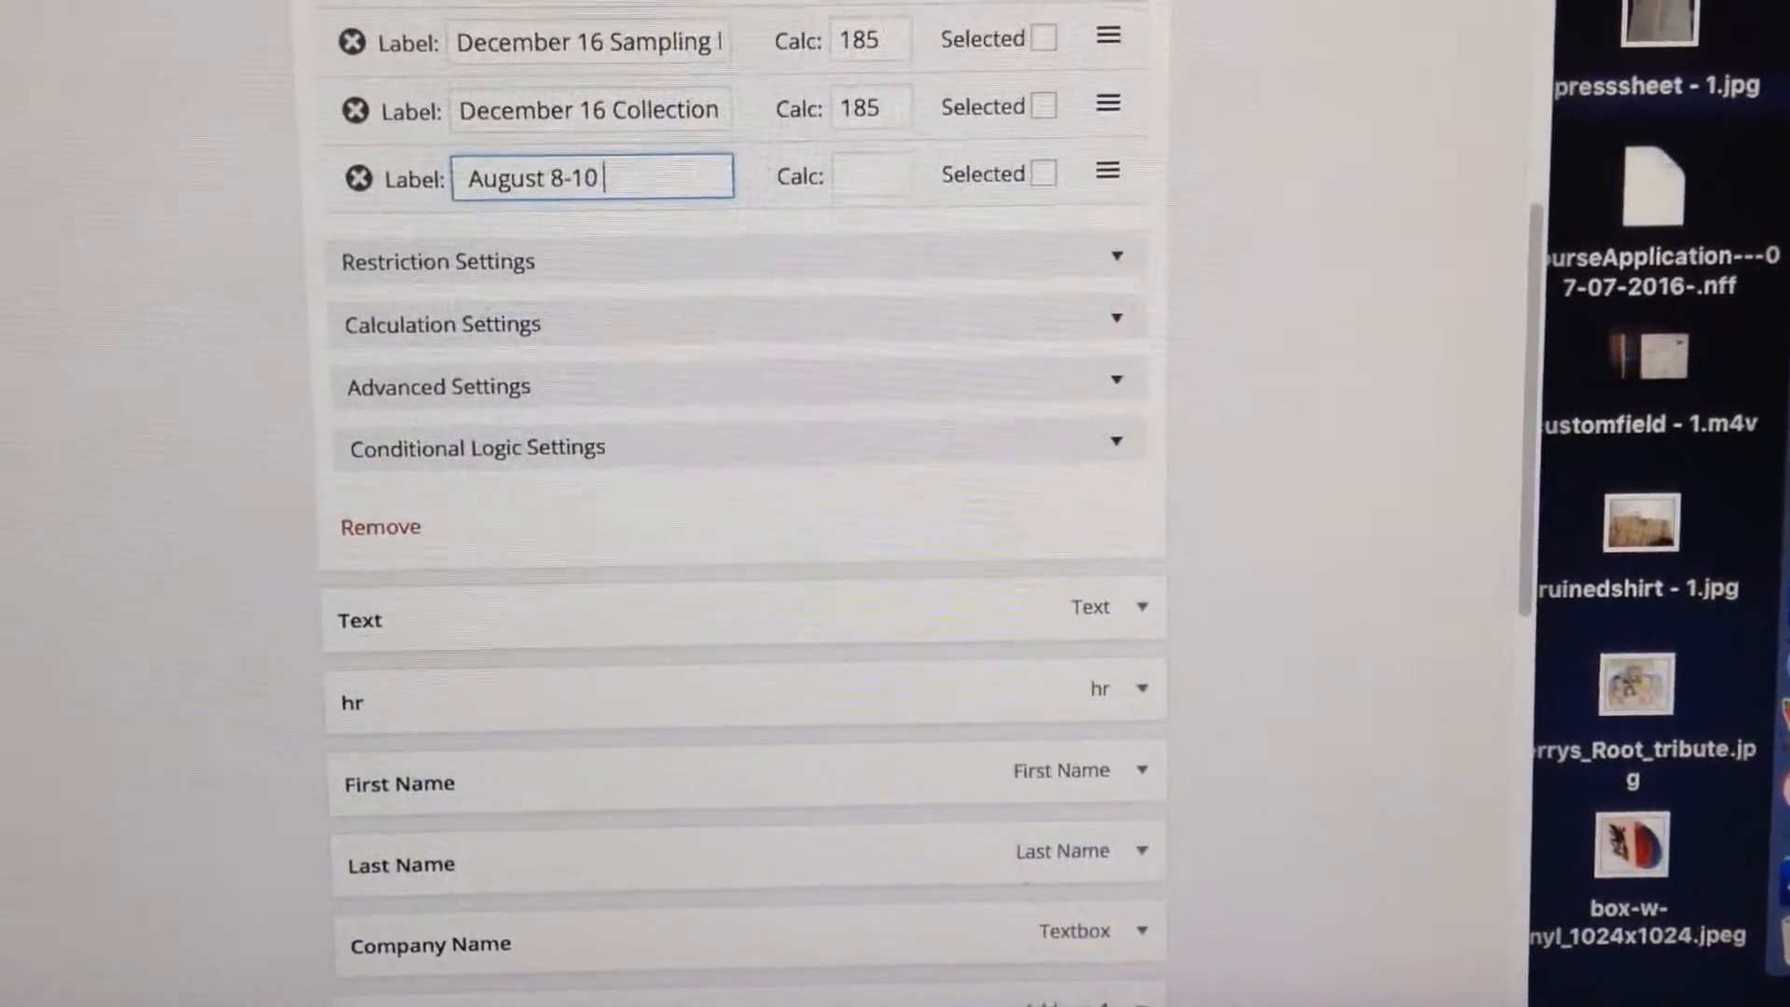
text(All)
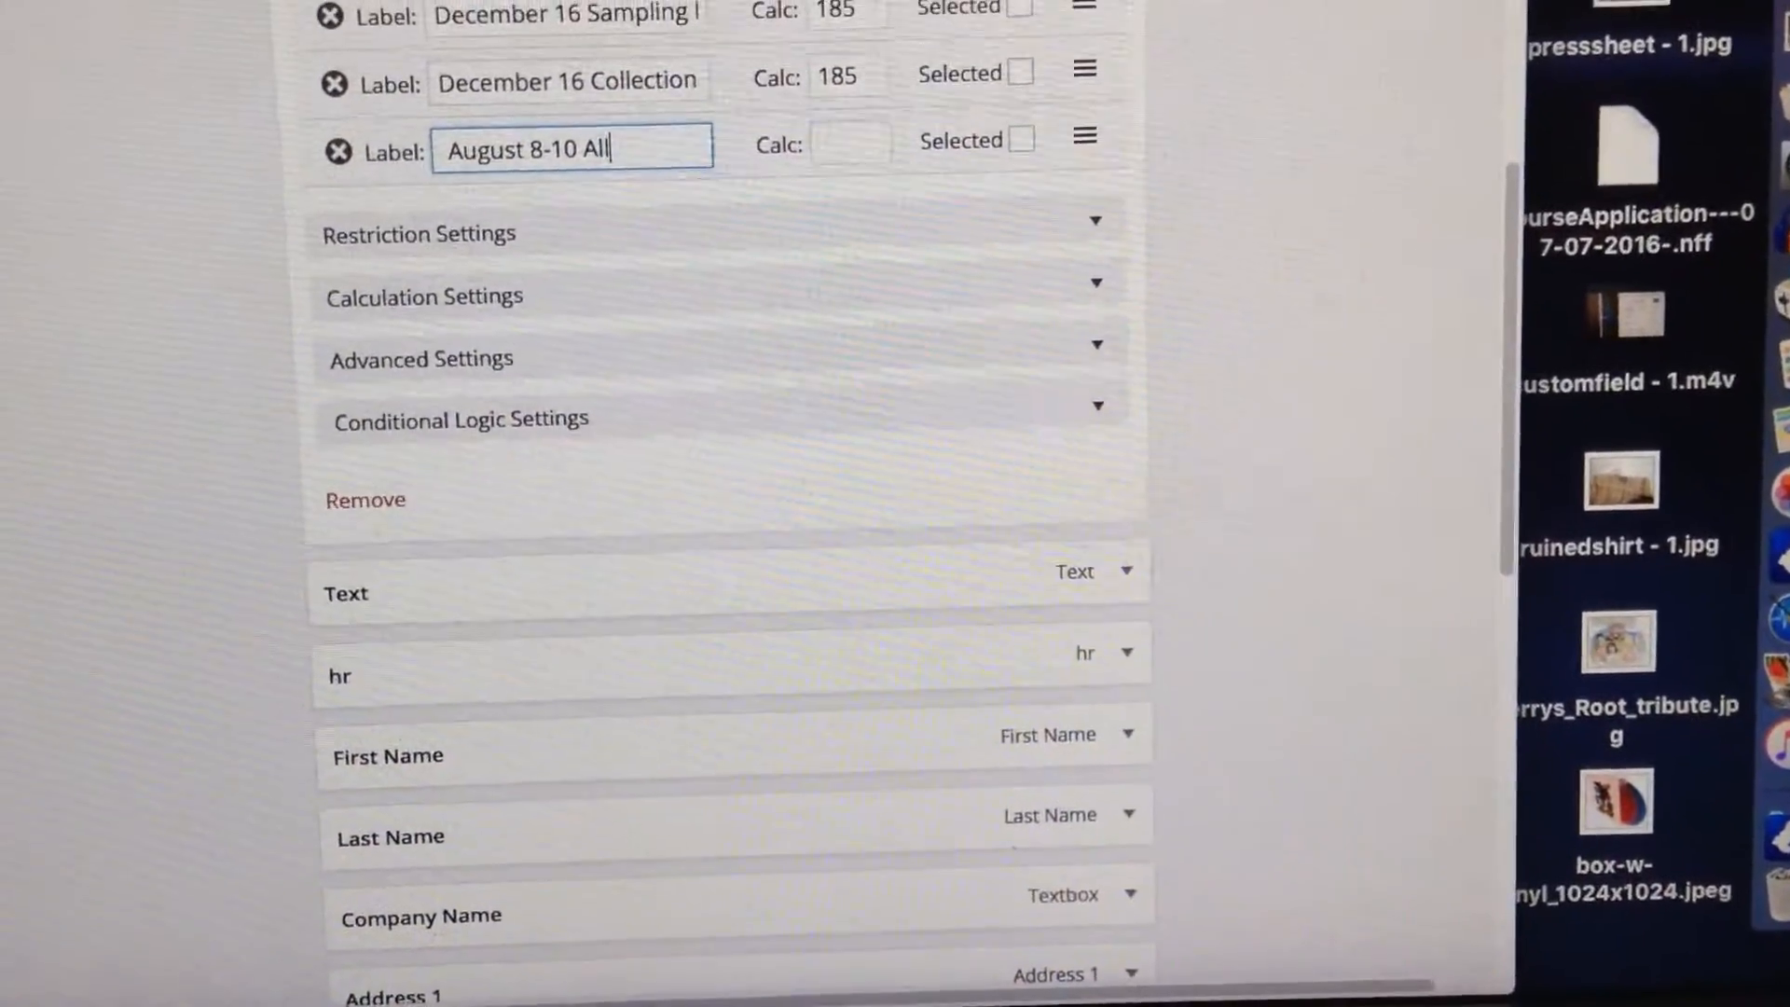
text(3)
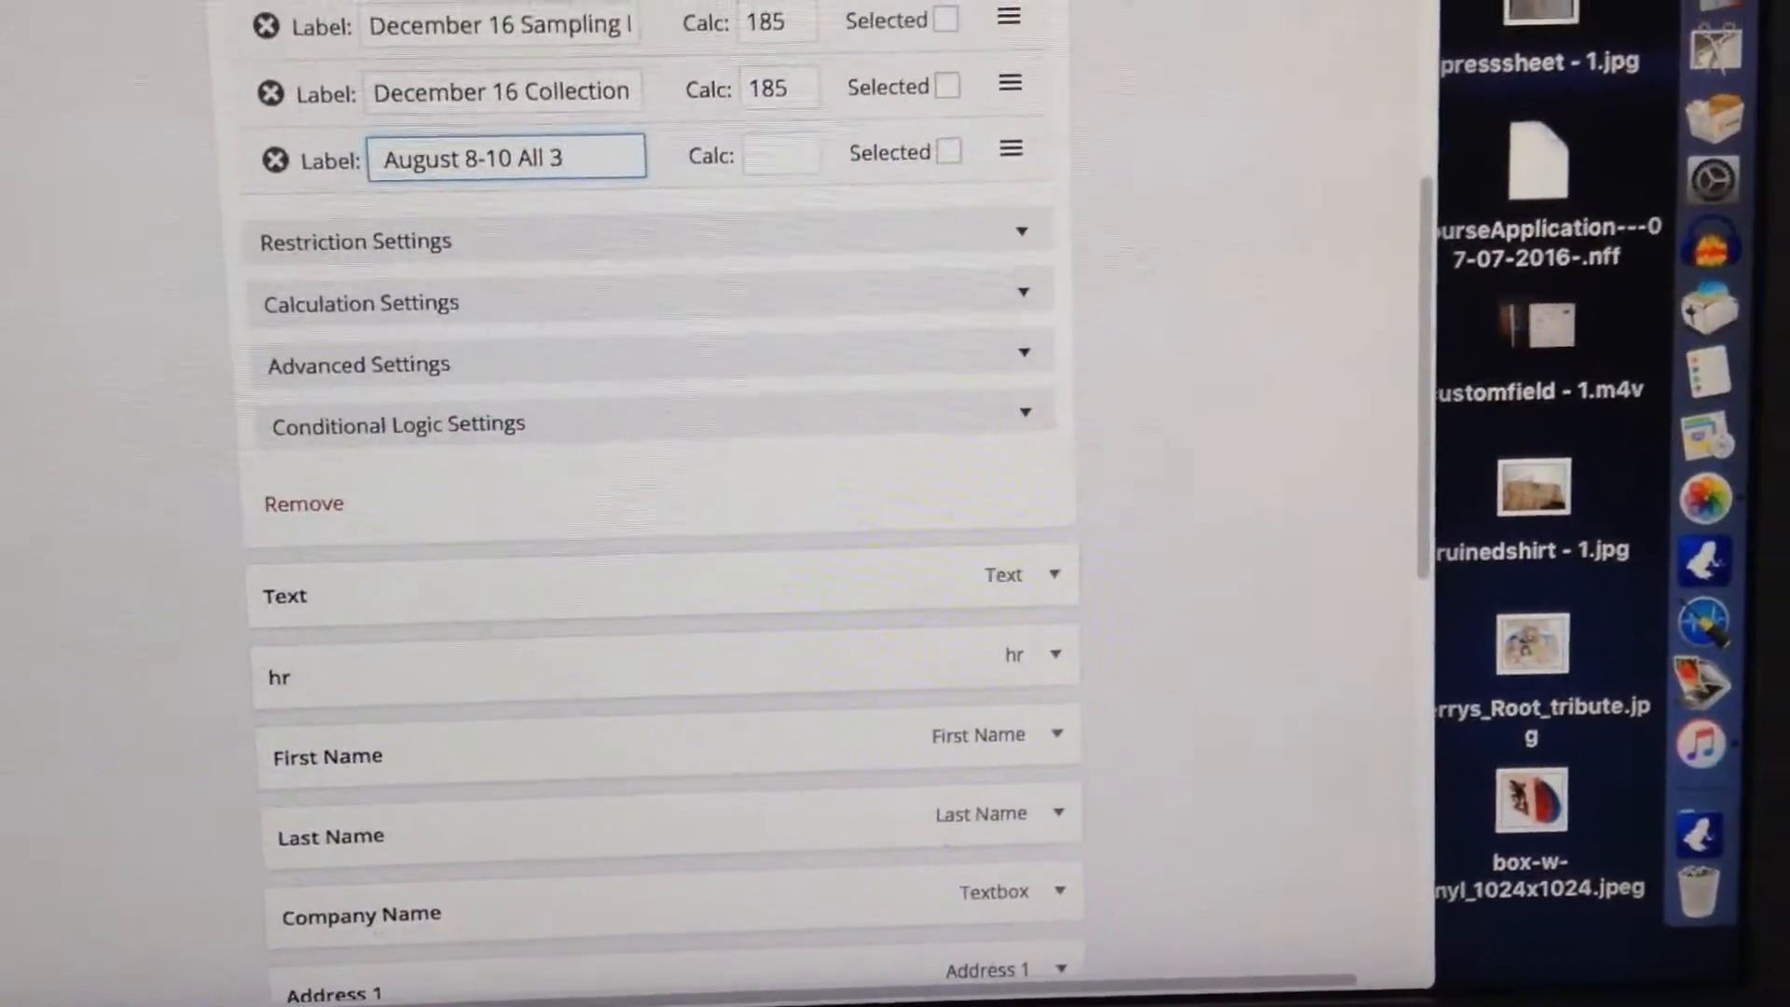
scroll(up, 3)
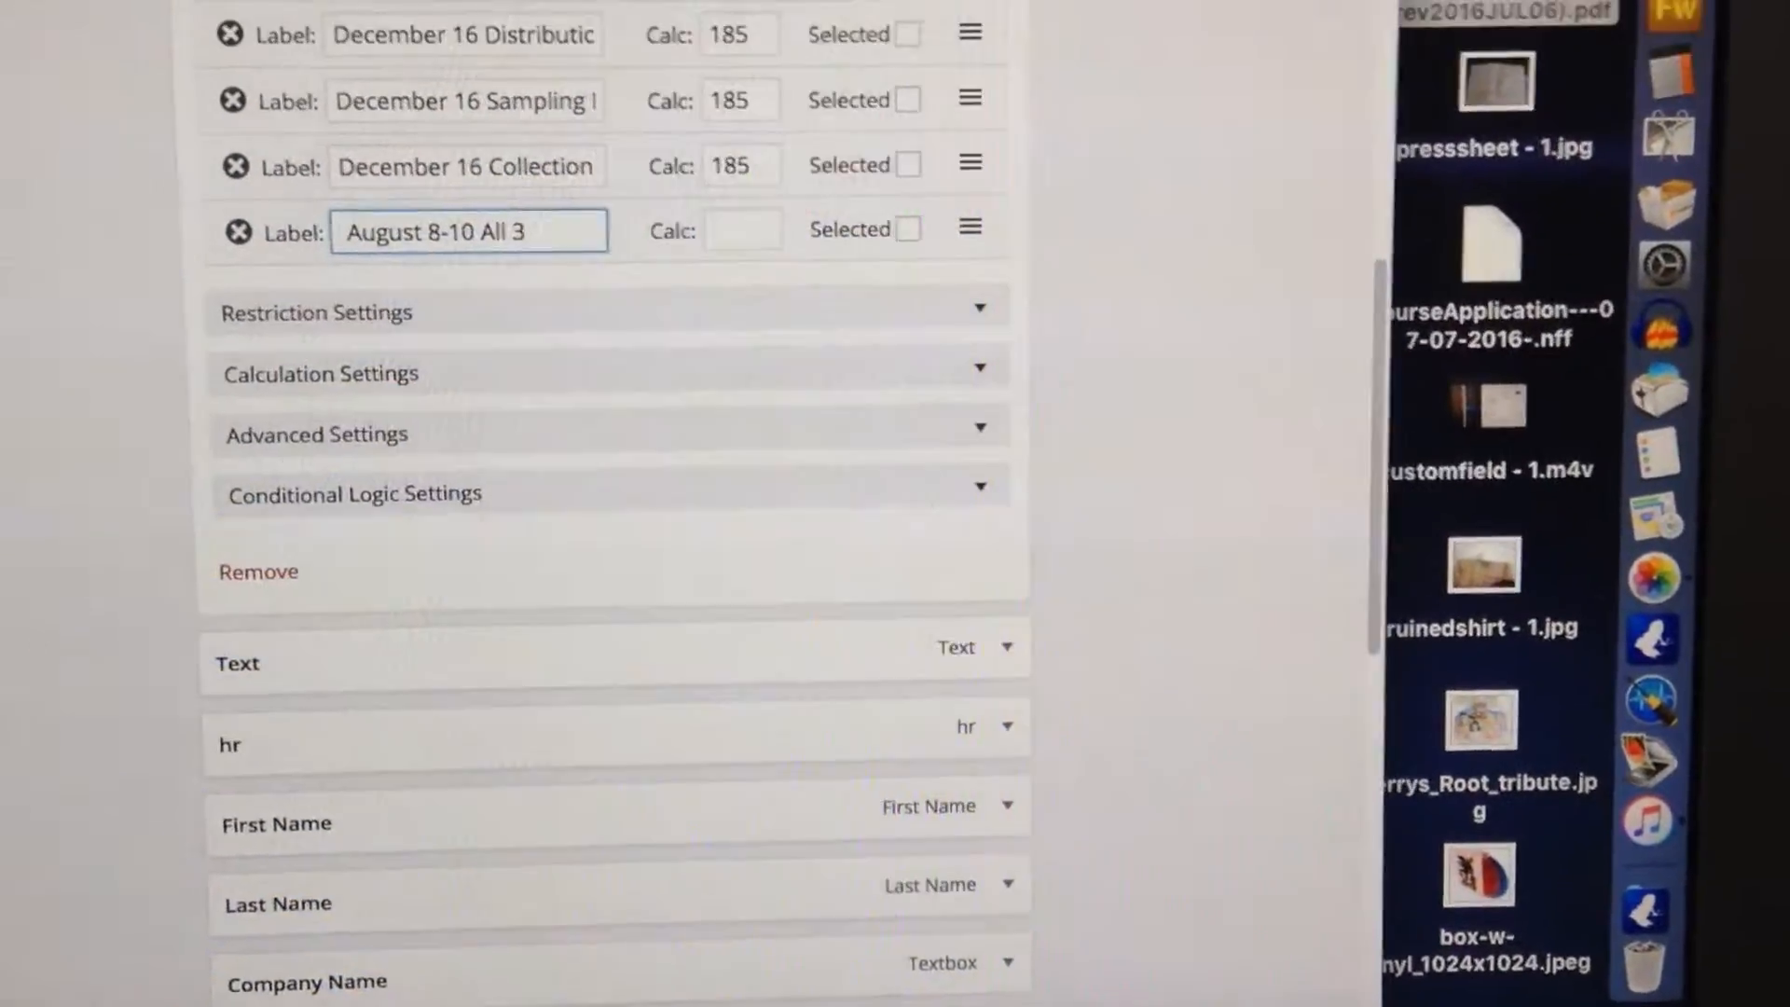
text(Mainte)
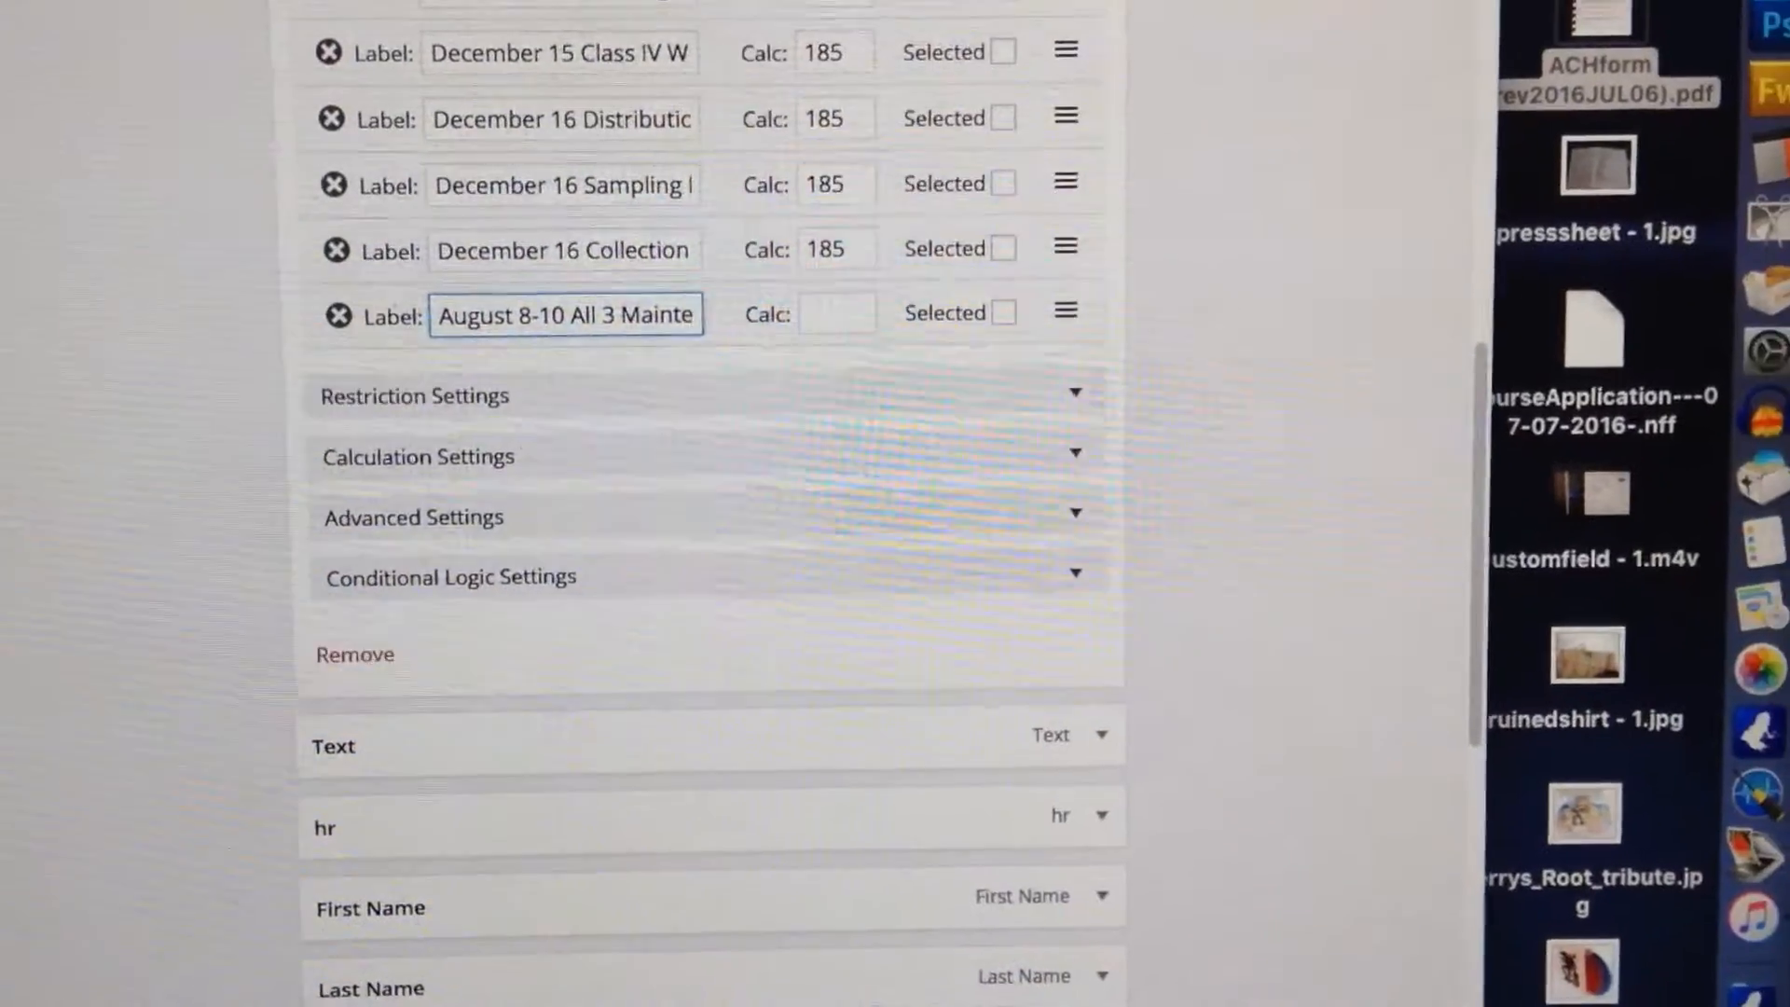
scroll(down, 3)
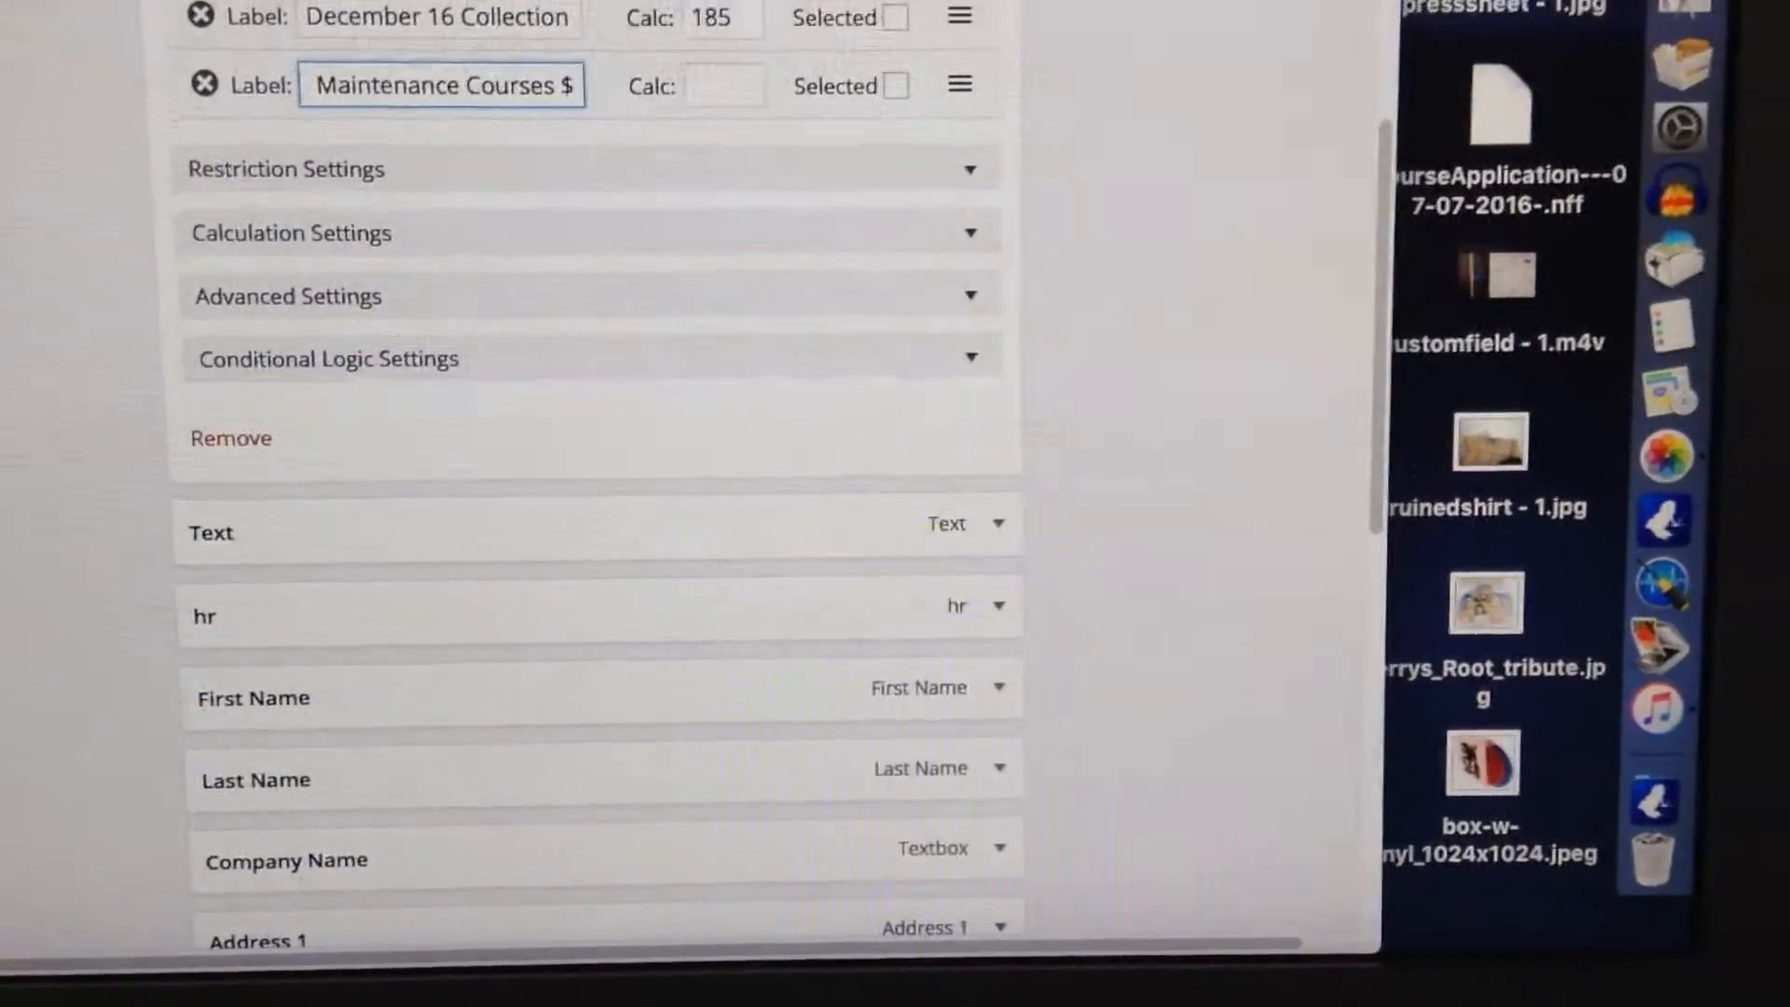
text(500)
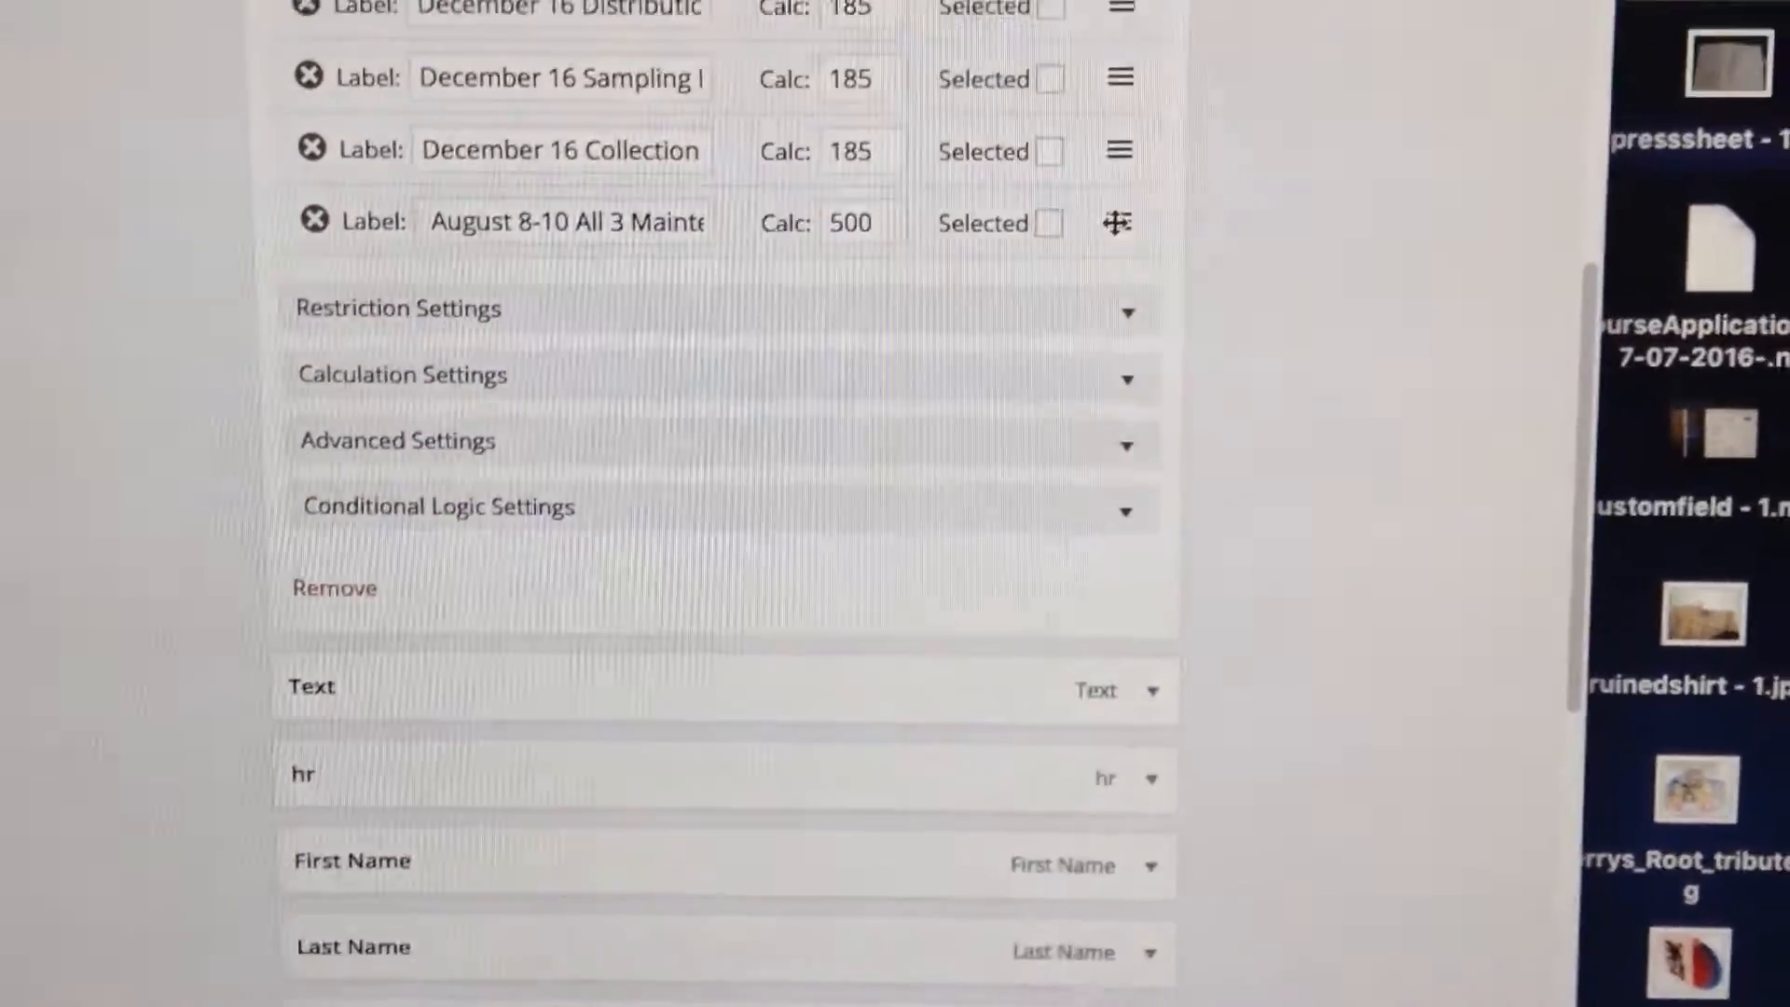
- Drag the August 8-10 option upward past the October and September options toward the August courses
scroll(up, 3)
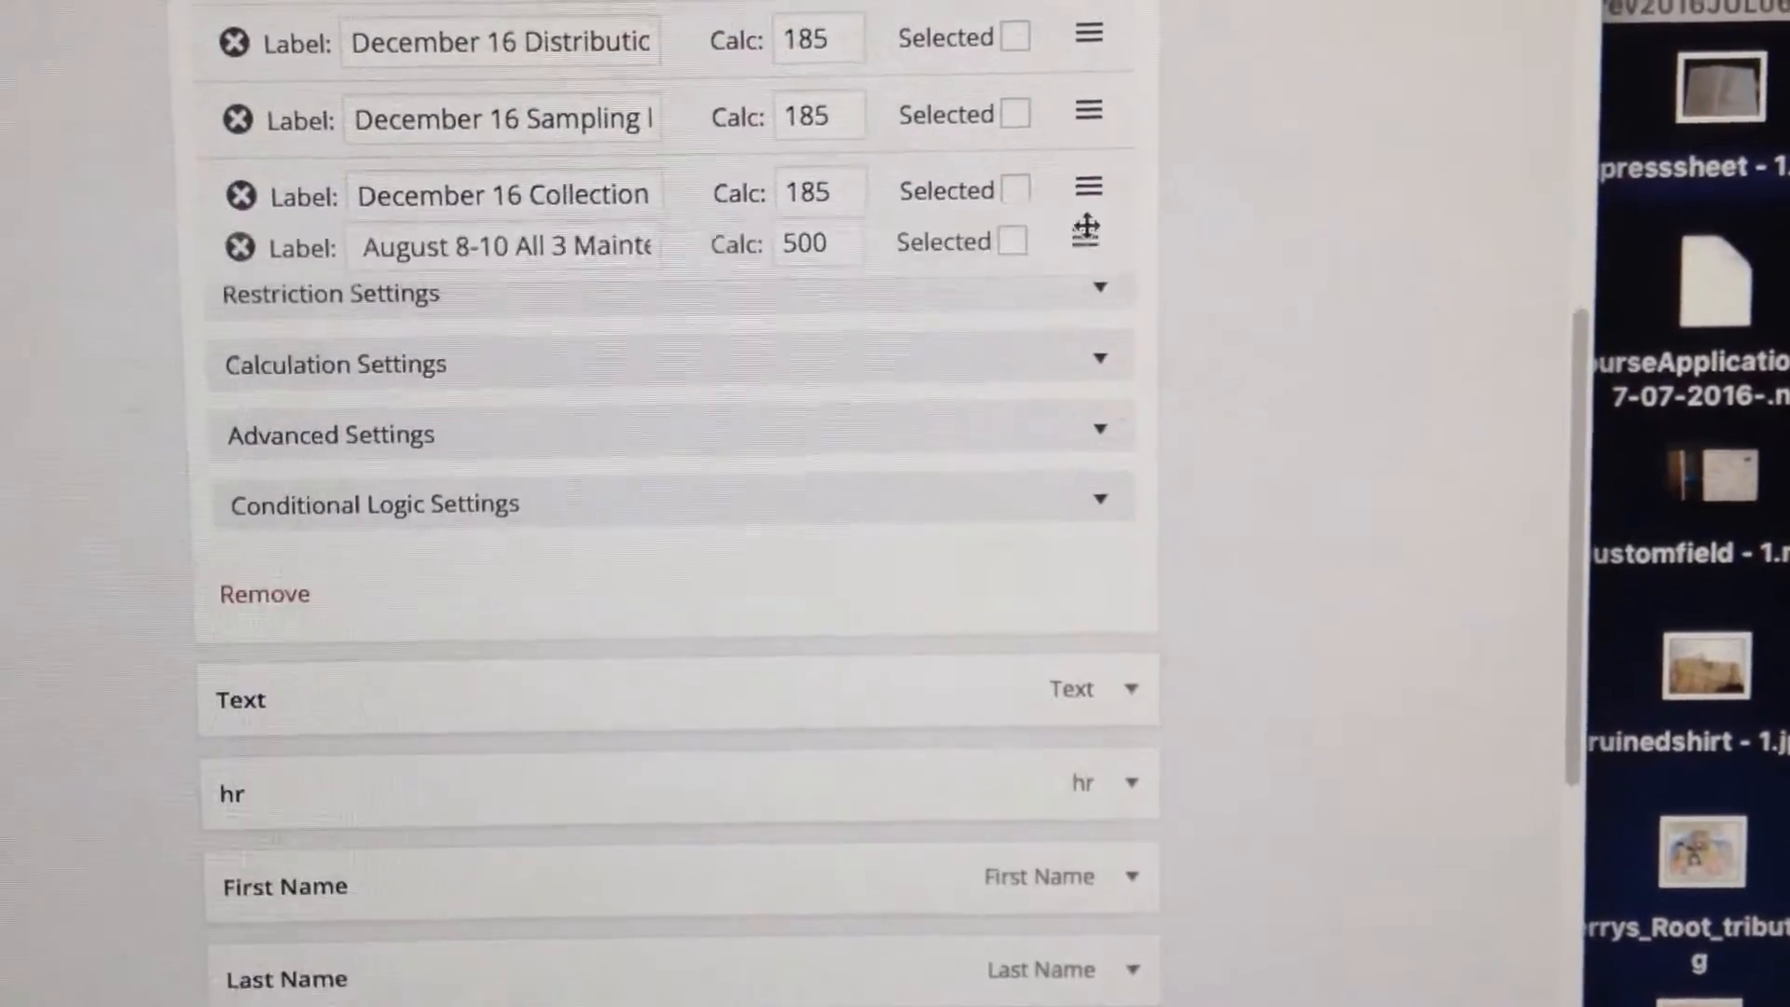
scroll(up, 3)
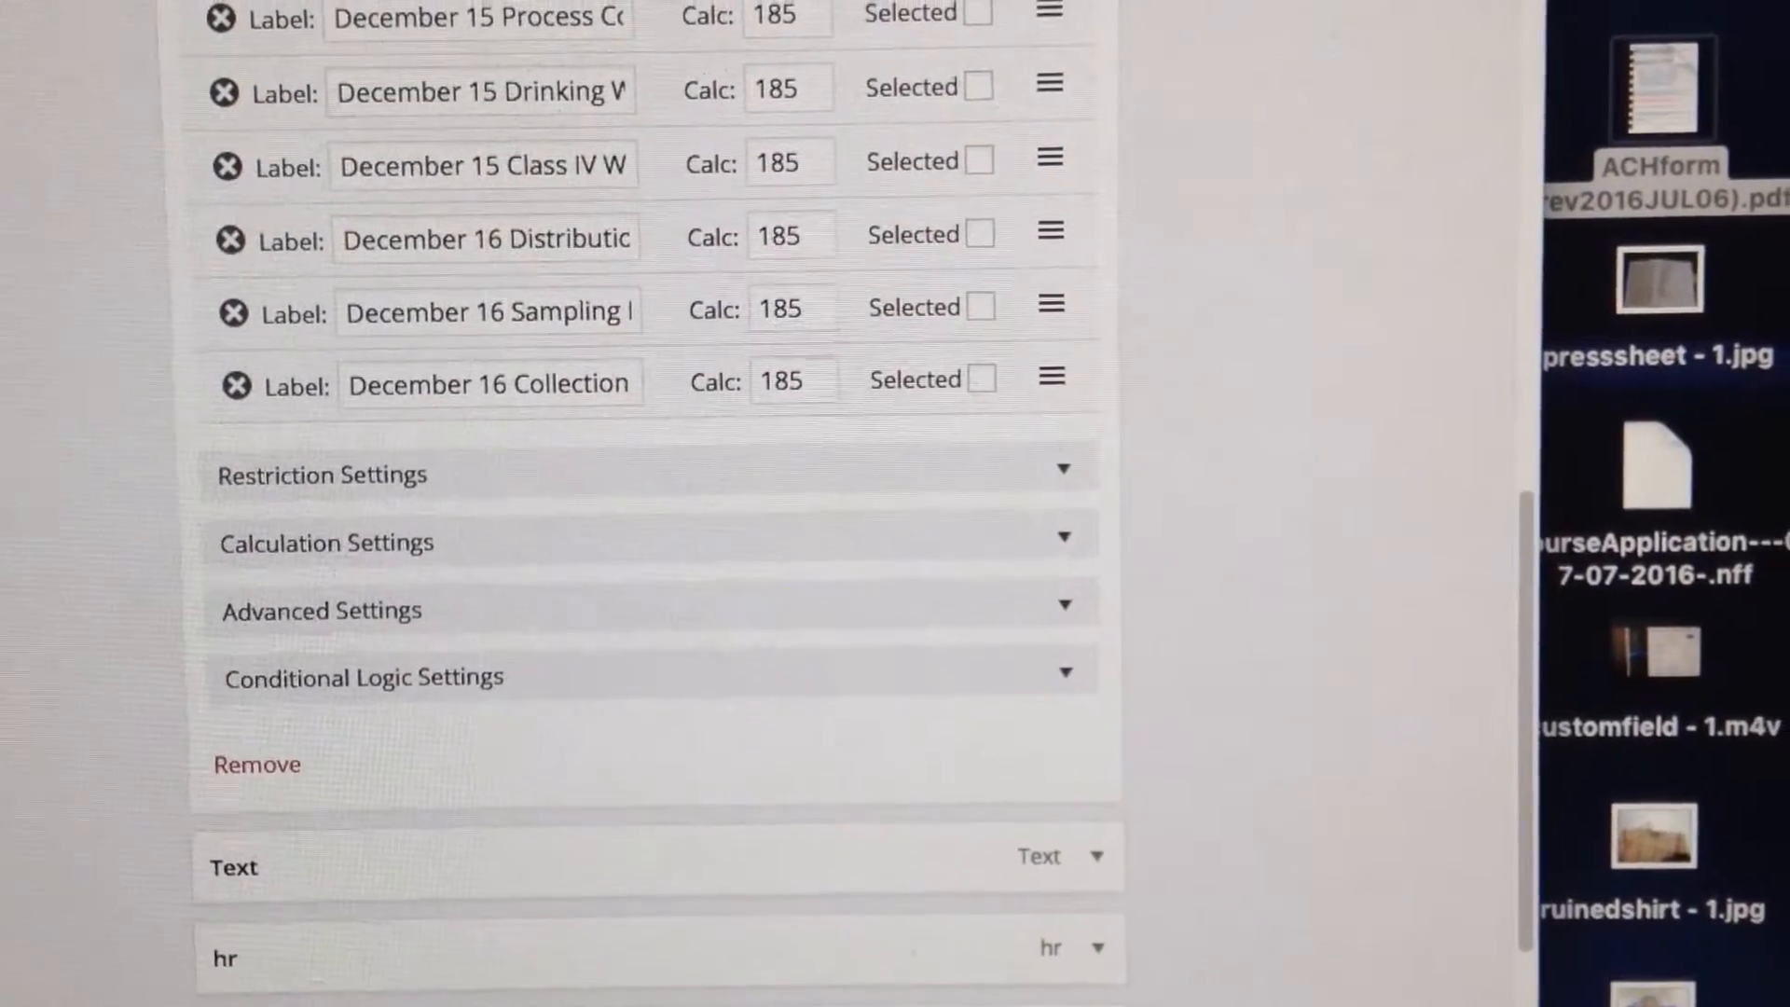
scroll(up, 3)
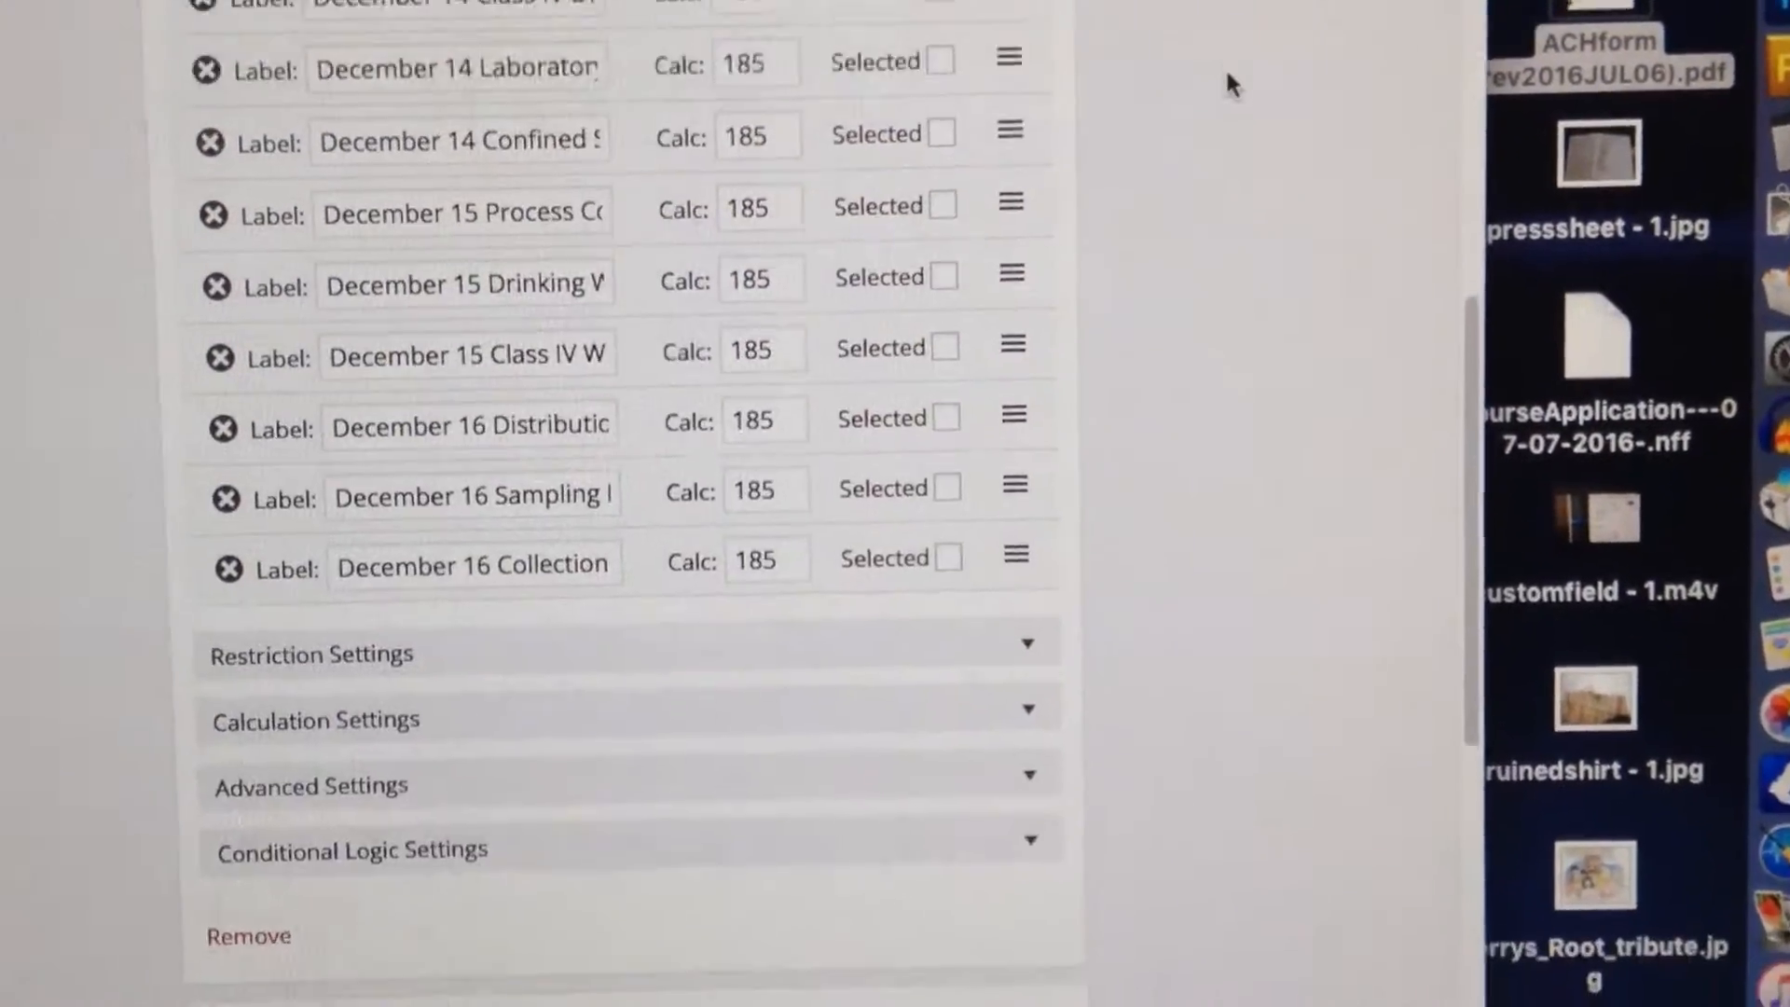
scroll(up, 3)
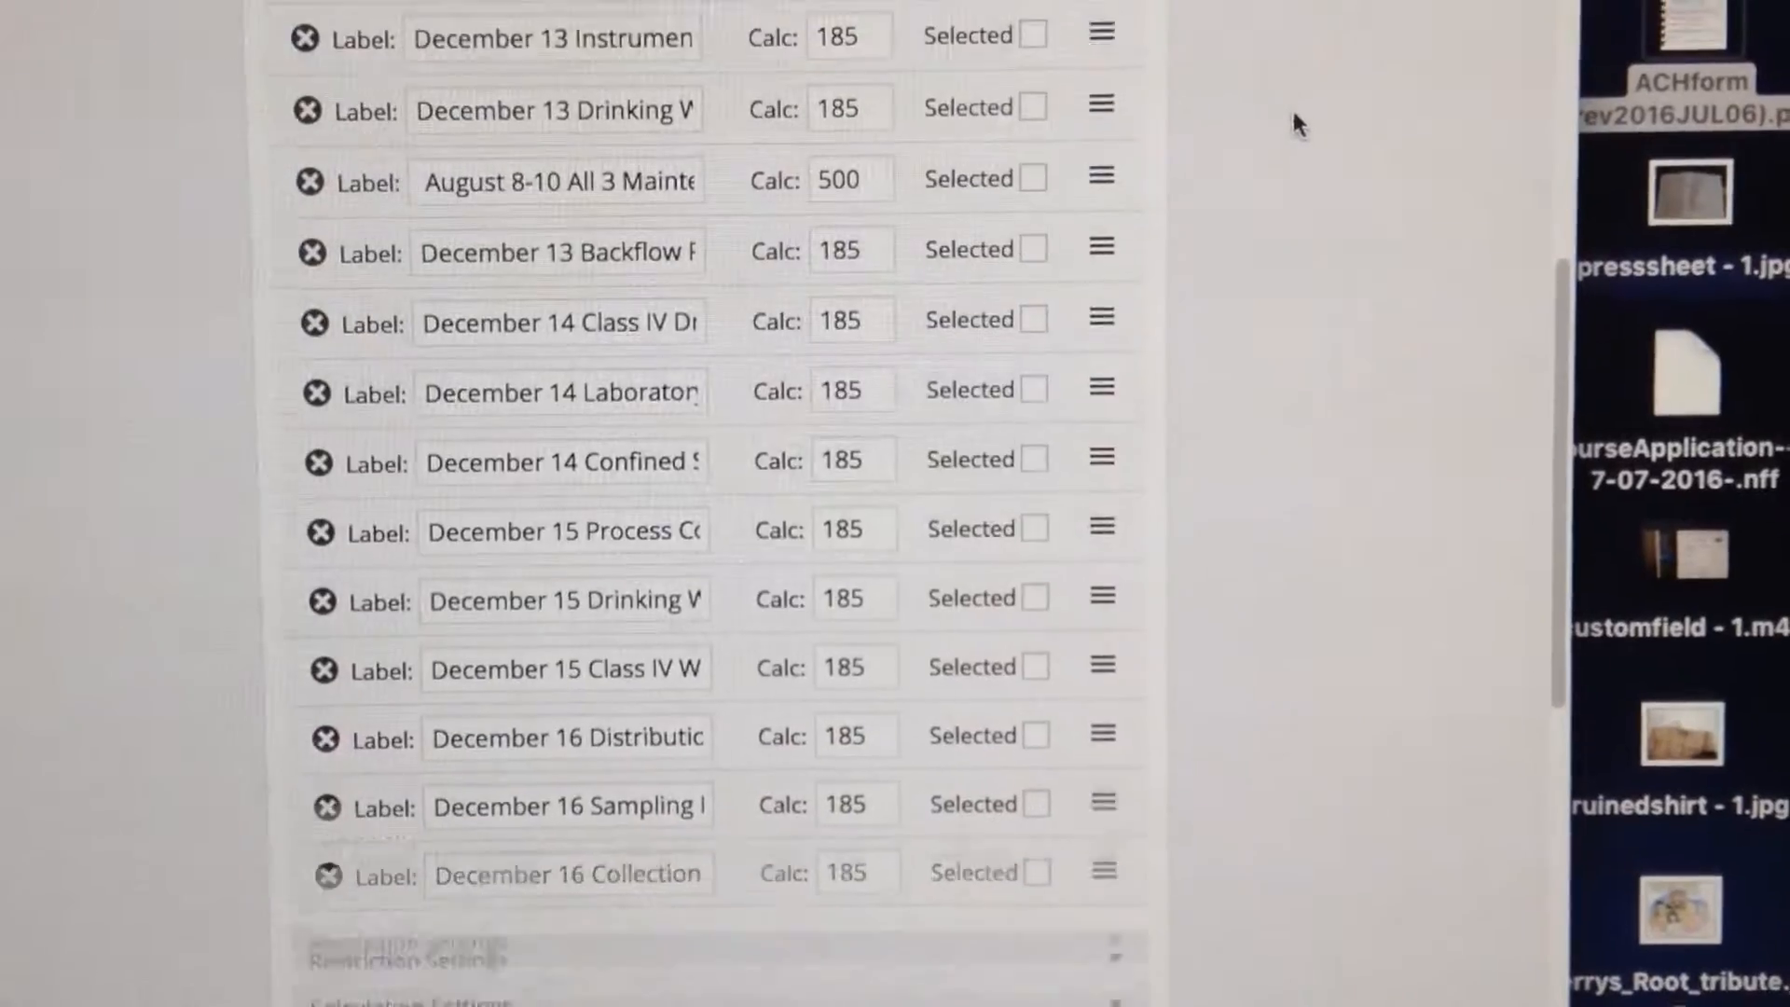
scroll(up, 3)
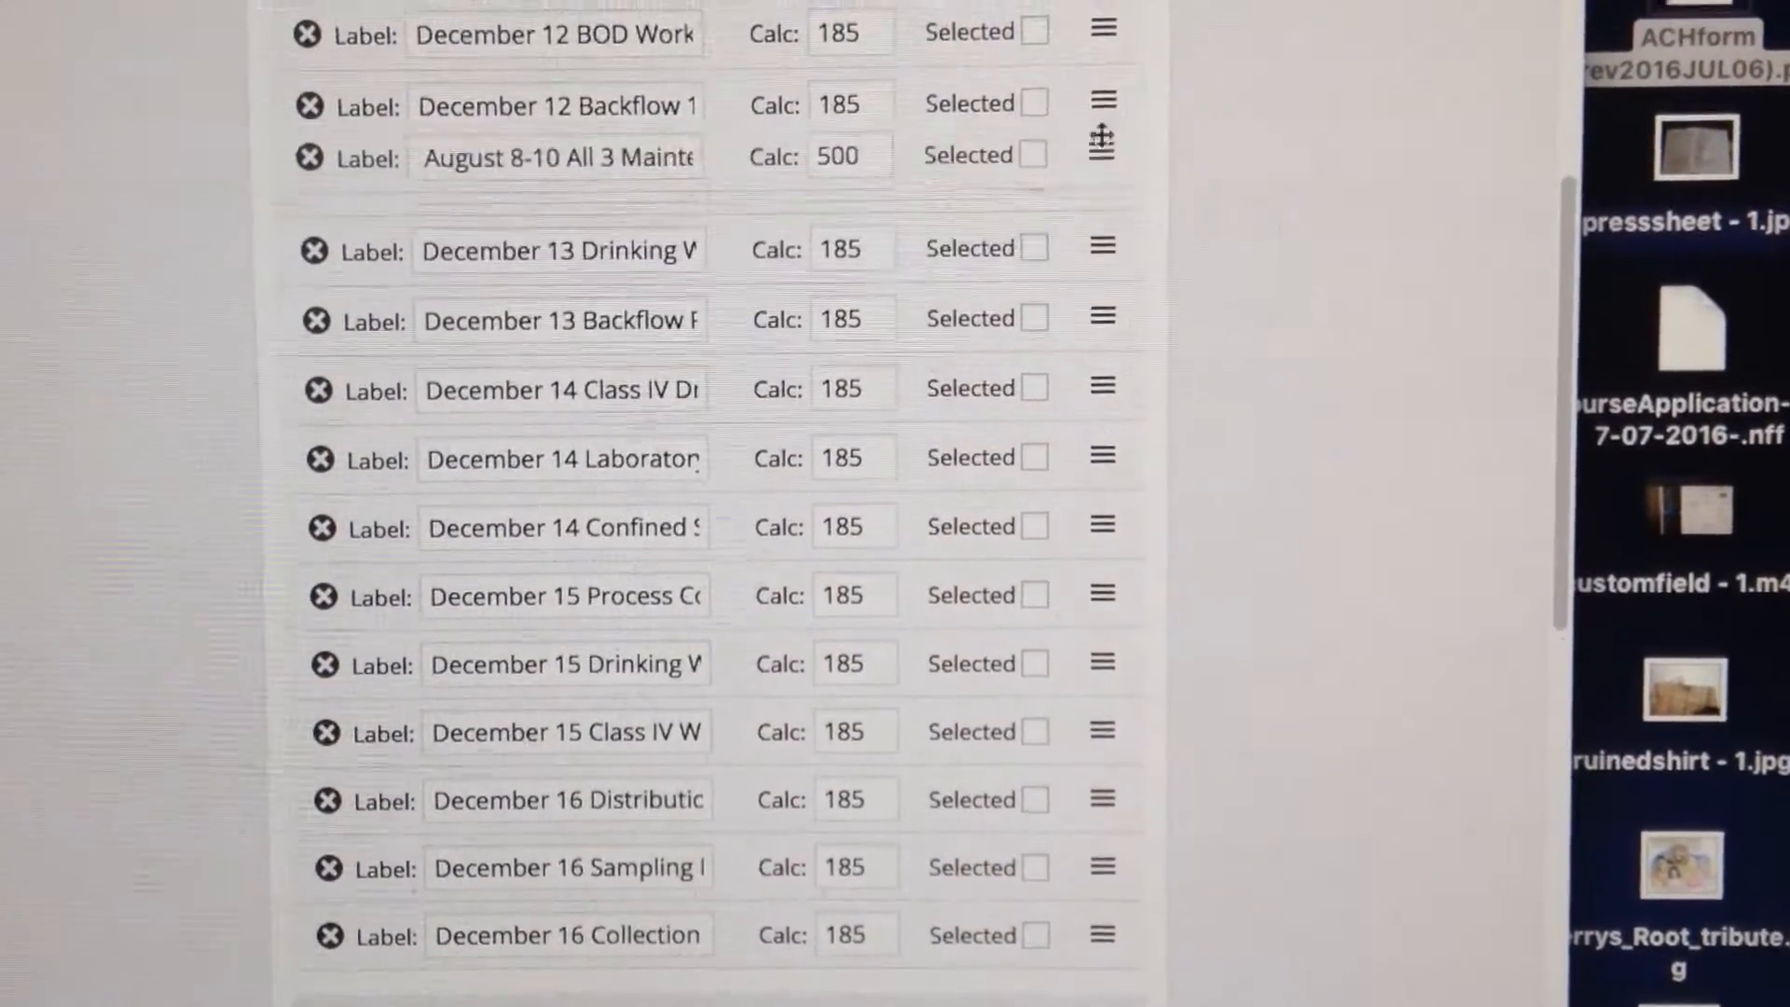
scroll(up, 3)
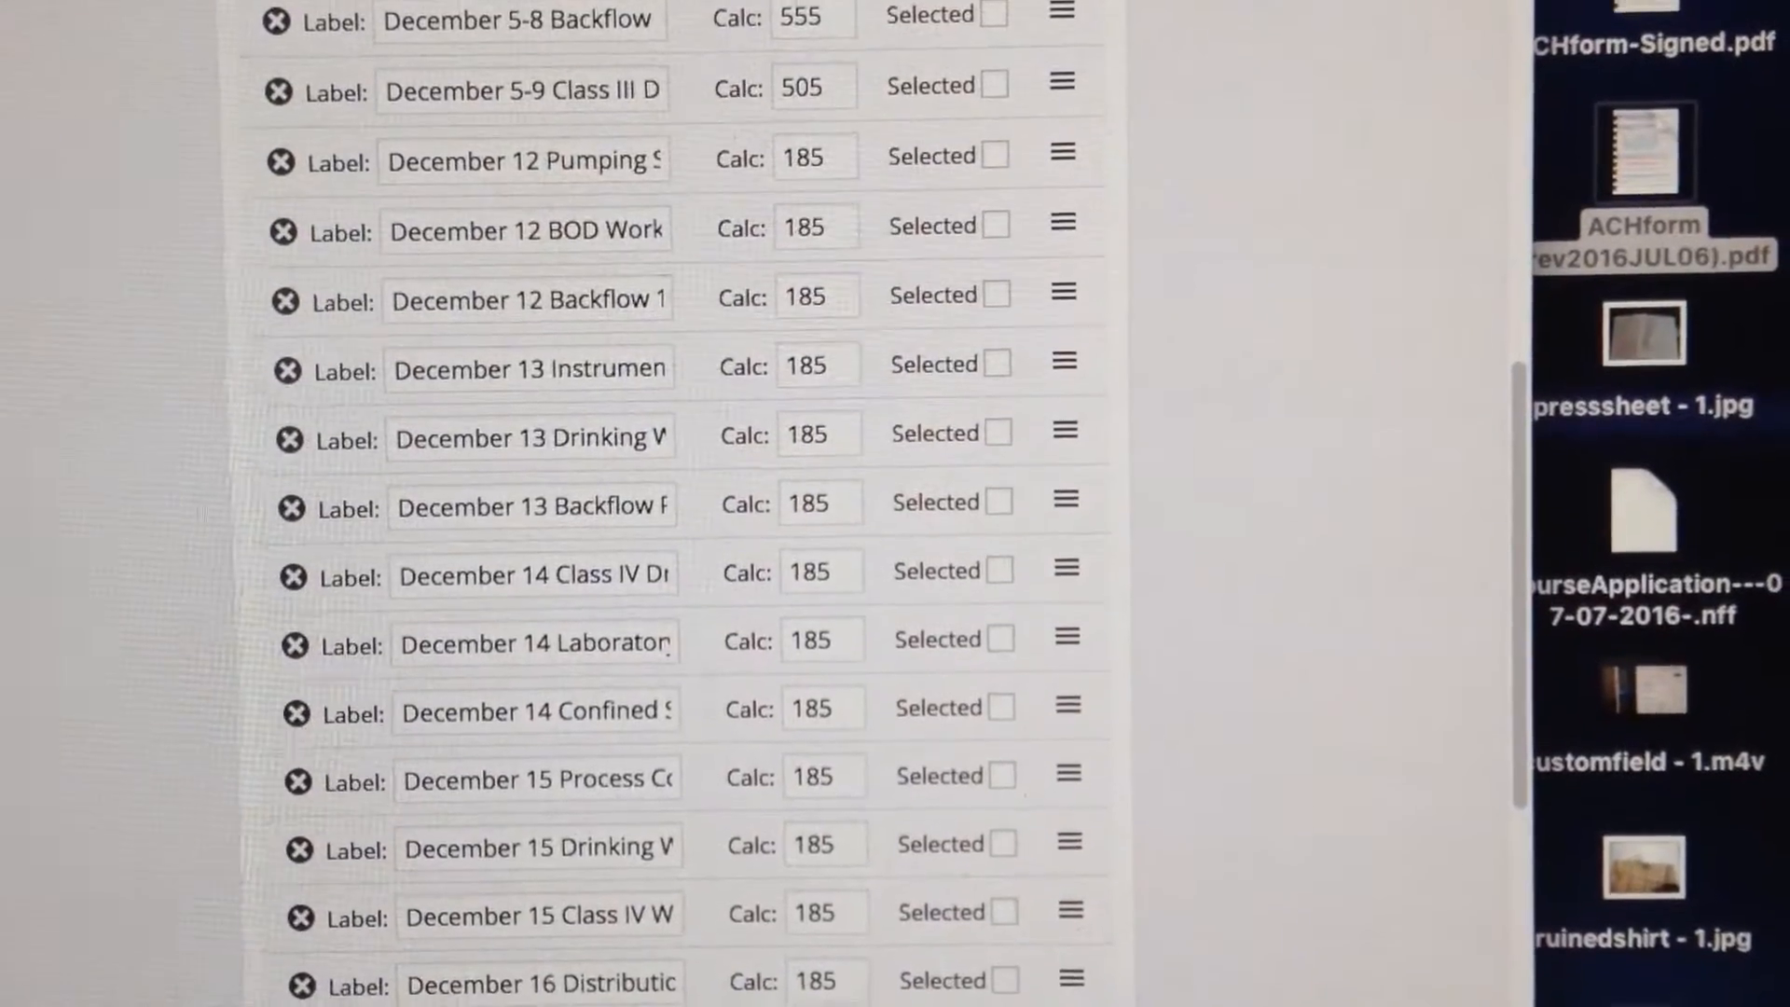
scroll(up, 3)
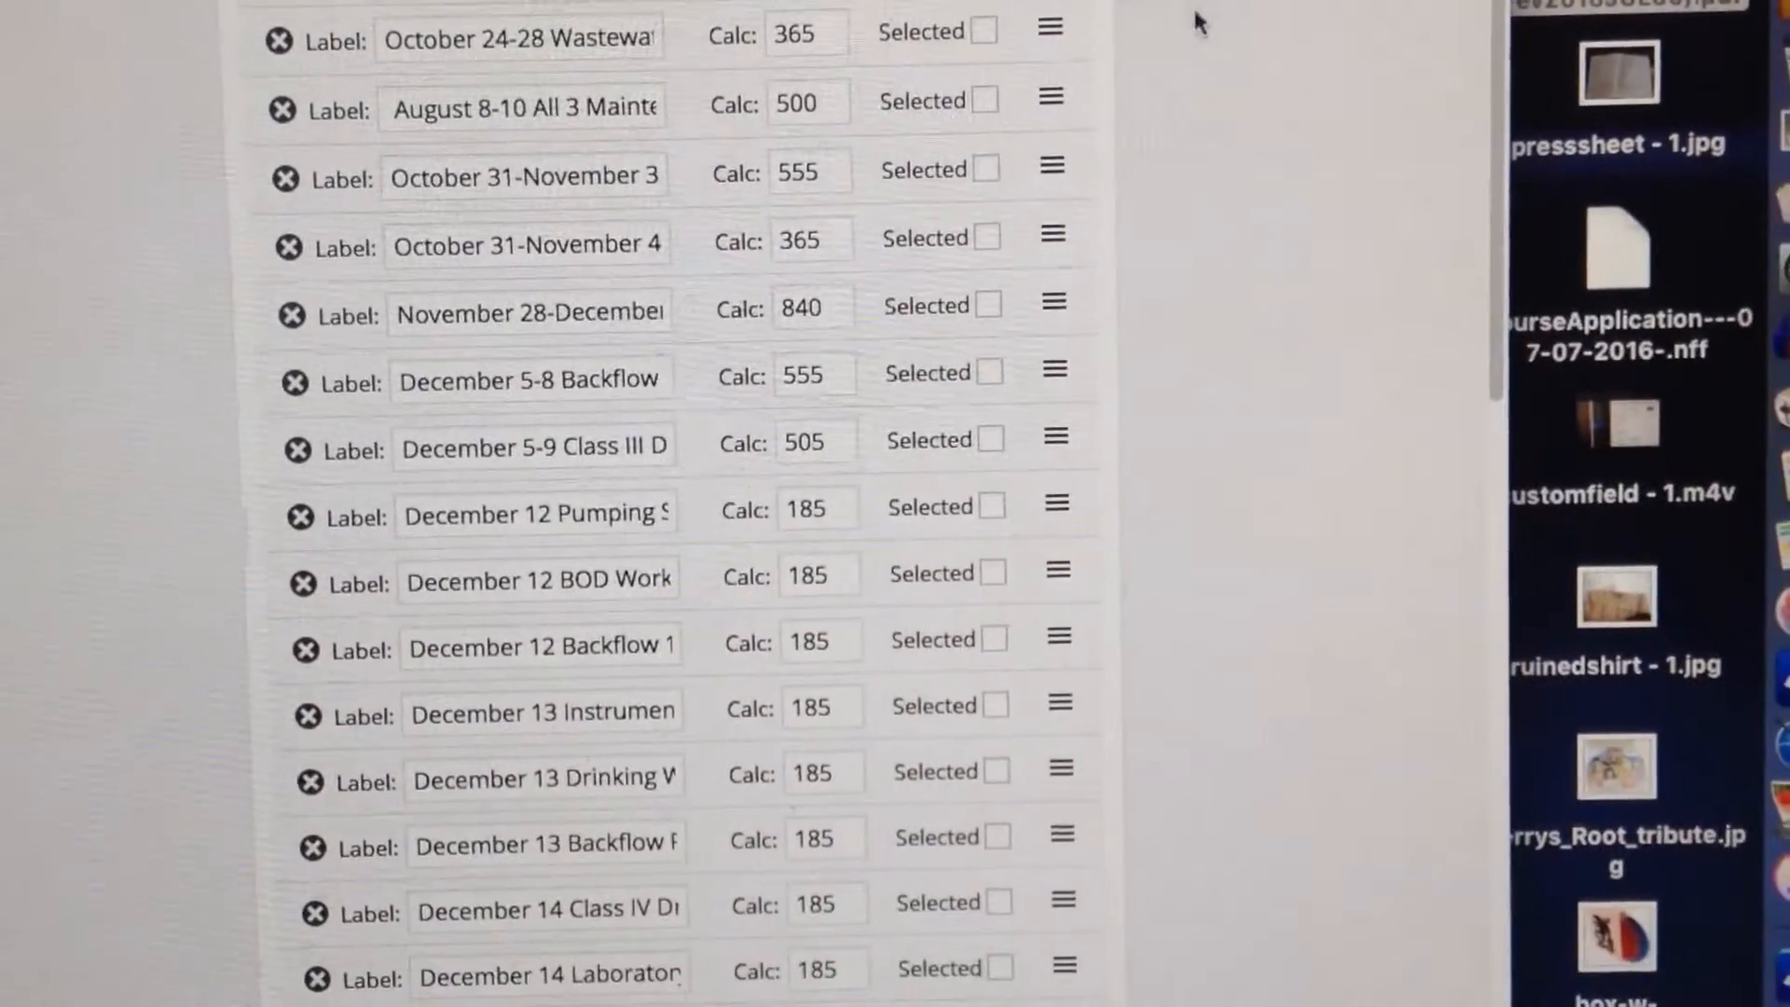
scroll(up, 3)
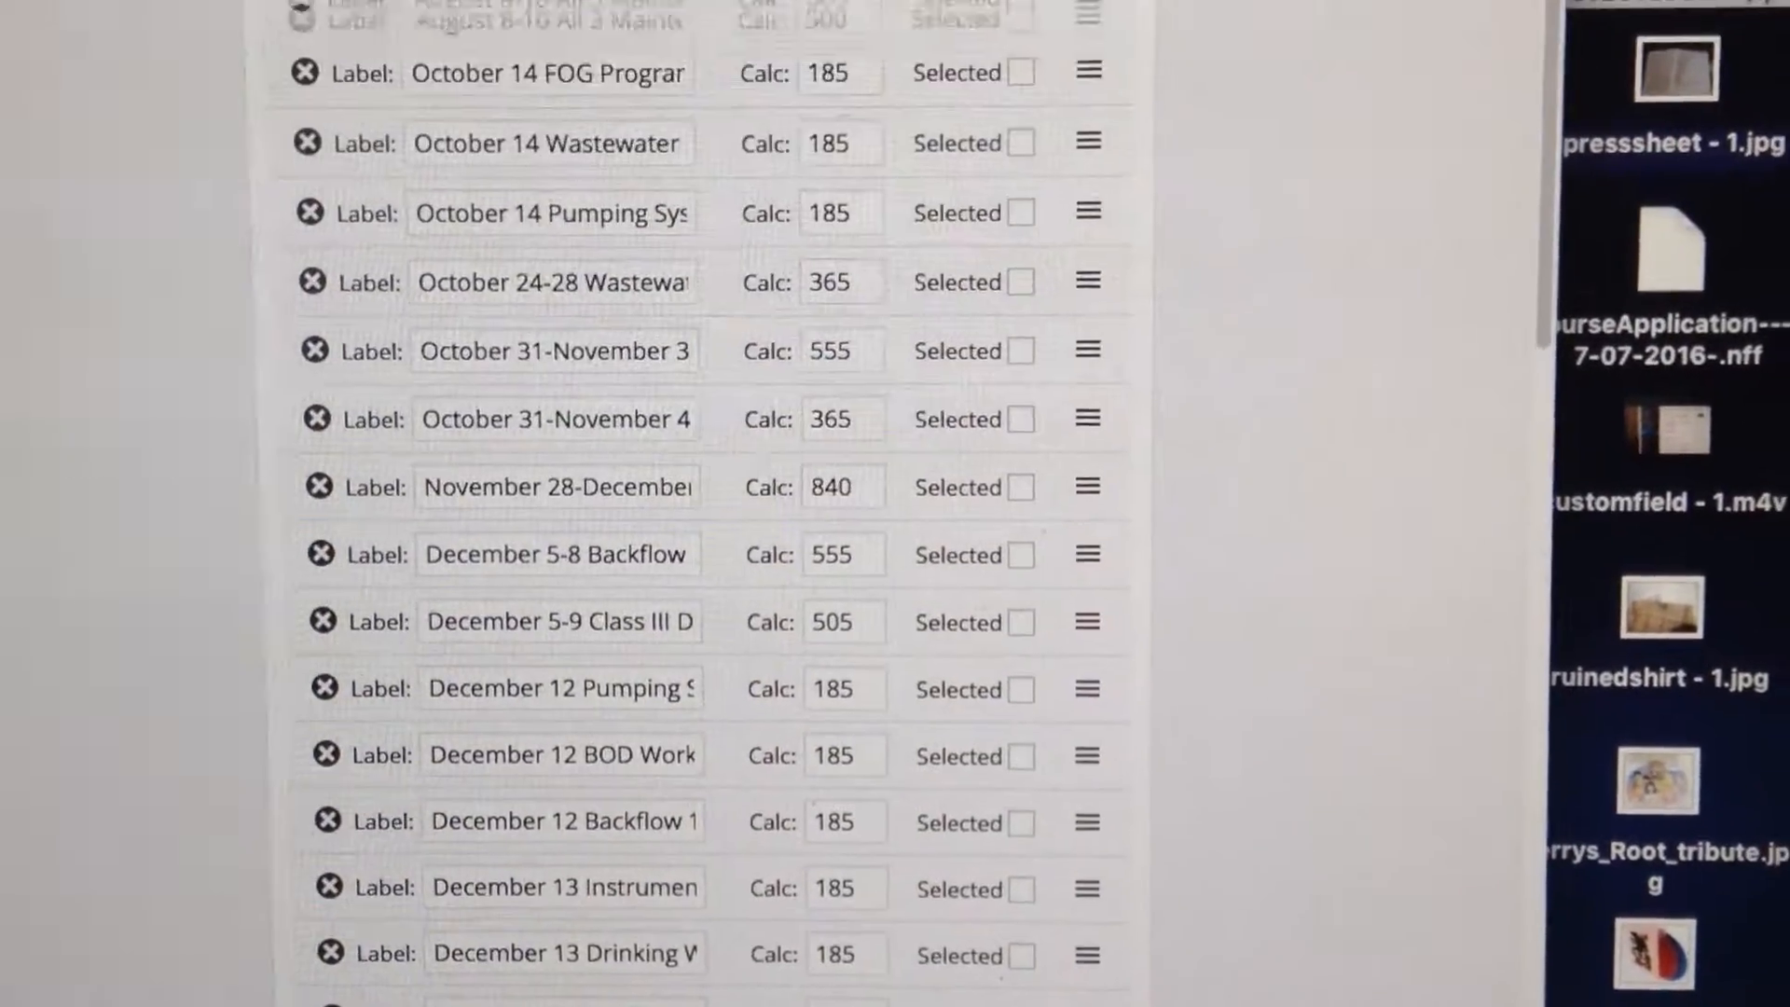
scroll(up, 3)
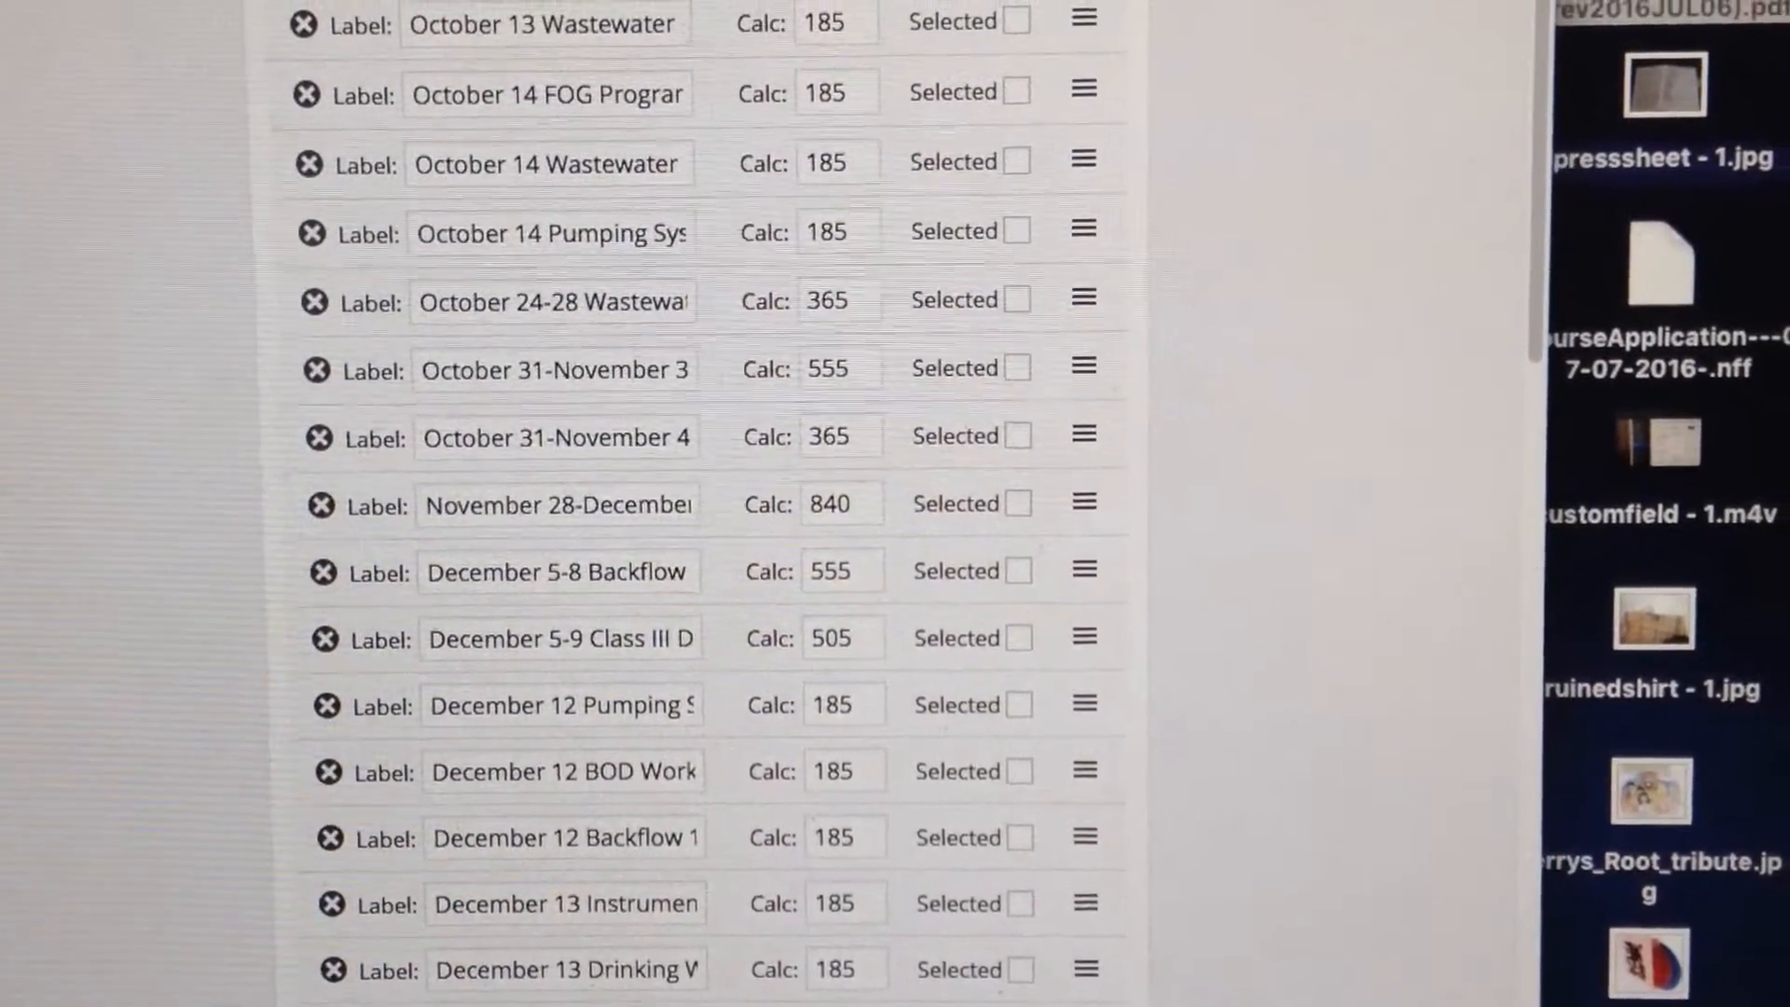
scroll(up, 3)
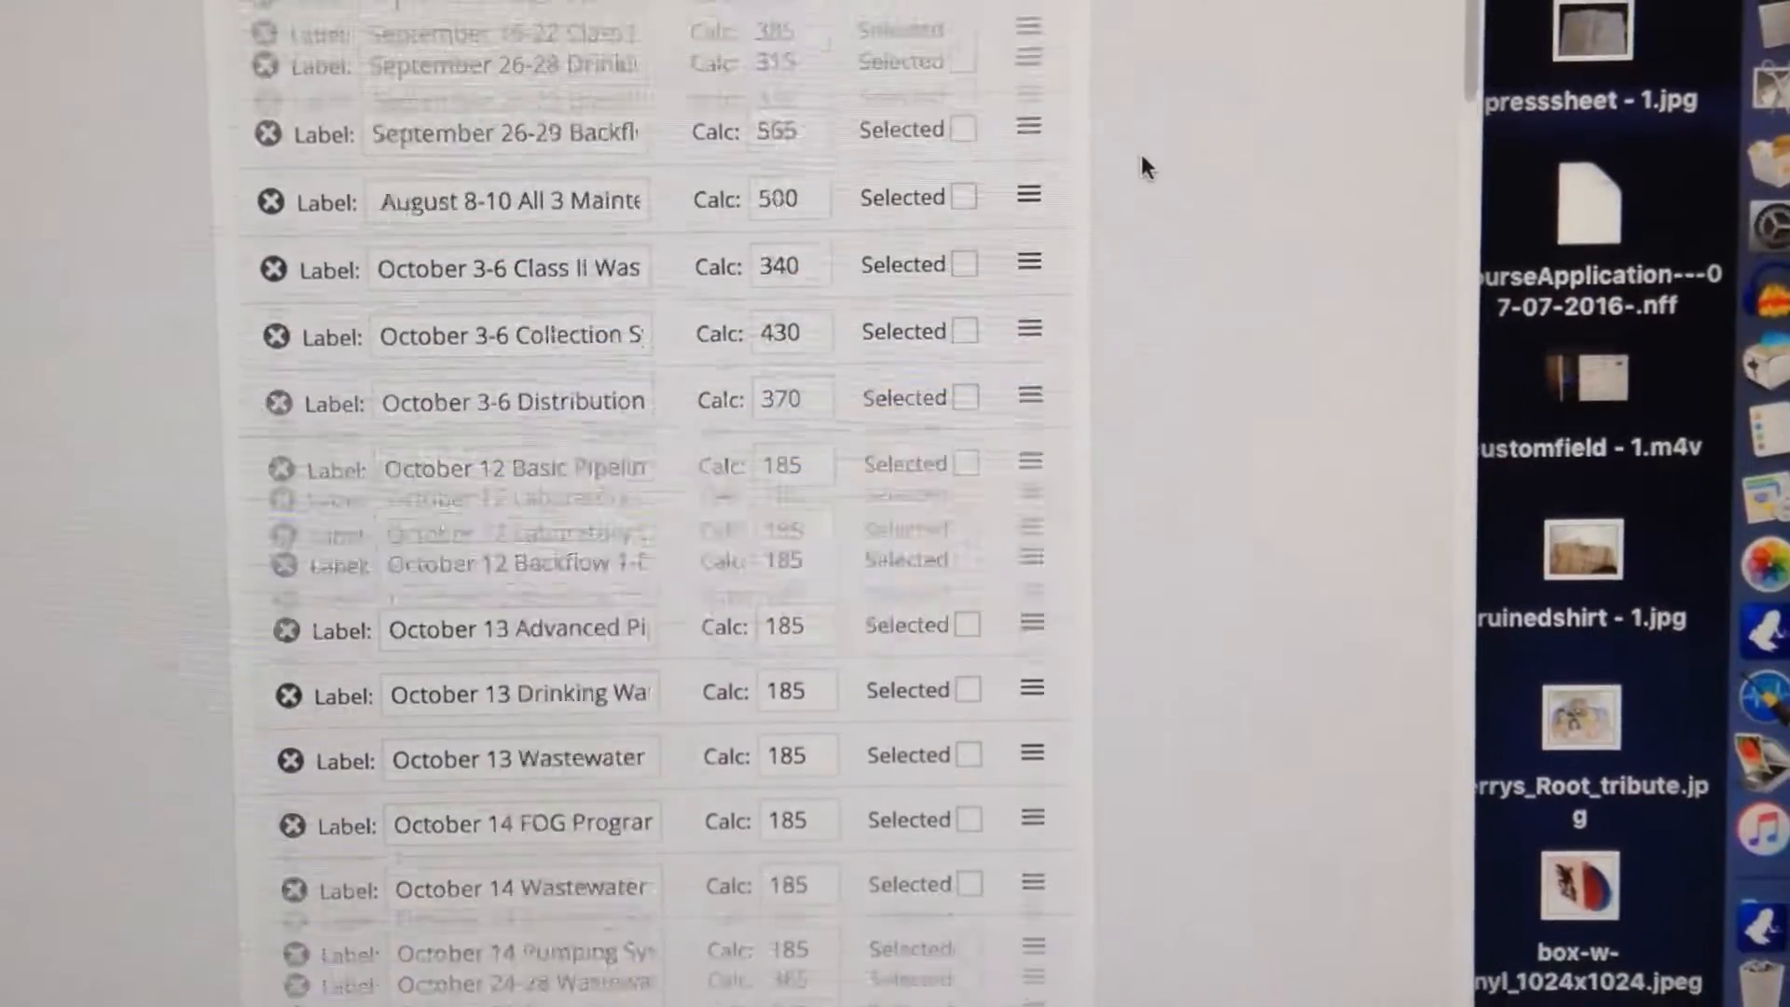
scroll(up, 3)
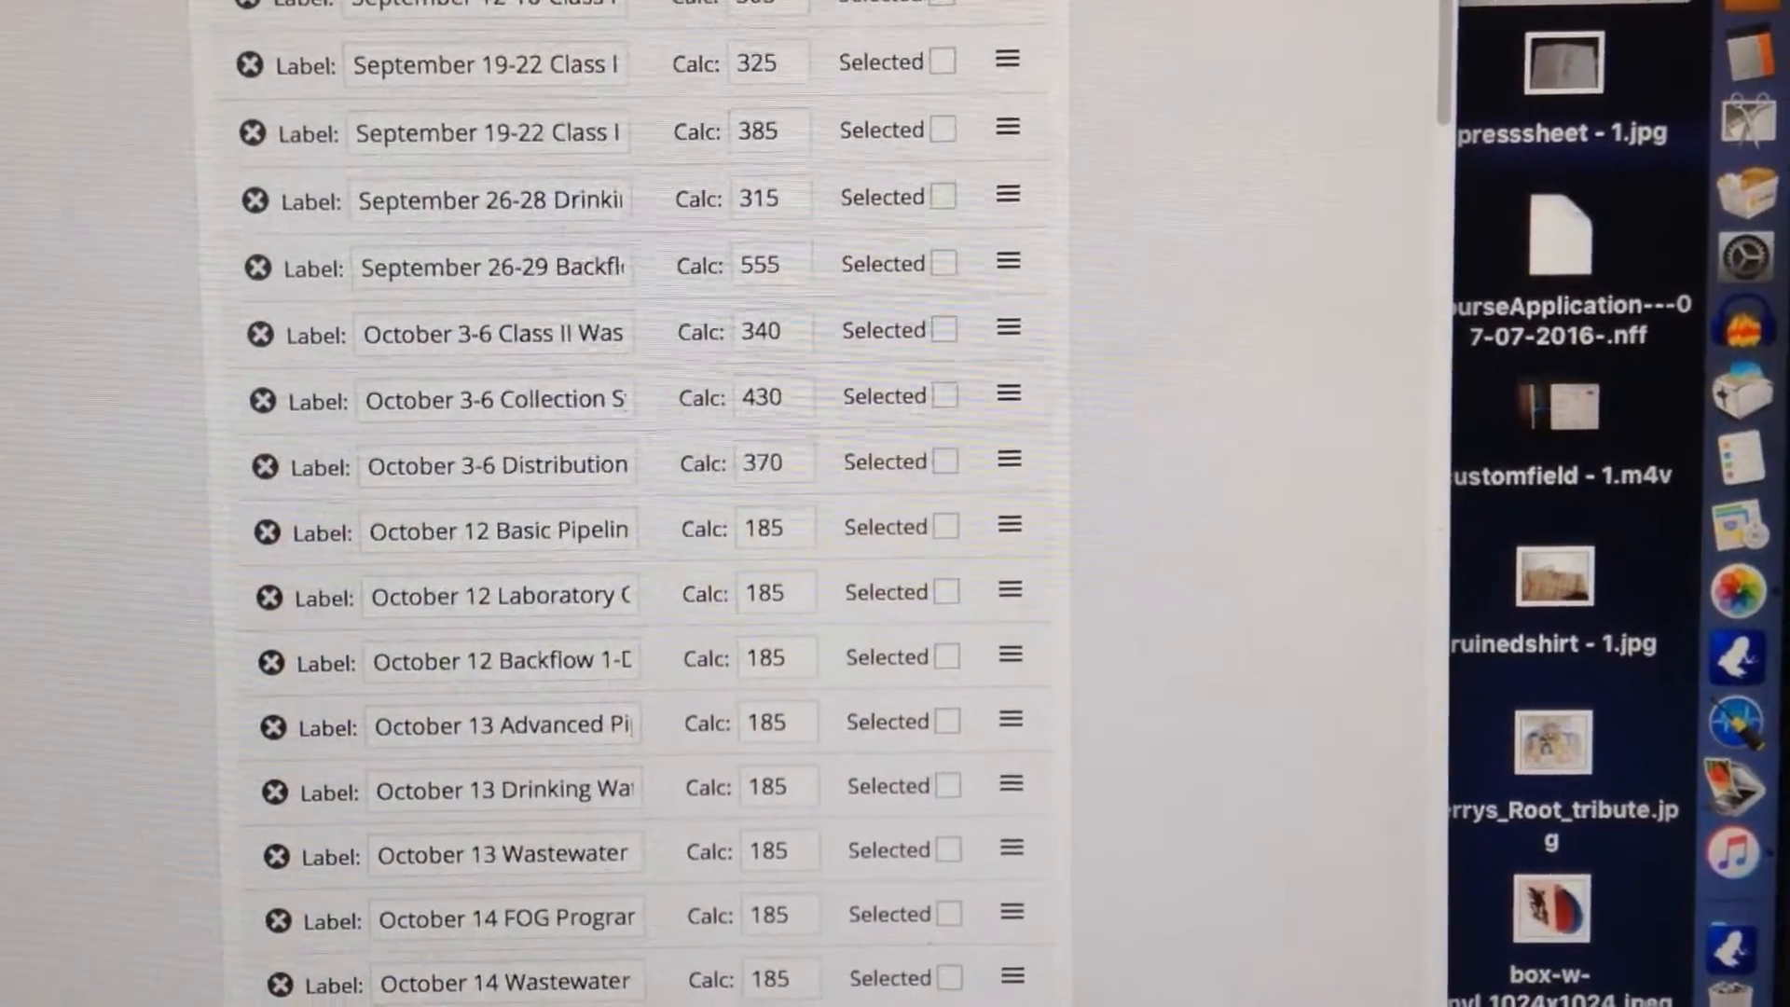
scroll(up, 3)
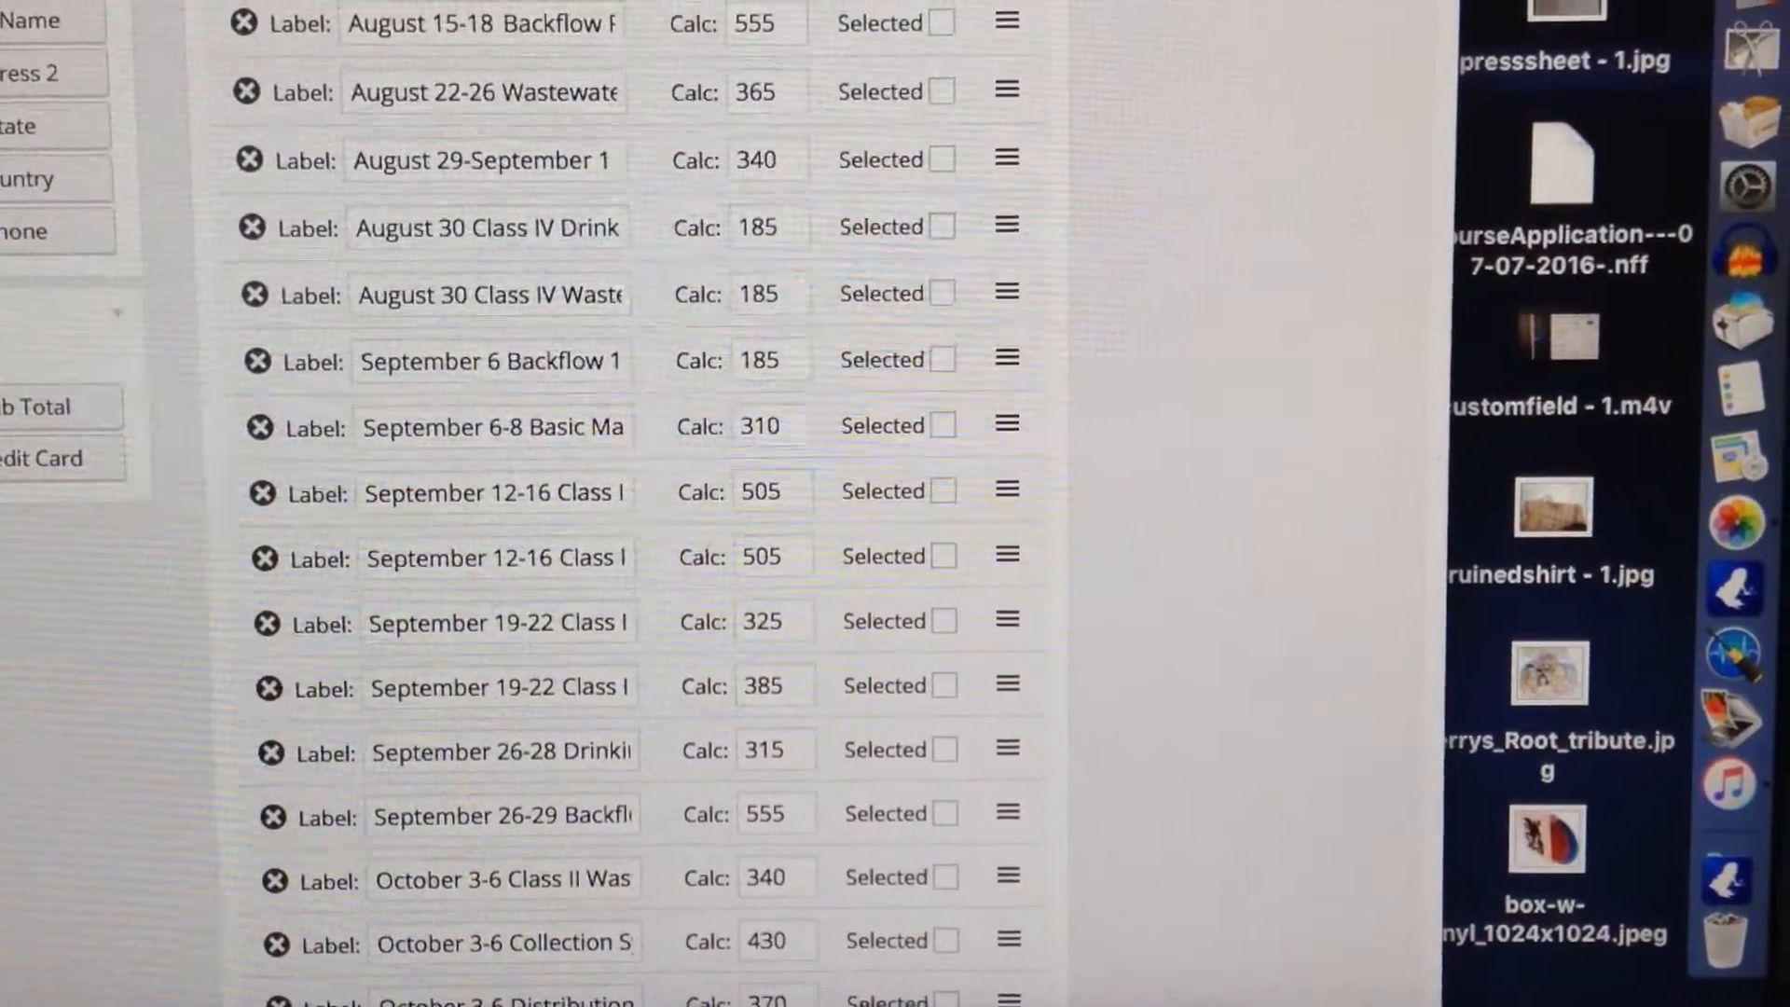
scroll(up, 3)
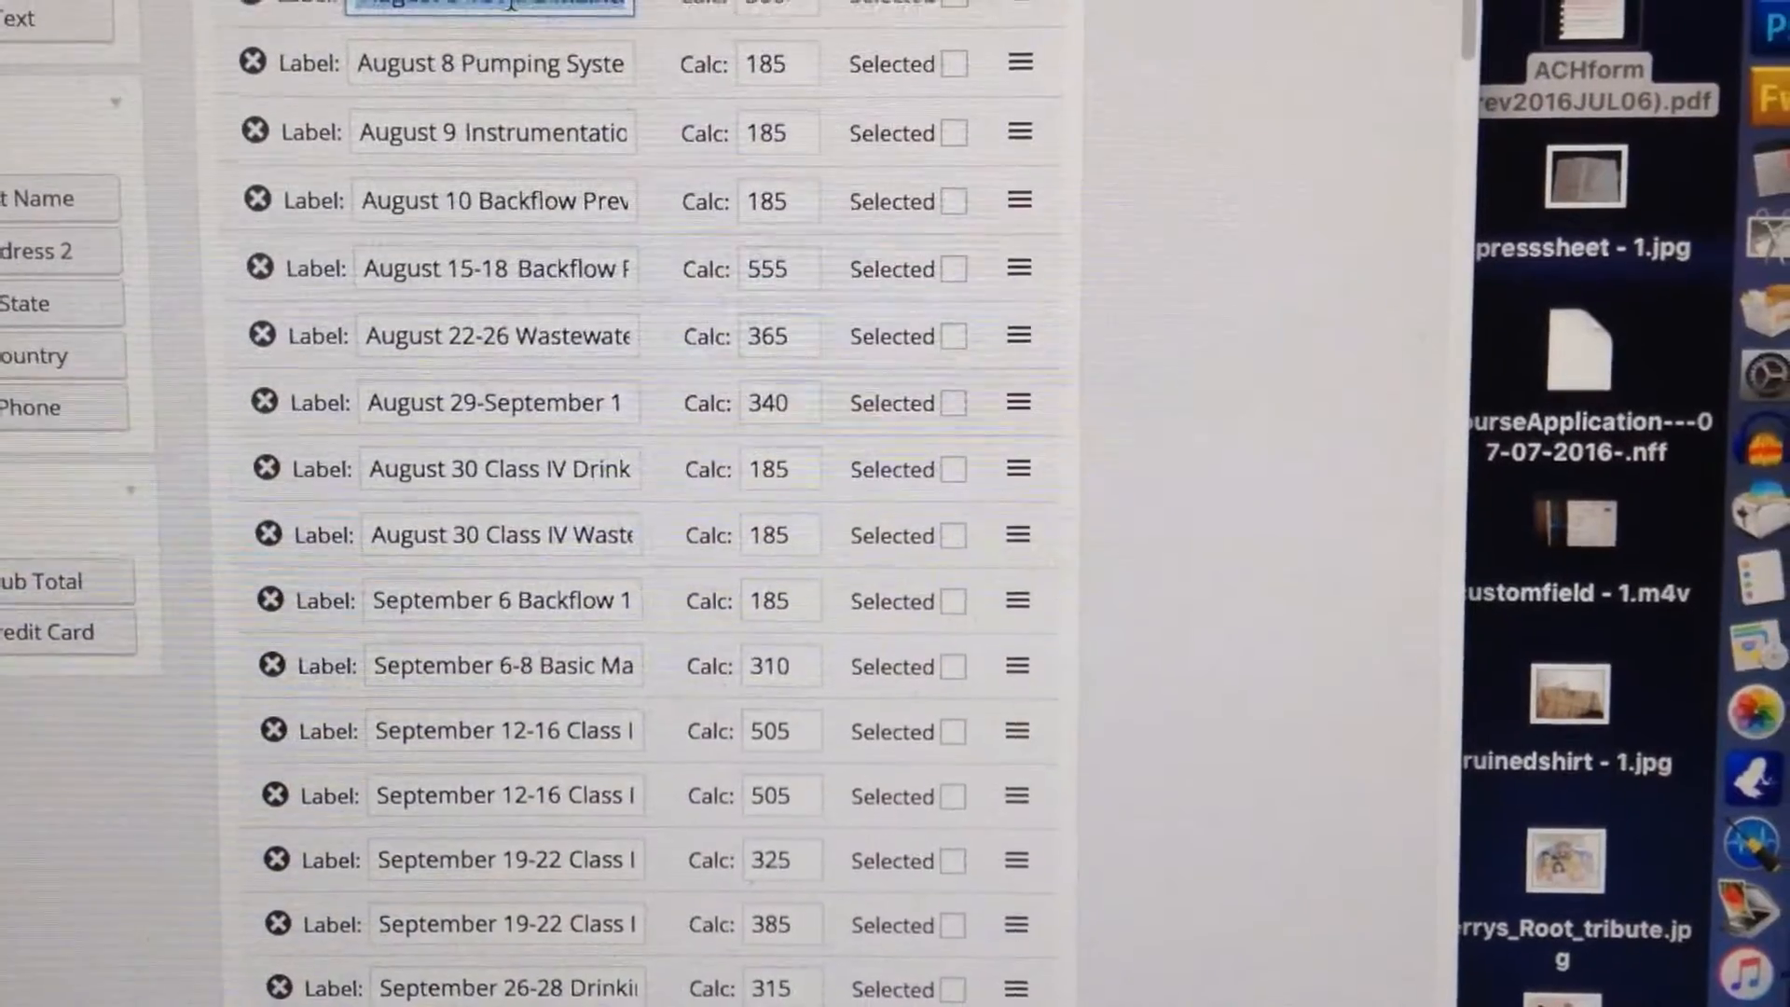
- Drop the August 8-10 option just below August 2-3 Basic Chemistry and save the form
scroll(up, 3)
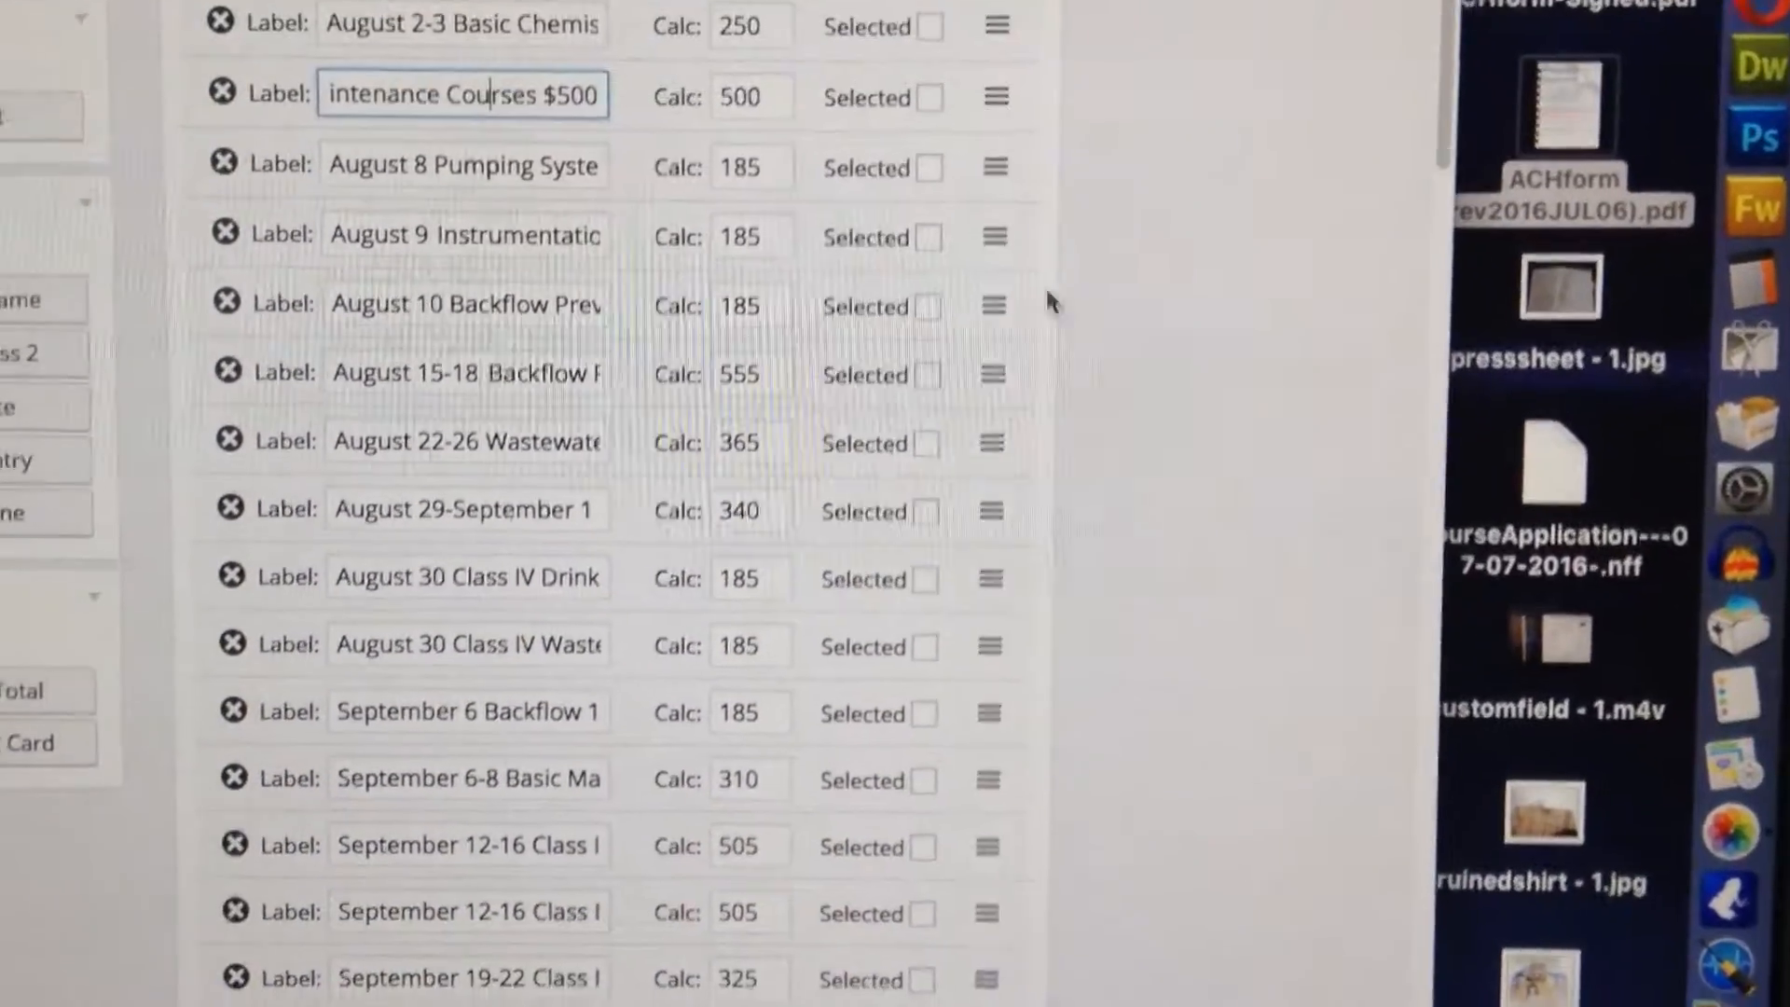
scroll(up, 3)
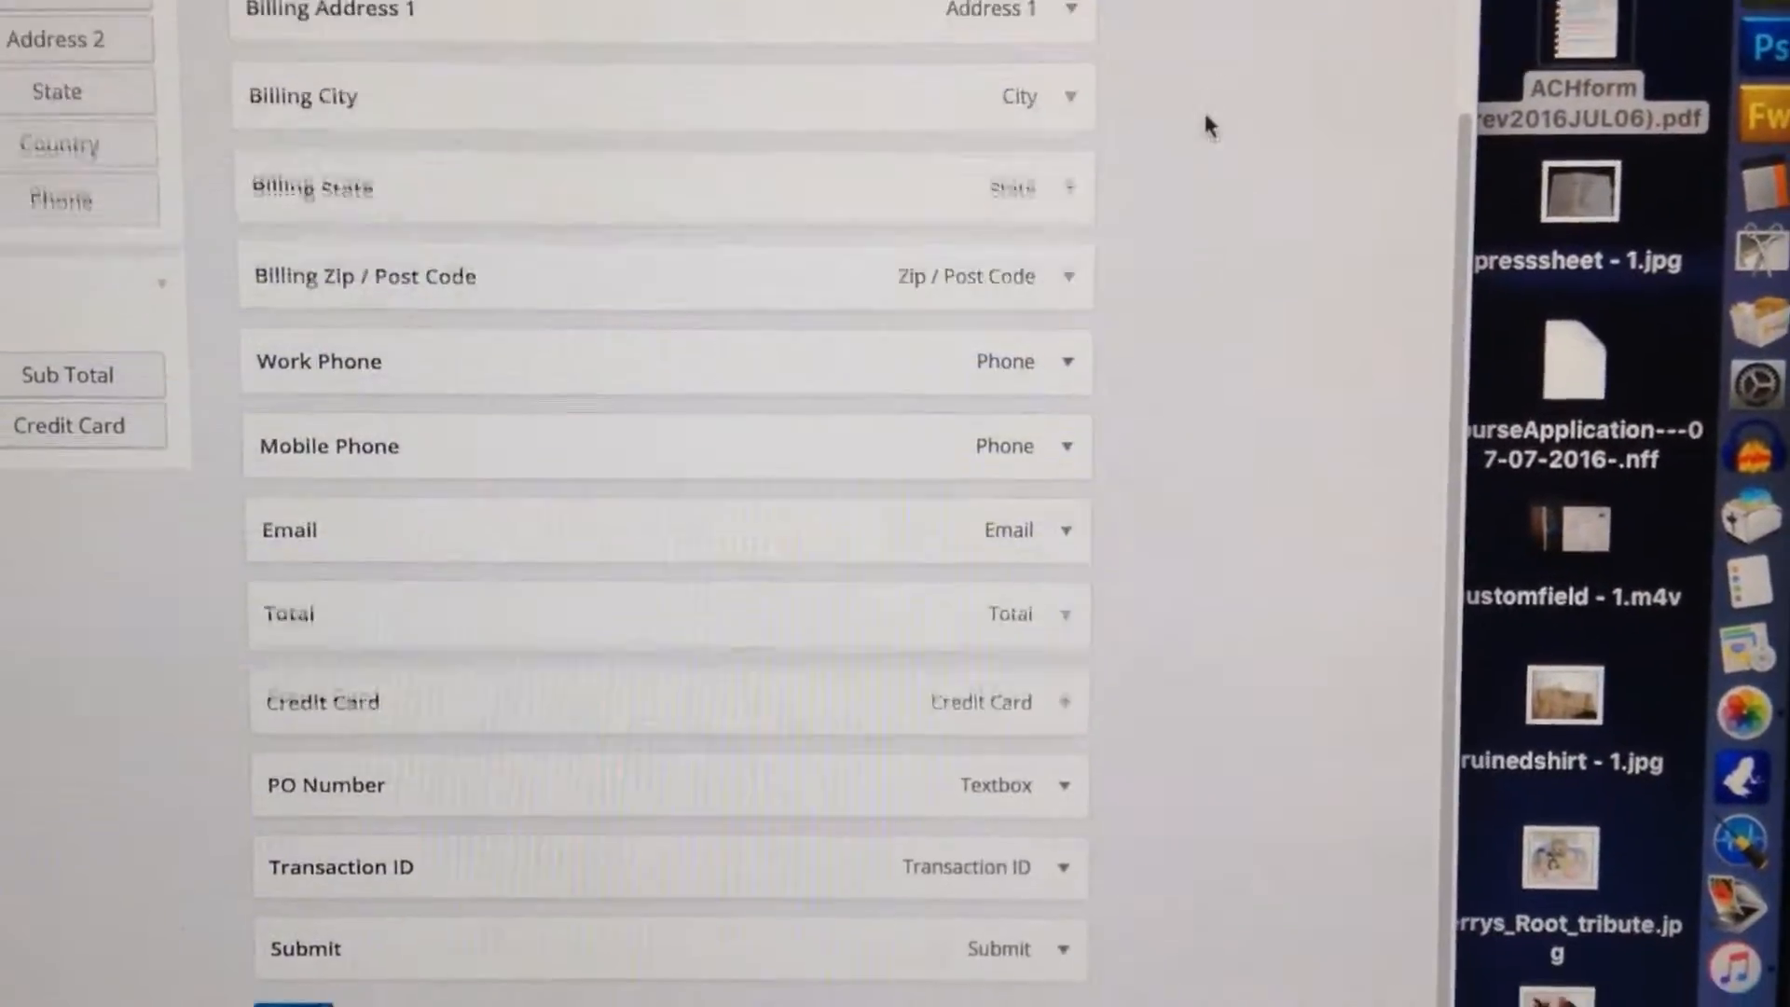
scroll(down, 3)
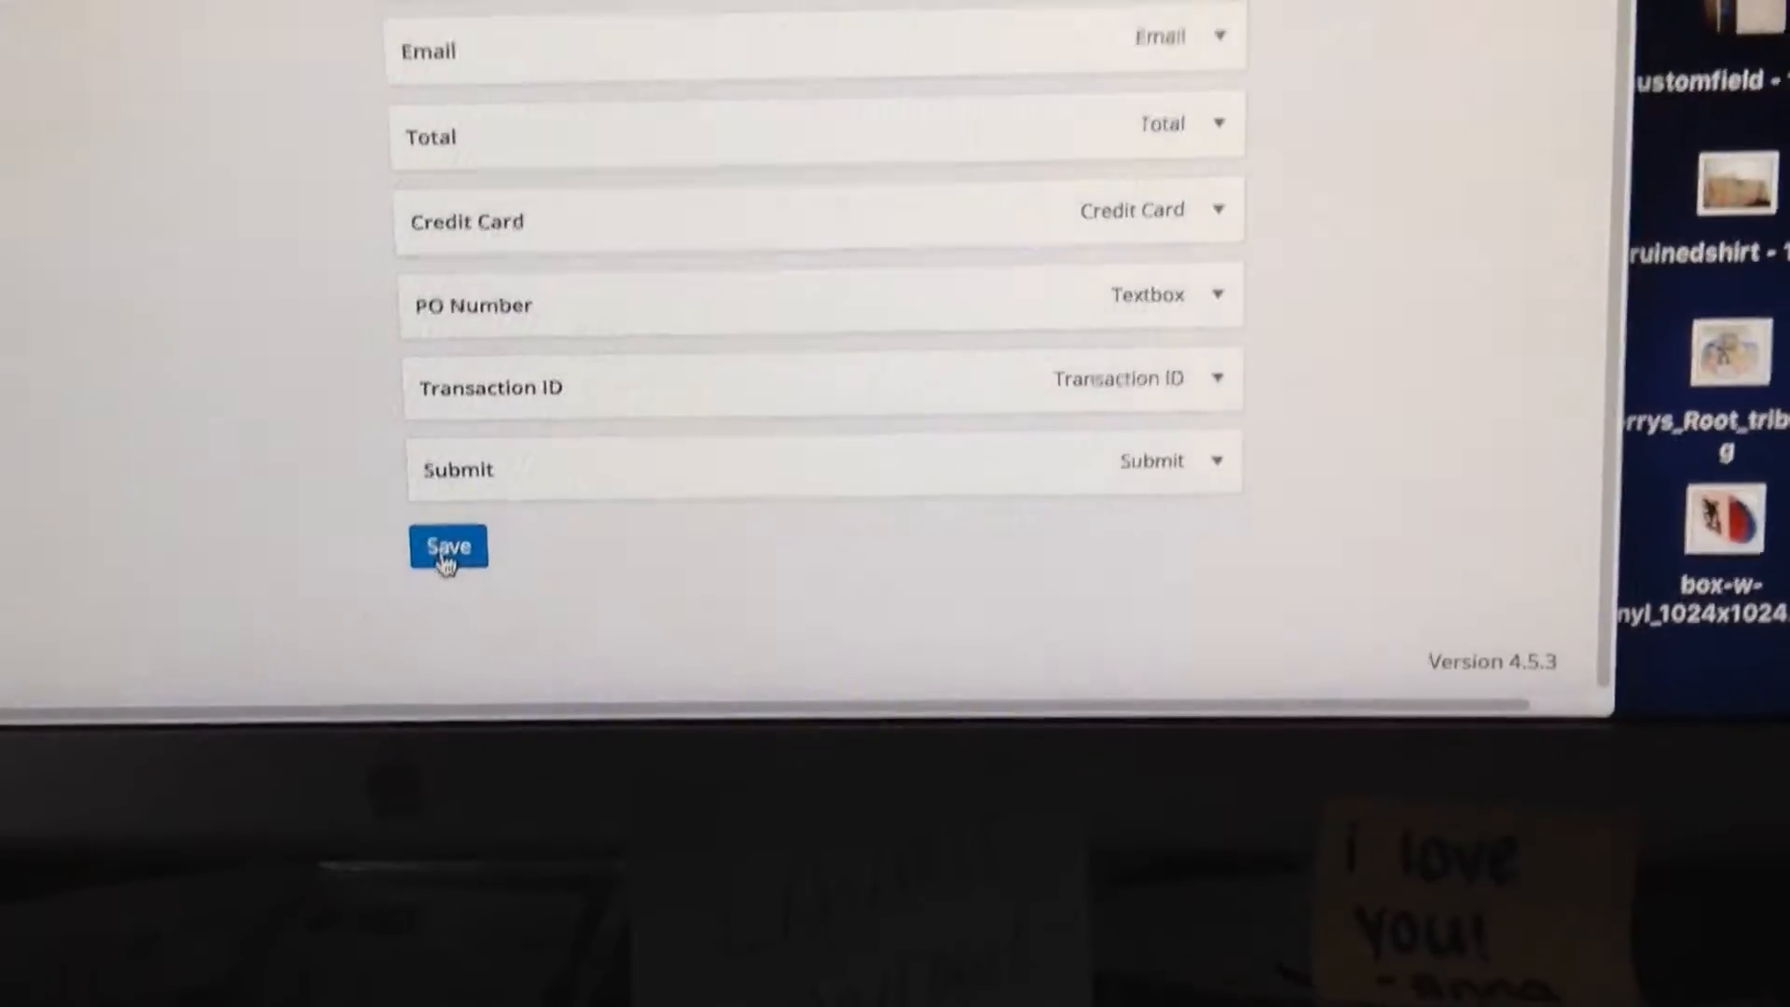
scroll(up, 3)
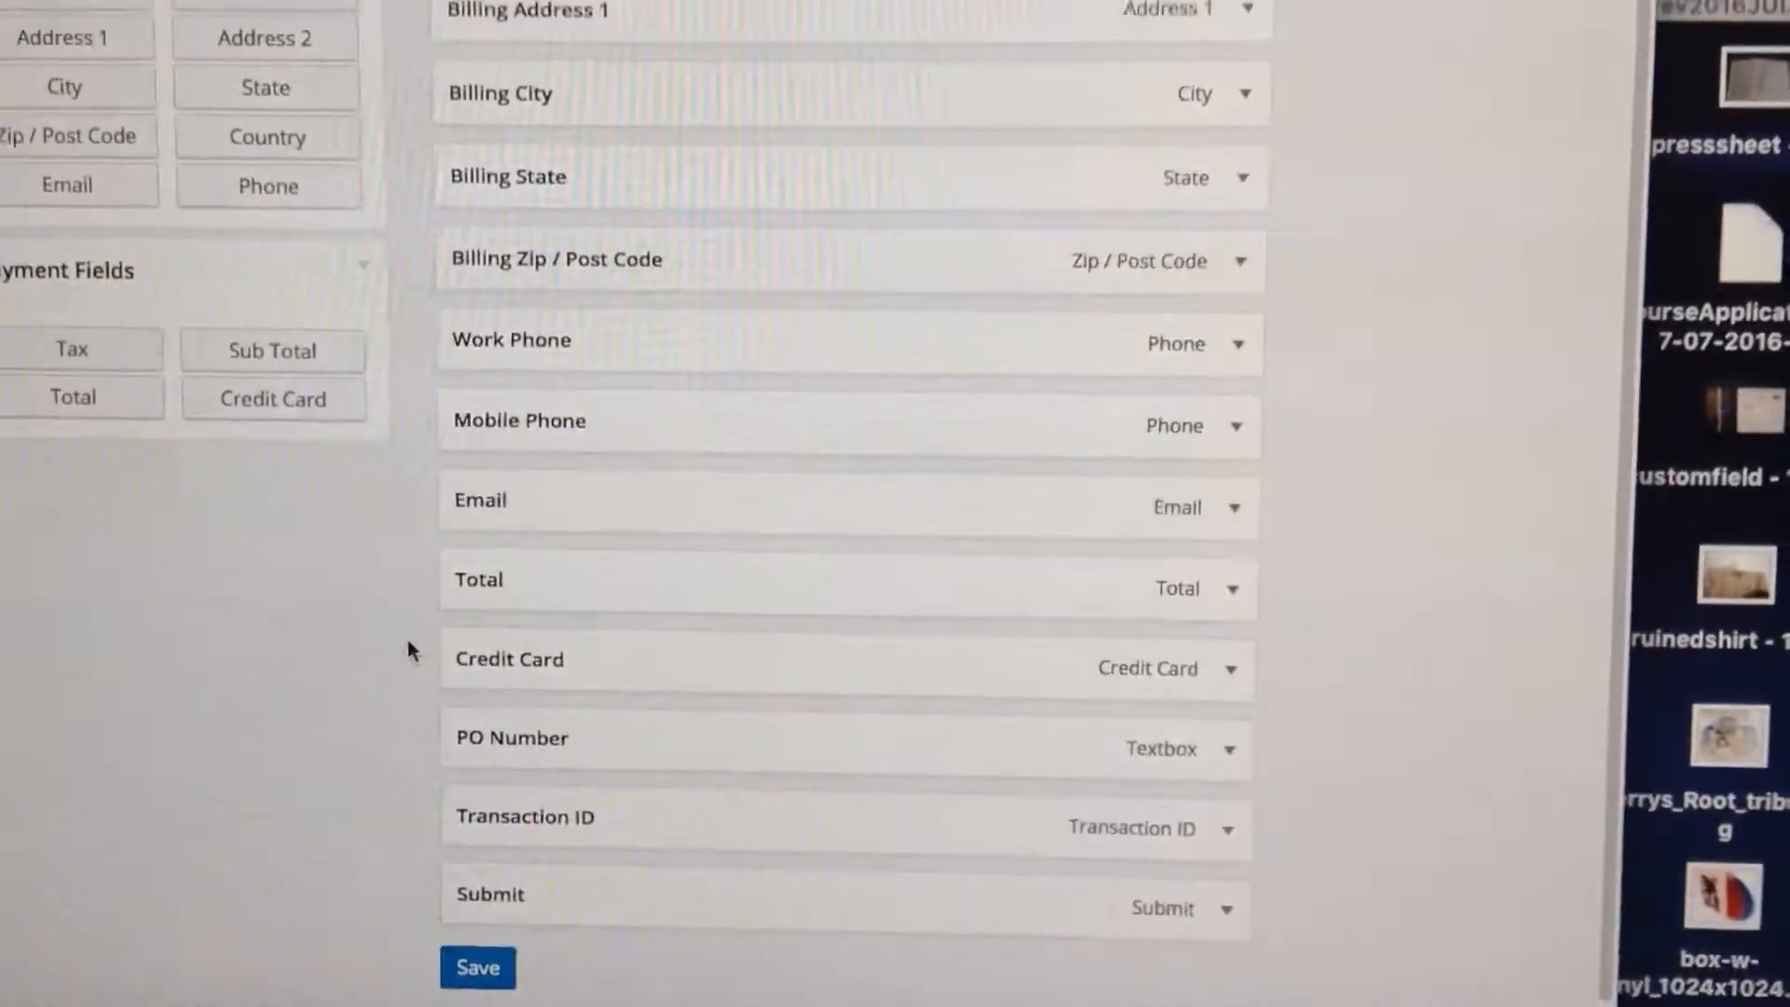
scroll(up, 3)
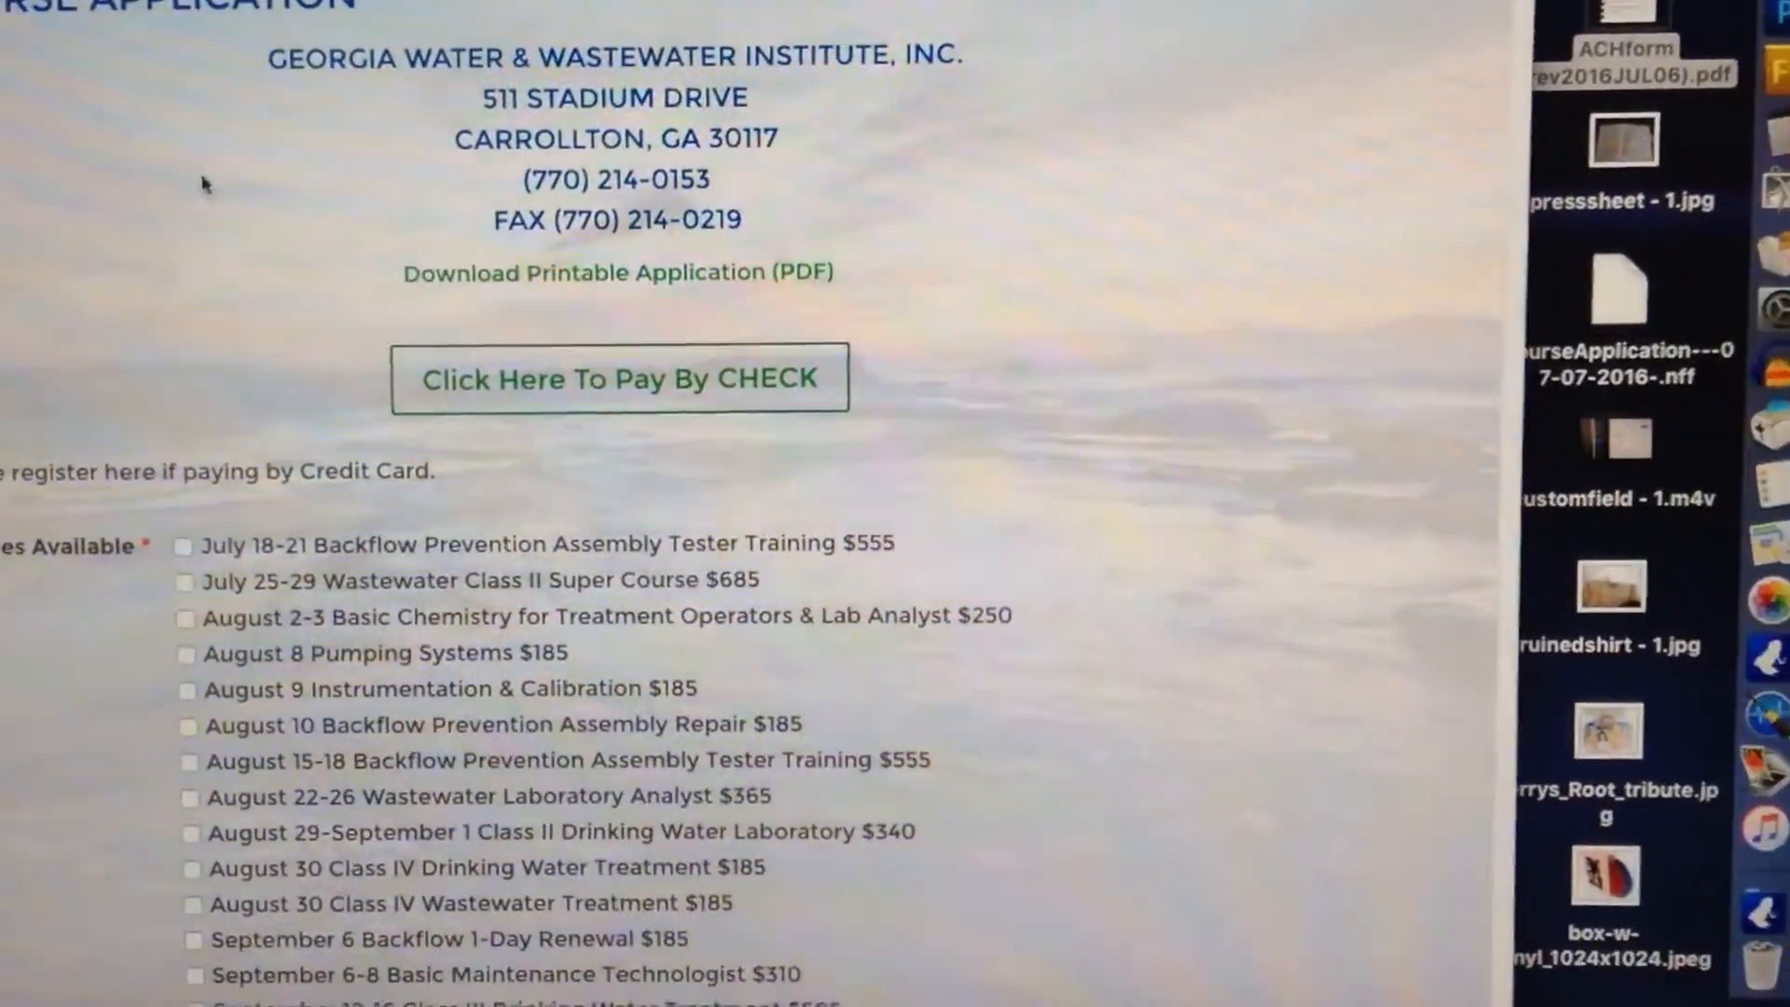
- View the live Course Application page and check the August 8-10 $500 checkbox appears after August 2-3
scroll(down, 3)
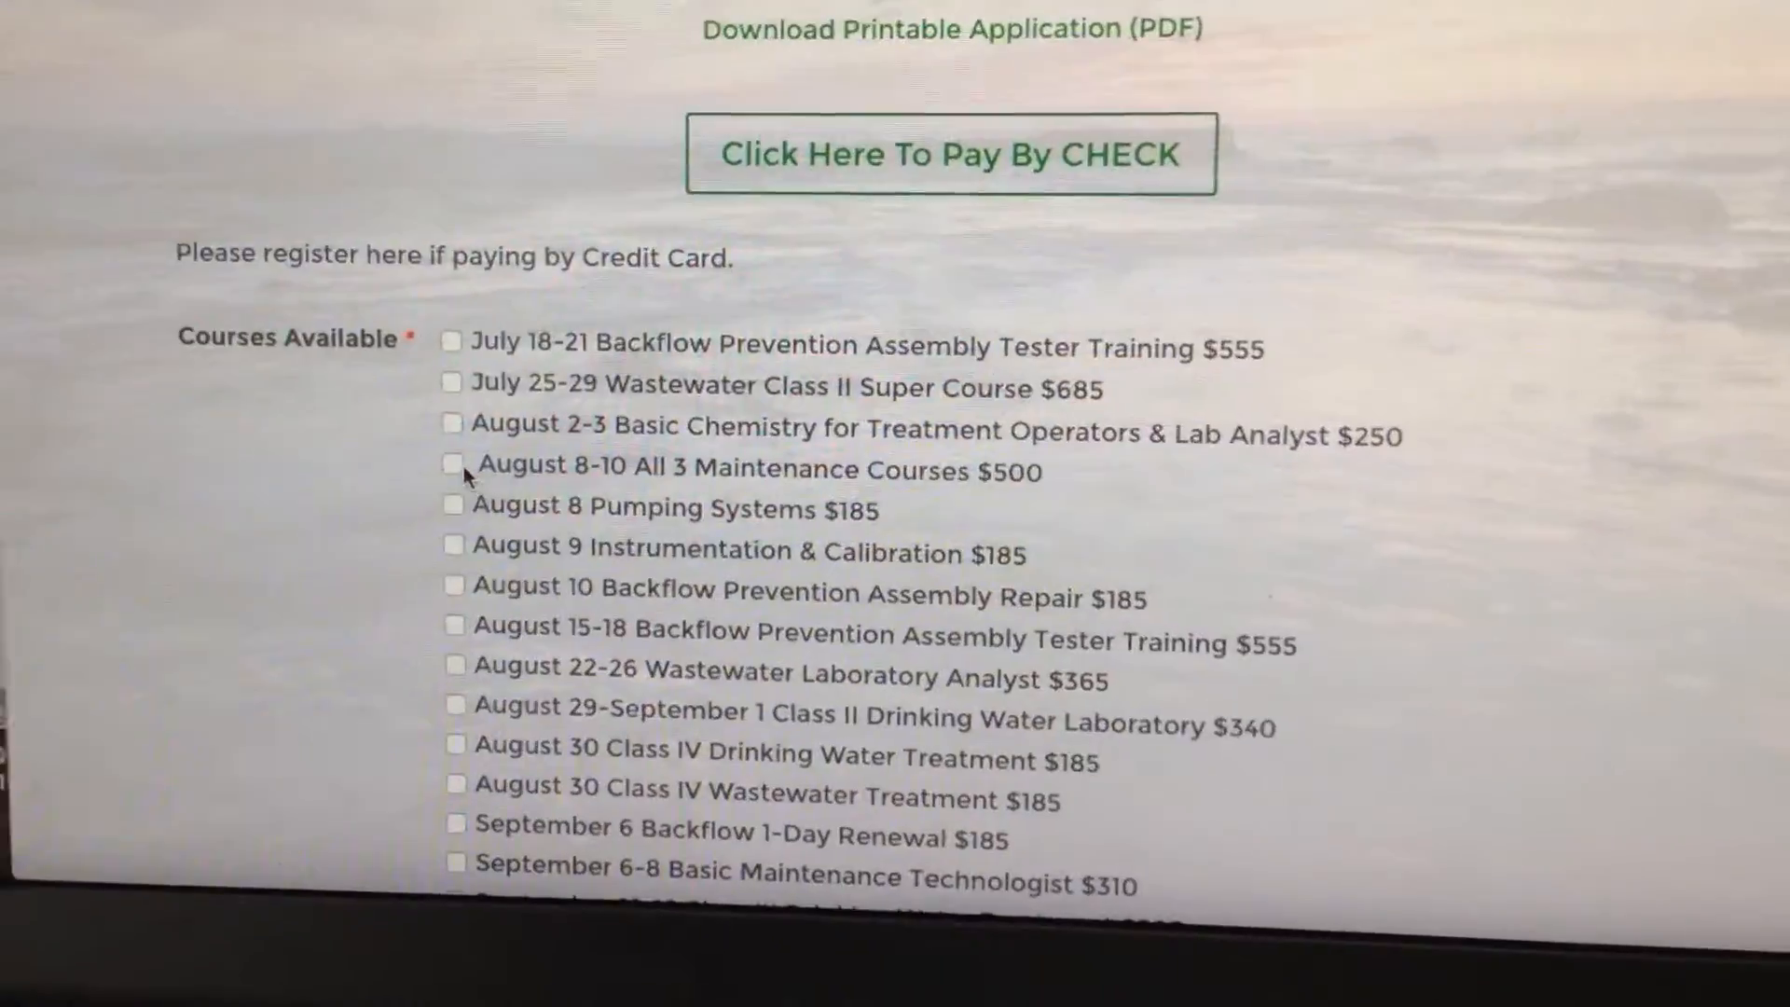
click(453, 465)
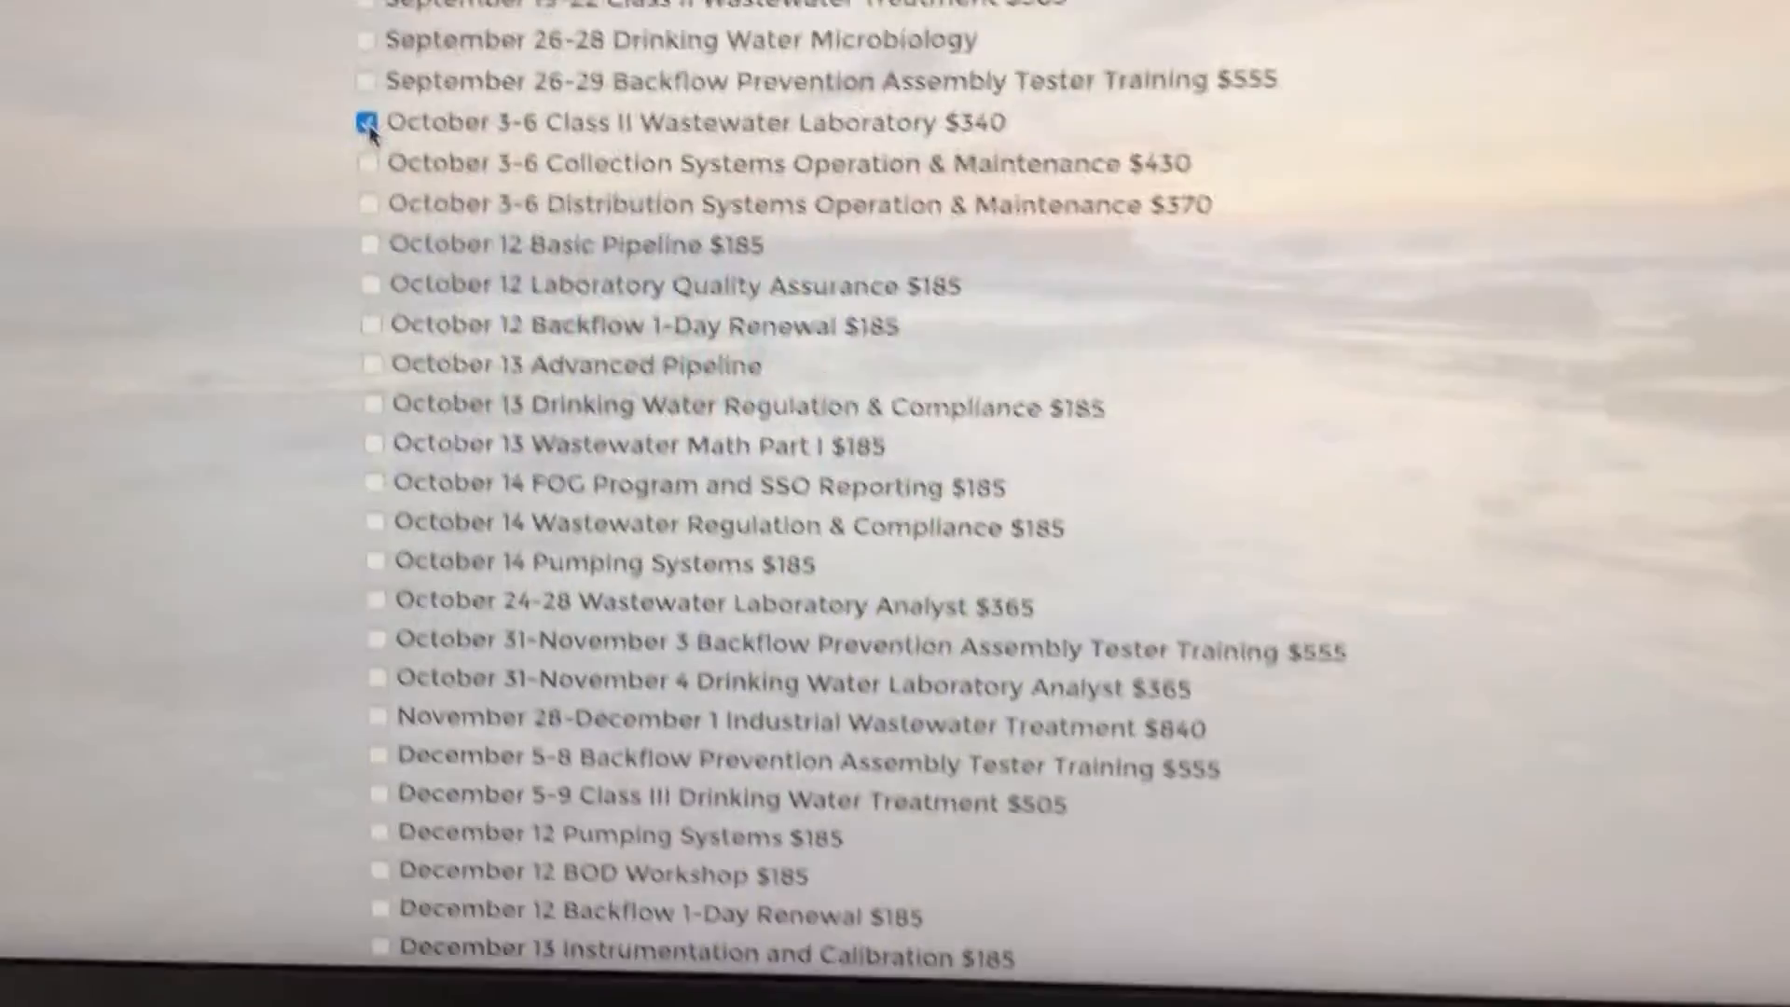
scroll(down, 3)
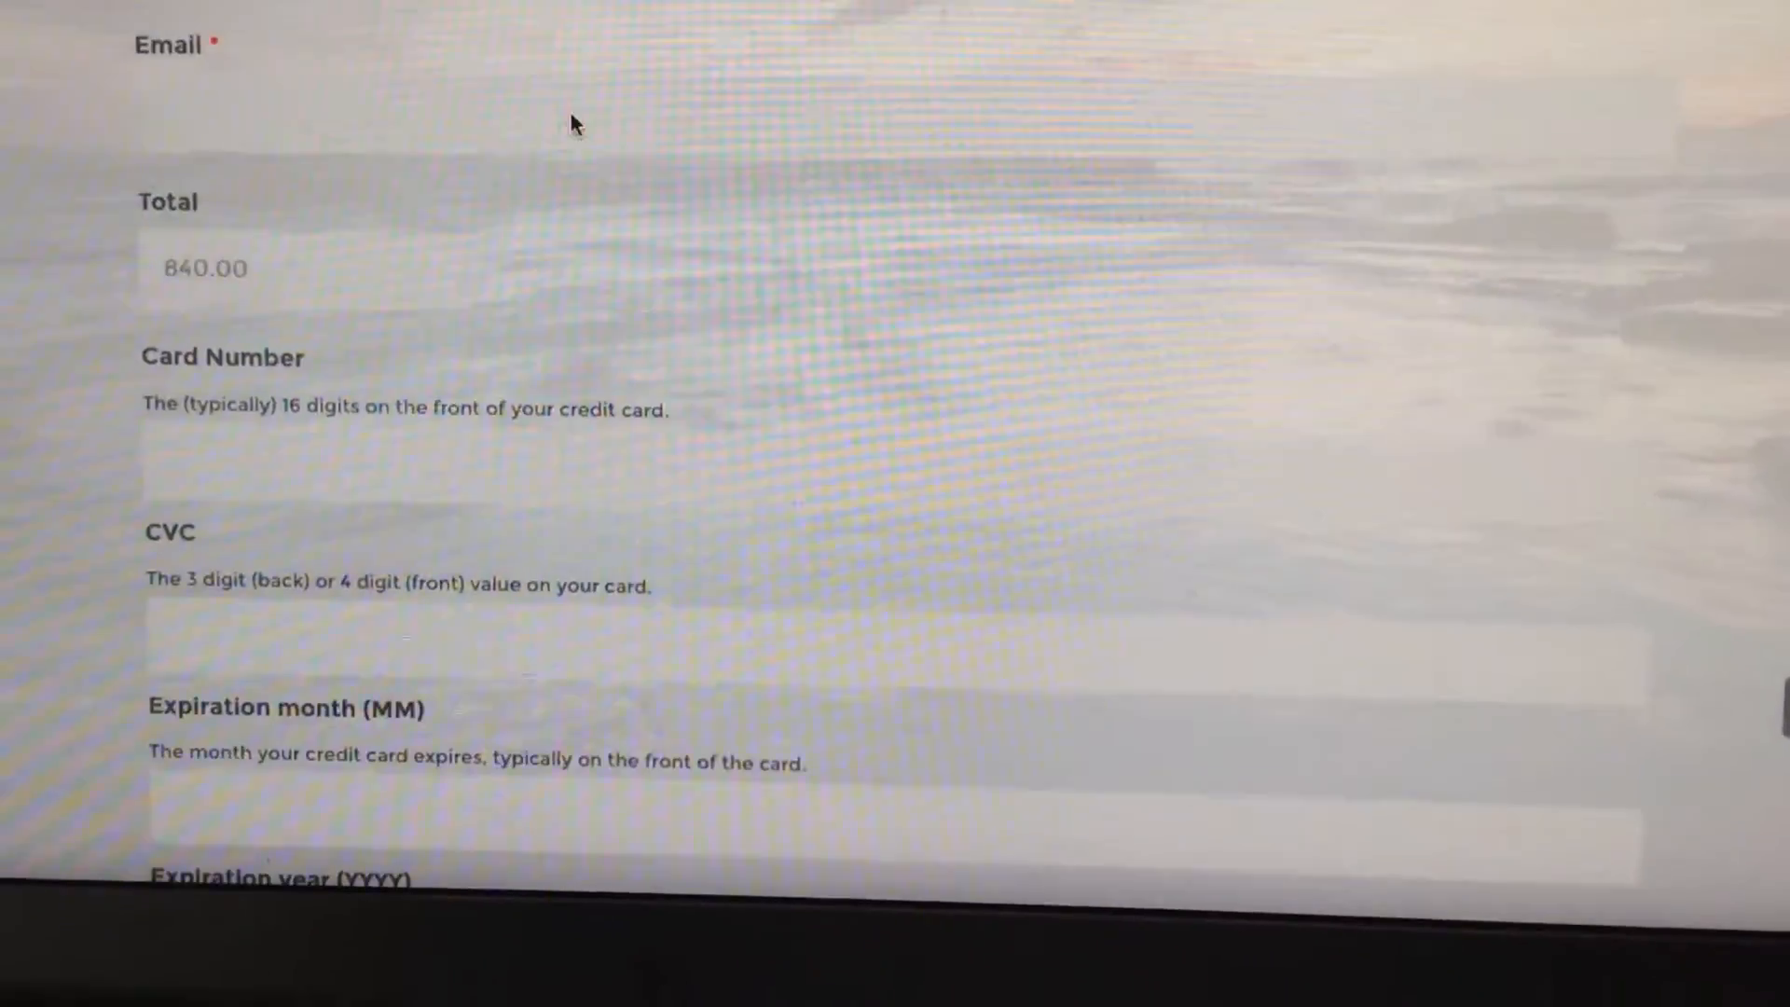
scroll(up, 3)
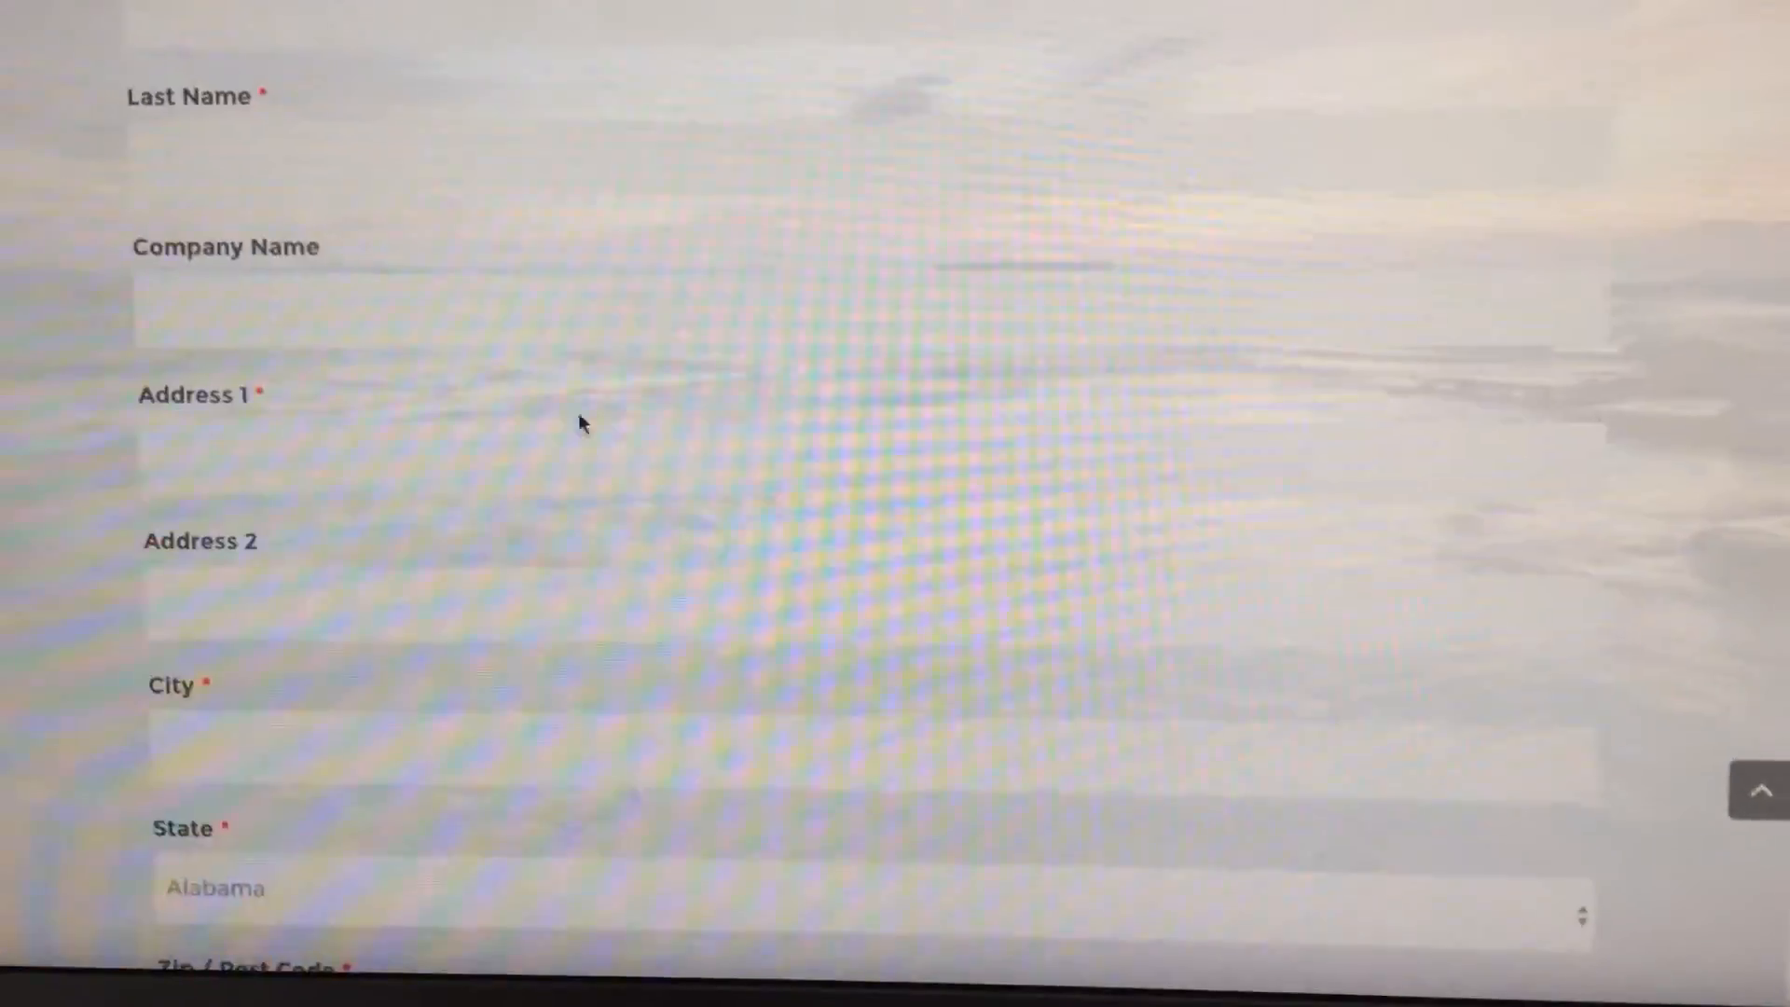
scroll(up, 3)
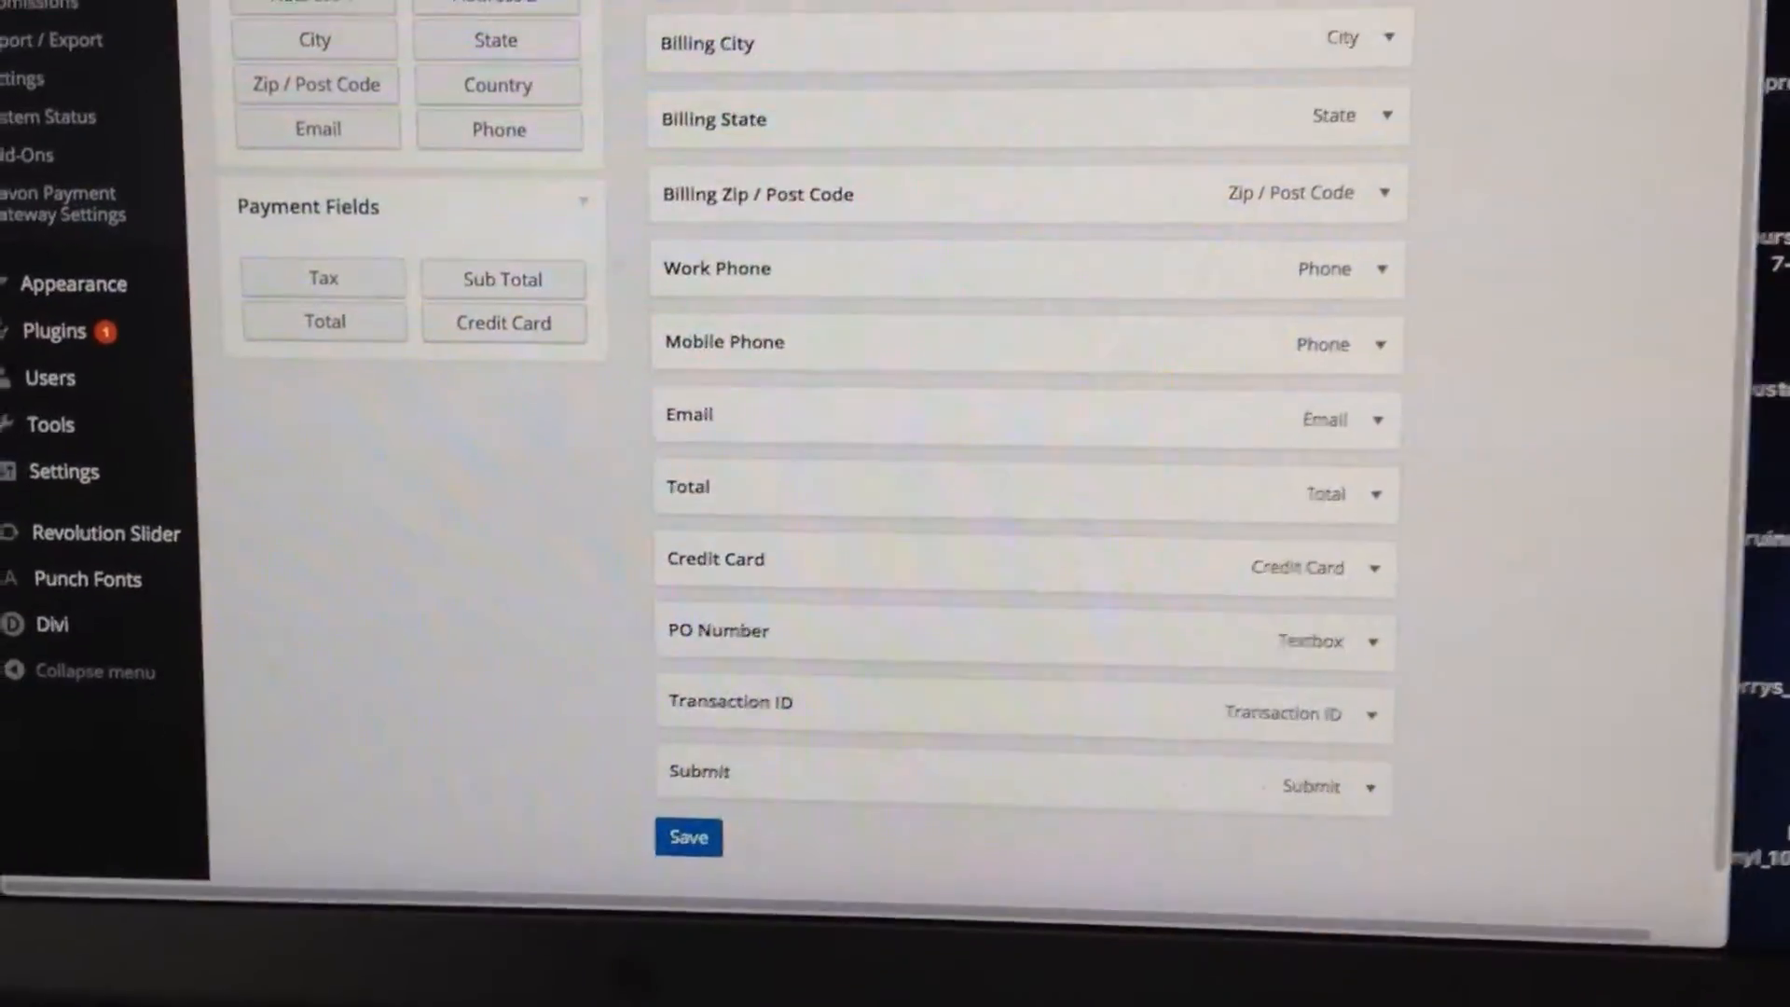
- Switch back to the Ninja Forms builder and scroll the field list down to Submit
scroll(up, 3)
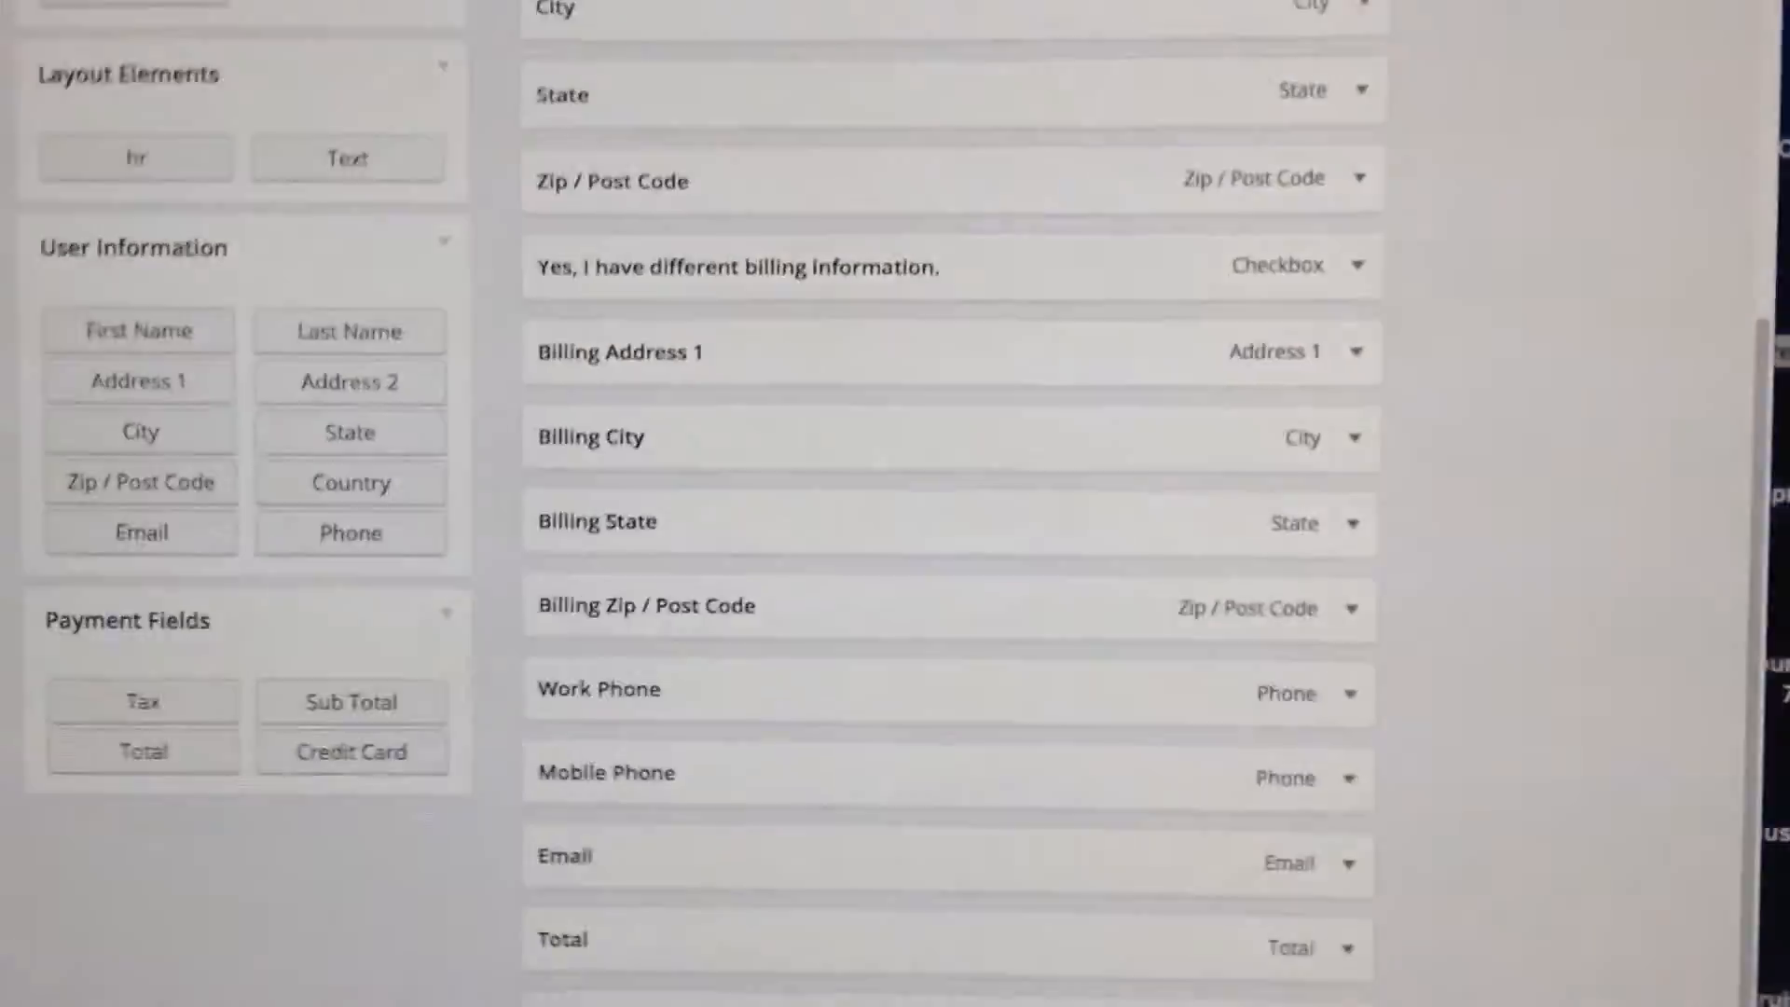
scroll(down, 3)
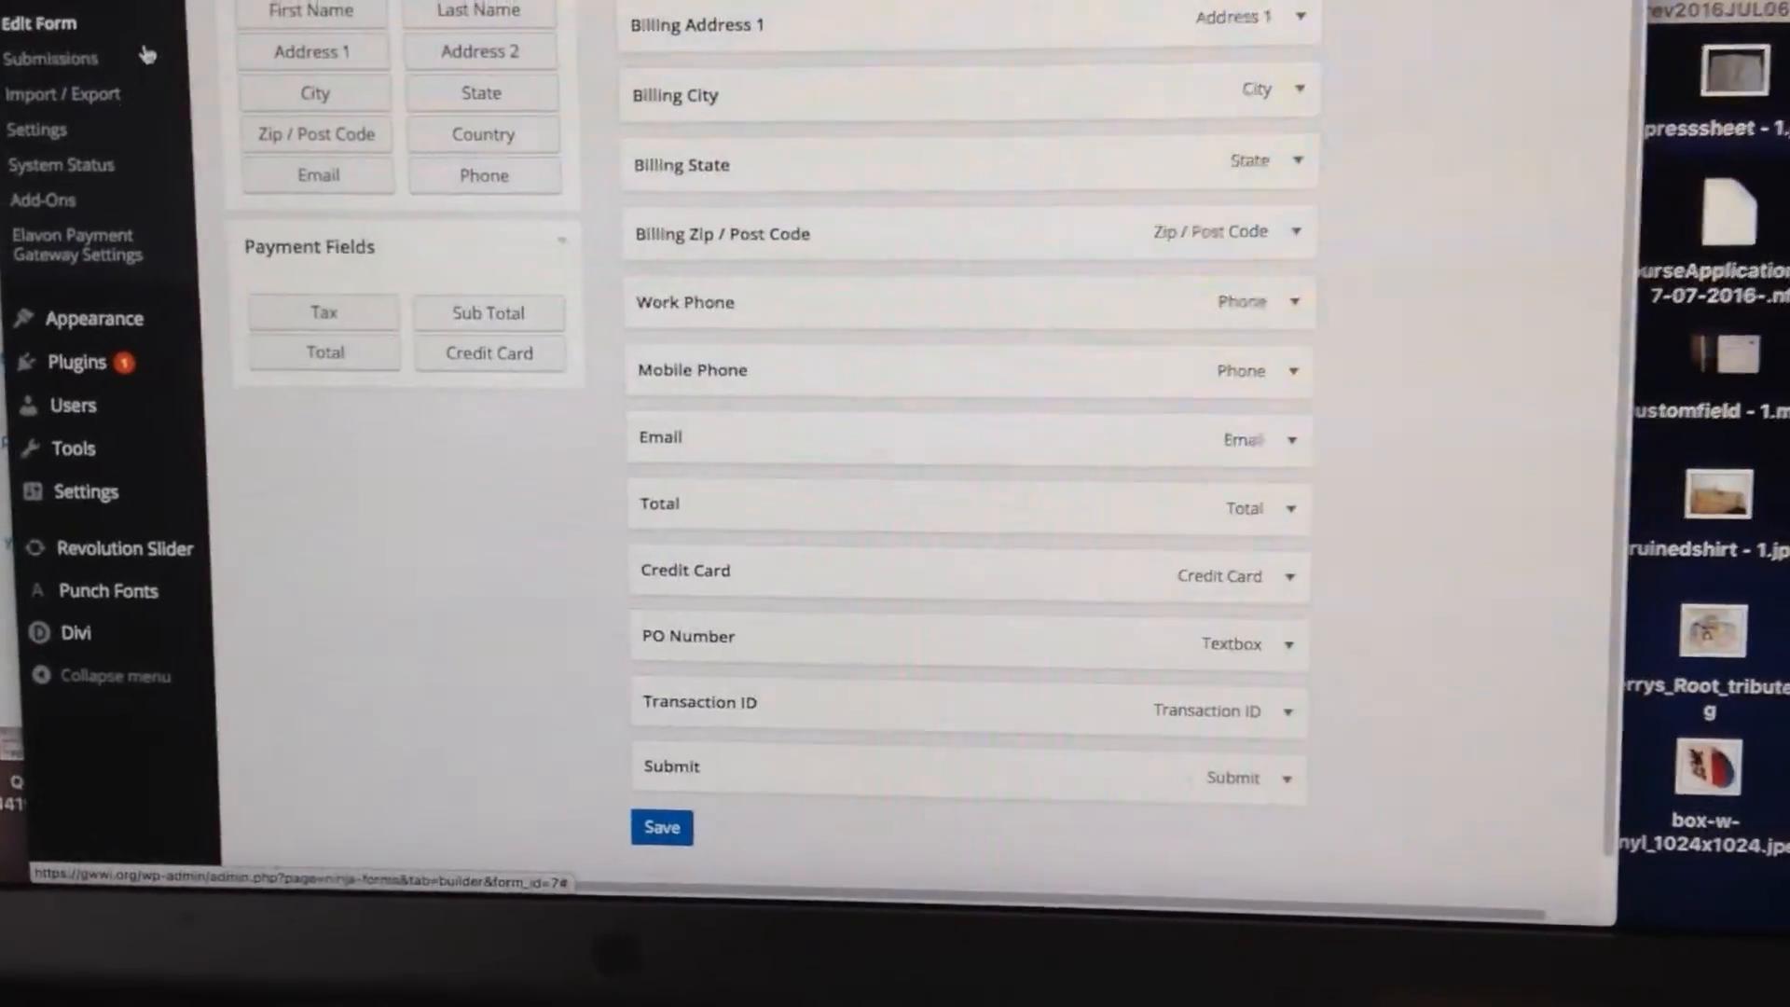